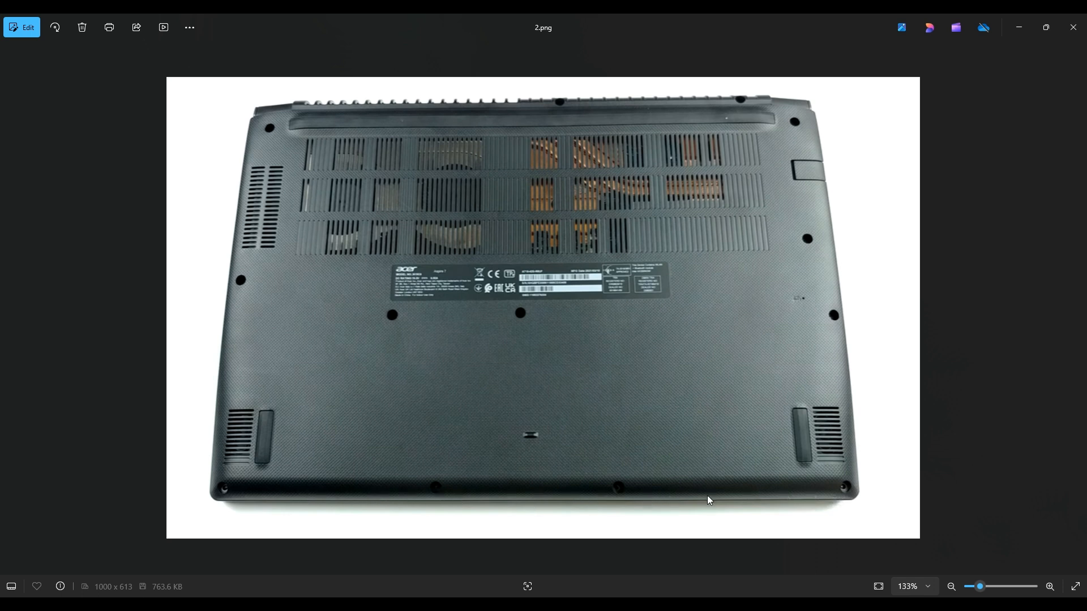
{"action": "mouse_move", "coordinate": [238, 243]}
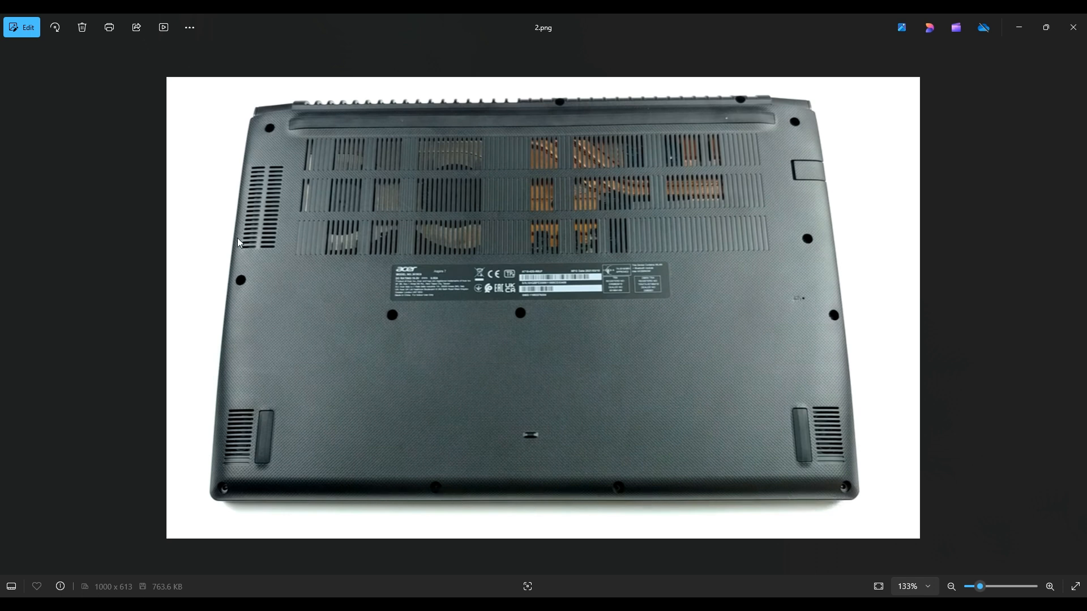
{"action": "mouse_move", "coordinate": [226, 262]}
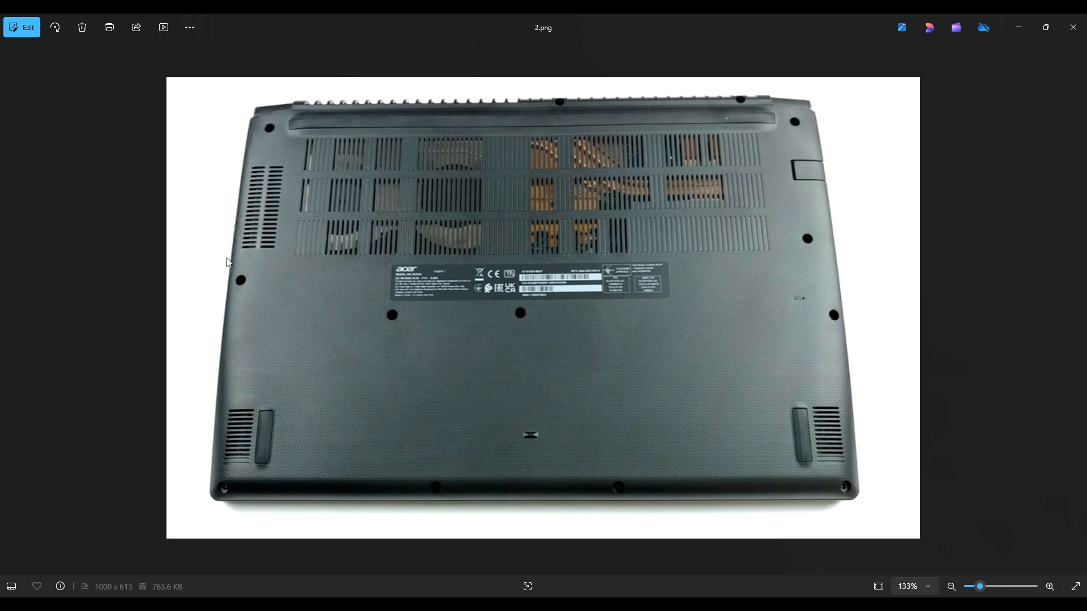
{"action": "mouse_move", "coordinate": [808, 121]}
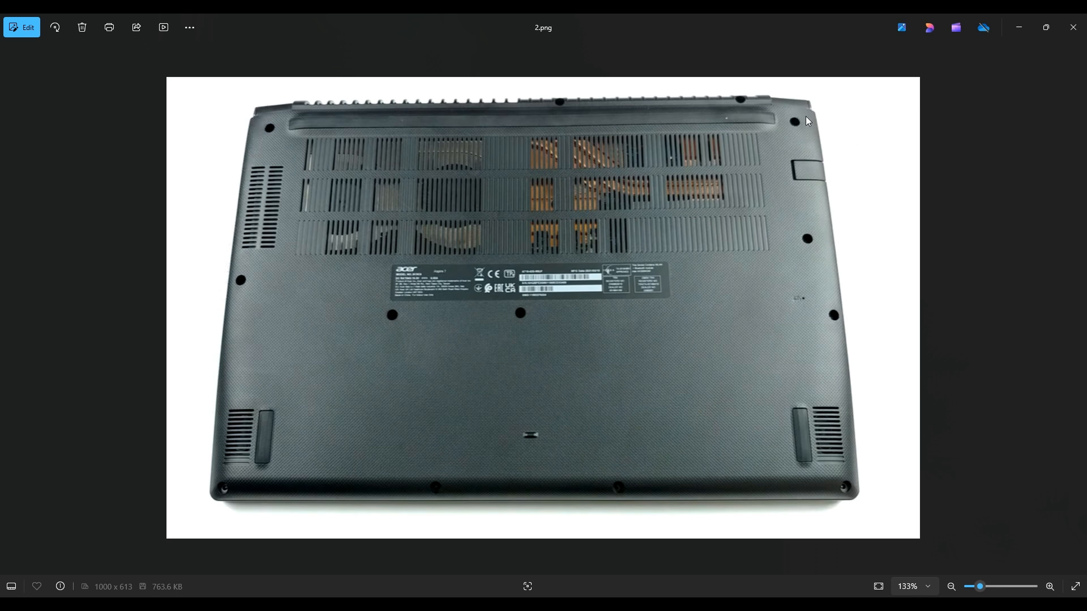
{"action": "mouse_move", "coordinate": [624, 131]}
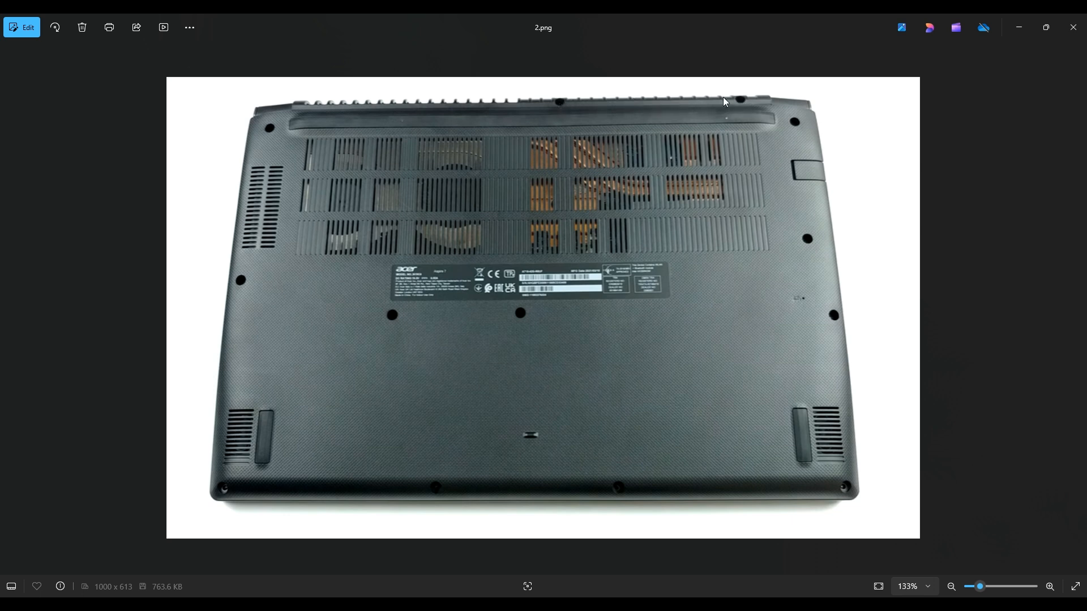
{"action": "mouse_move", "coordinate": [482, 313]}
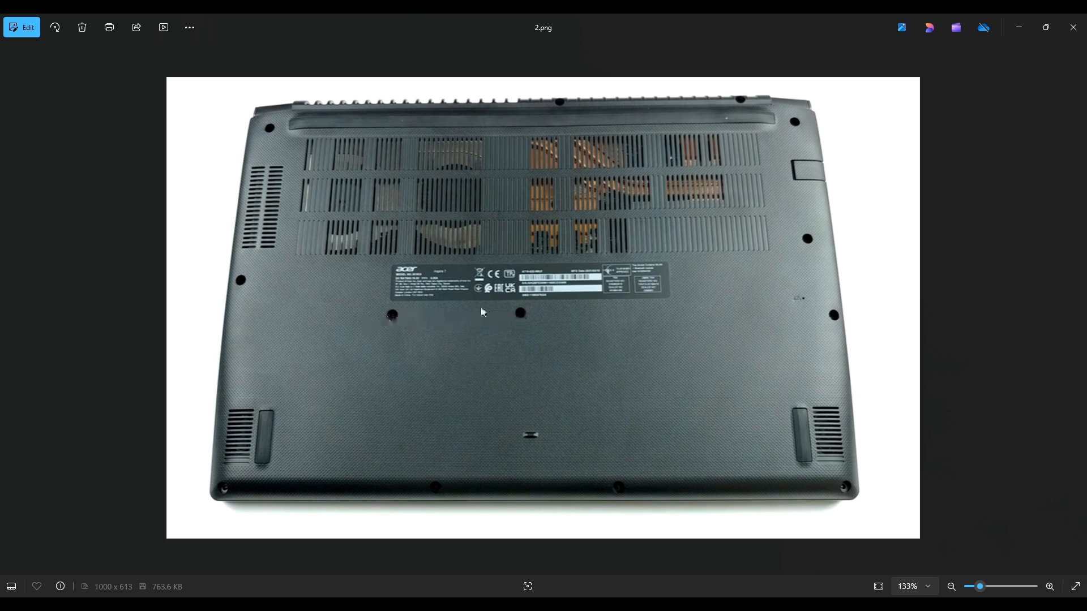
{"action": "mouse_move", "coordinate": [323, 192]}
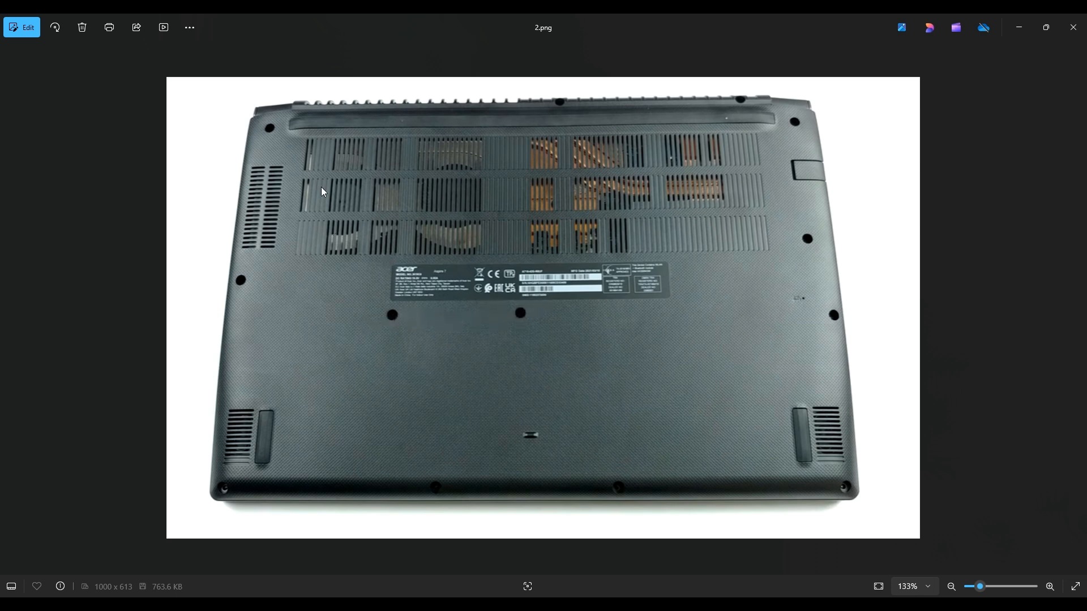
{"action": "mouse_move", "coordinate": [344, 254]}
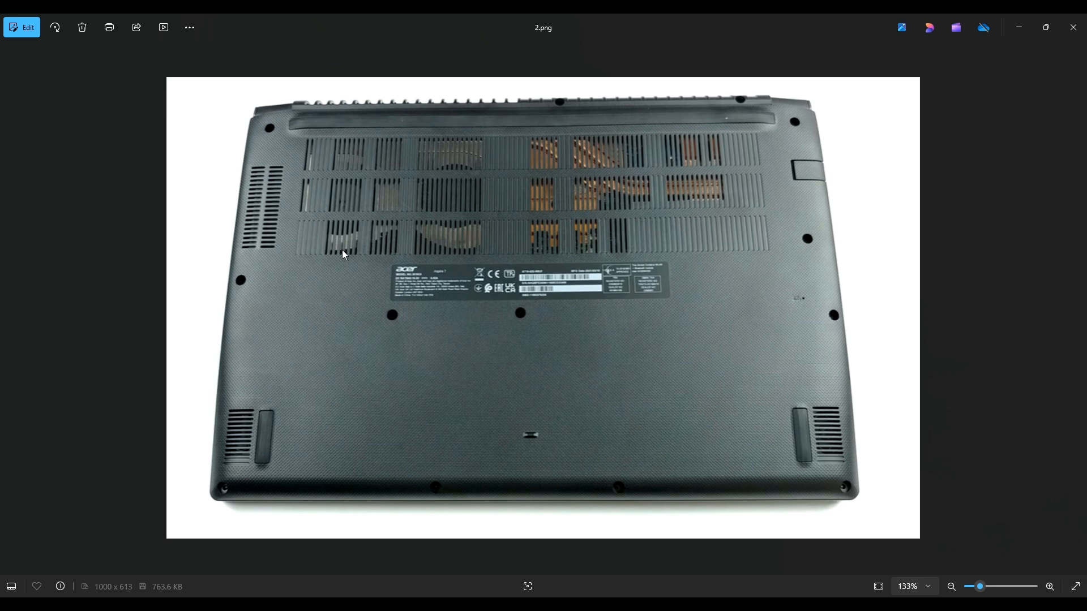
{"action": "mouse_move", "coordinate": [244, 170]}
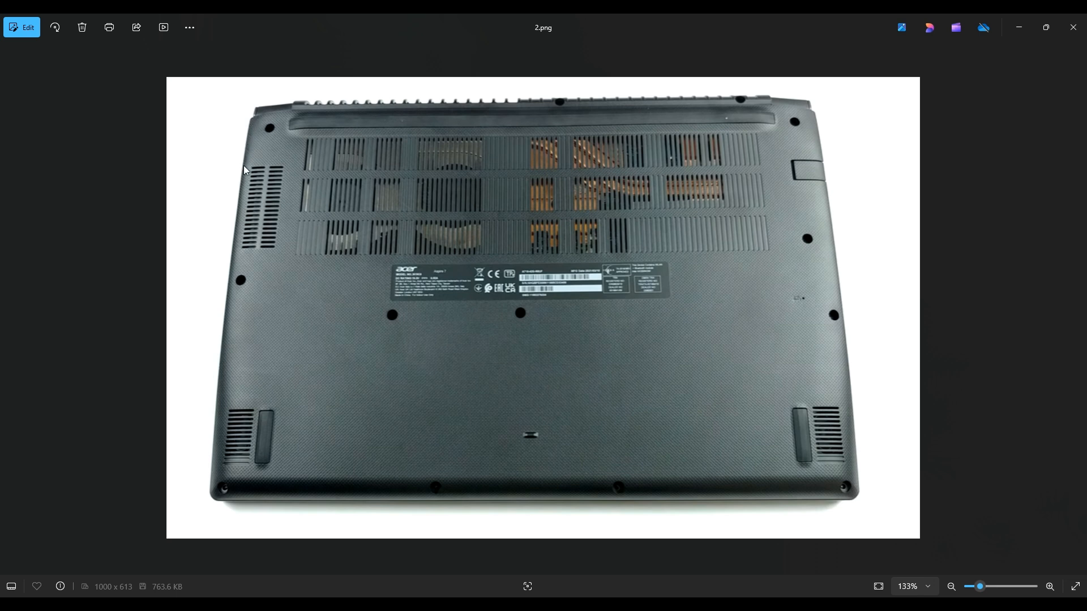
{"action": "mouse_move", "coordinate": [235, 231]}
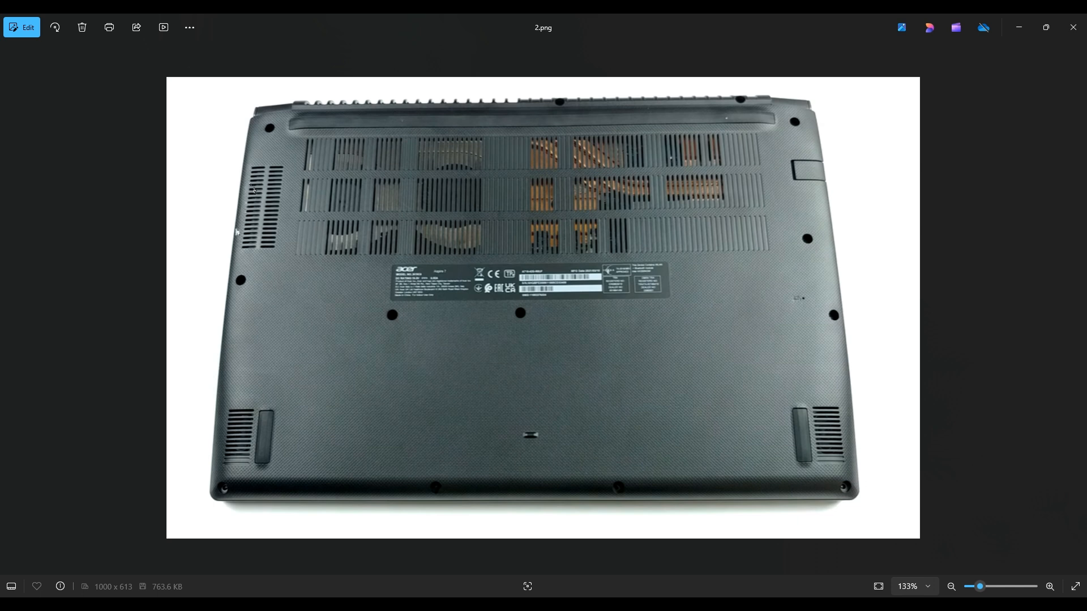
{"action": "mouse_move", "coordinate": [298, 501]}
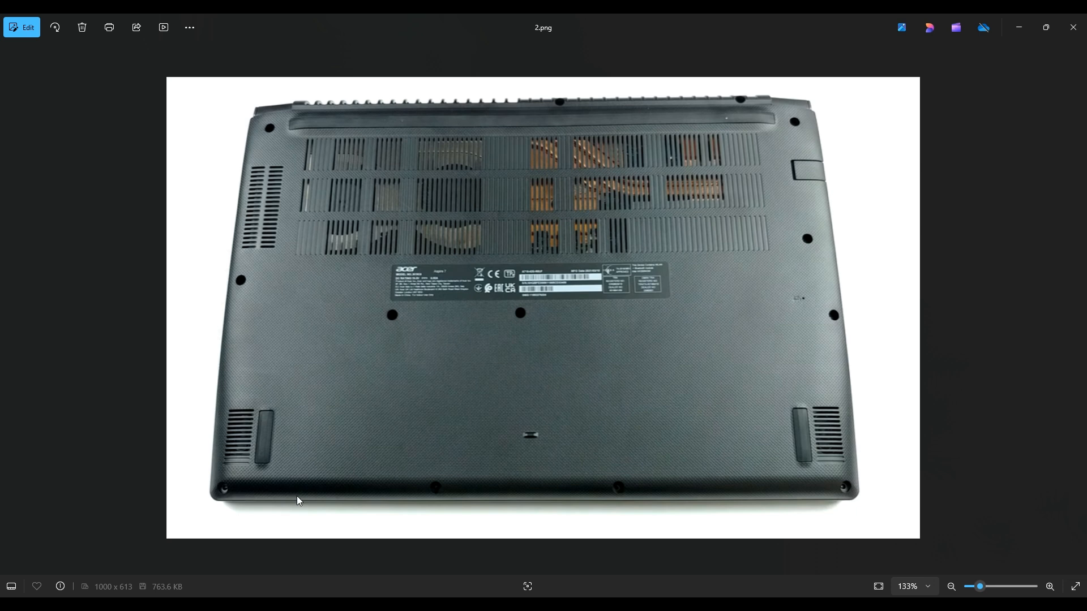
{"action": "mouse_move", "coordinate": [232, 251]}
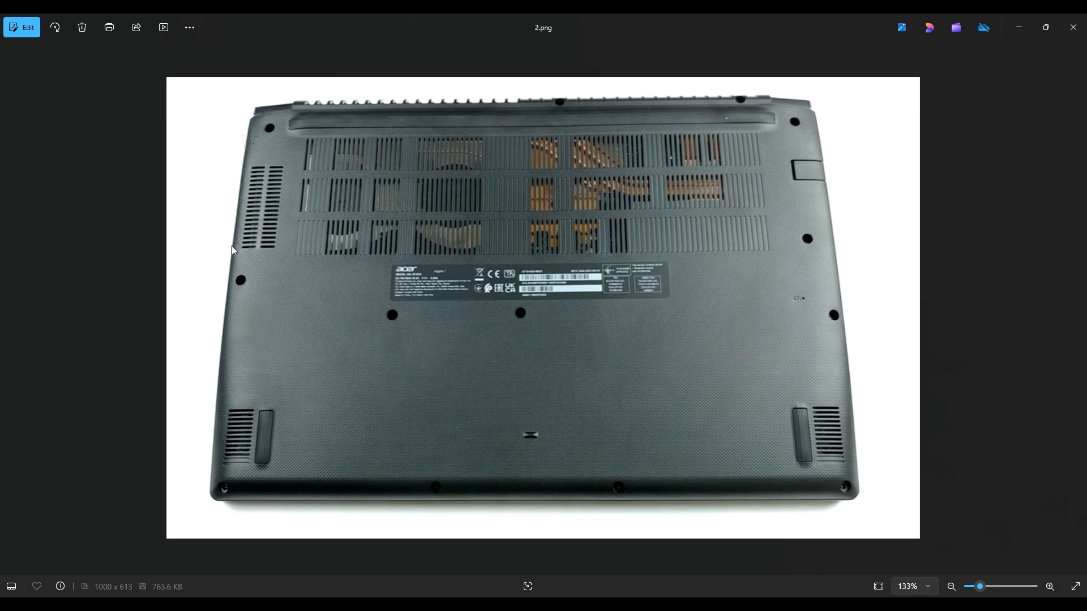
{"action": "mouse_move", "coordinate": [235, 343]}
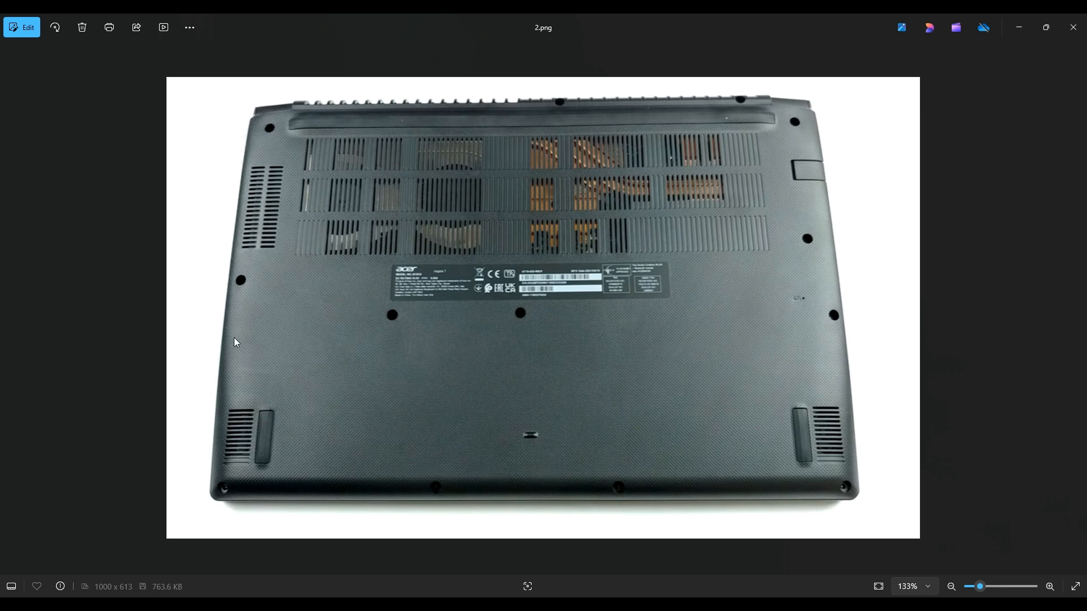
{"action": "mouse_move", "coordinate": [298, 297]}
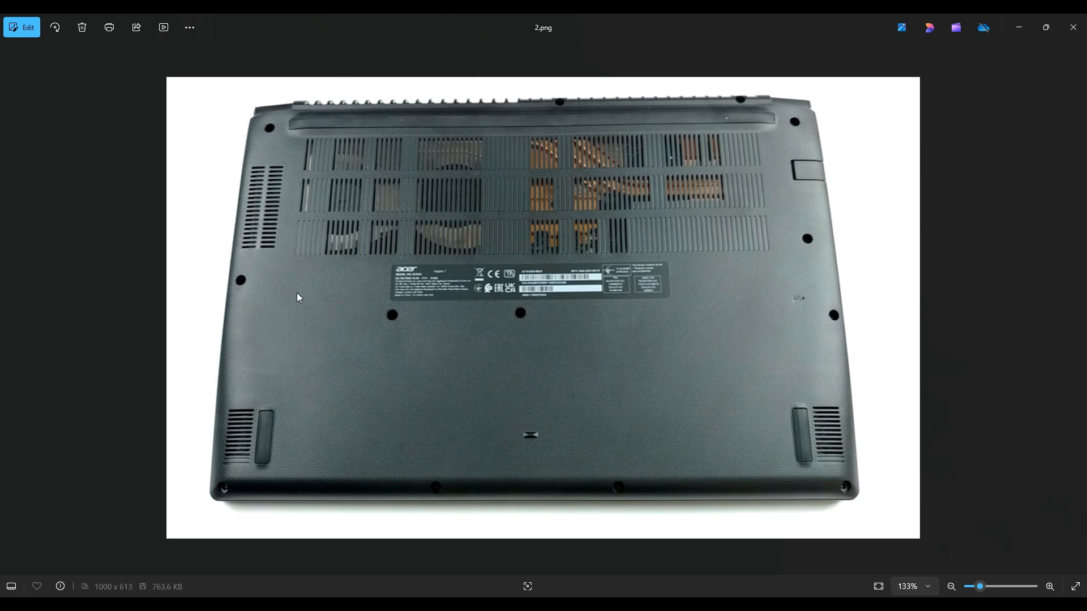
{"action": "mouse_move", "coordinate": [220, 355]}
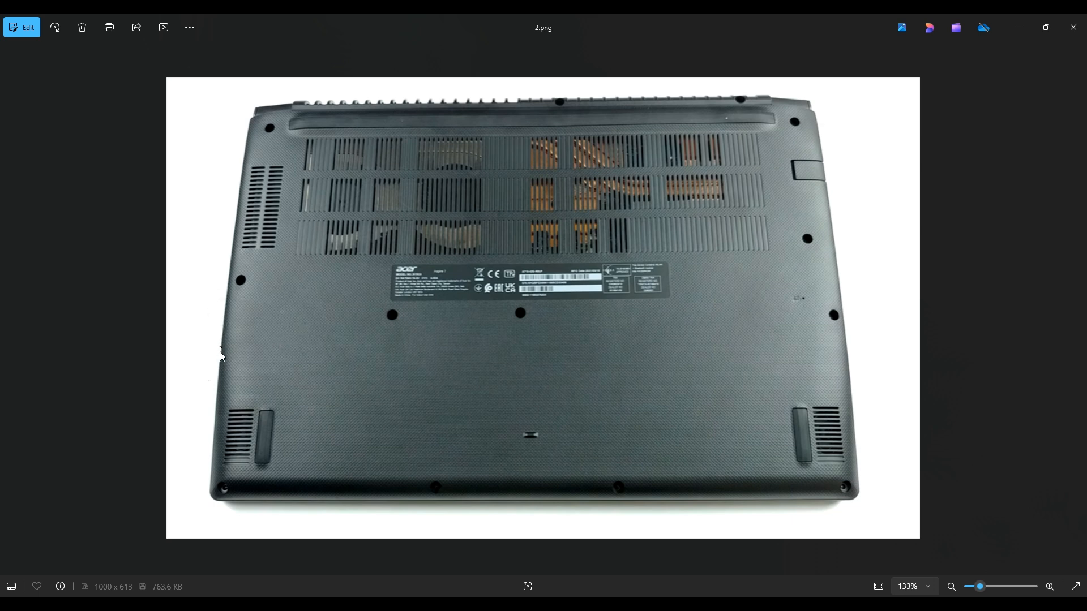
{"action": "mouse_move", "coordinate": [261, 504]}
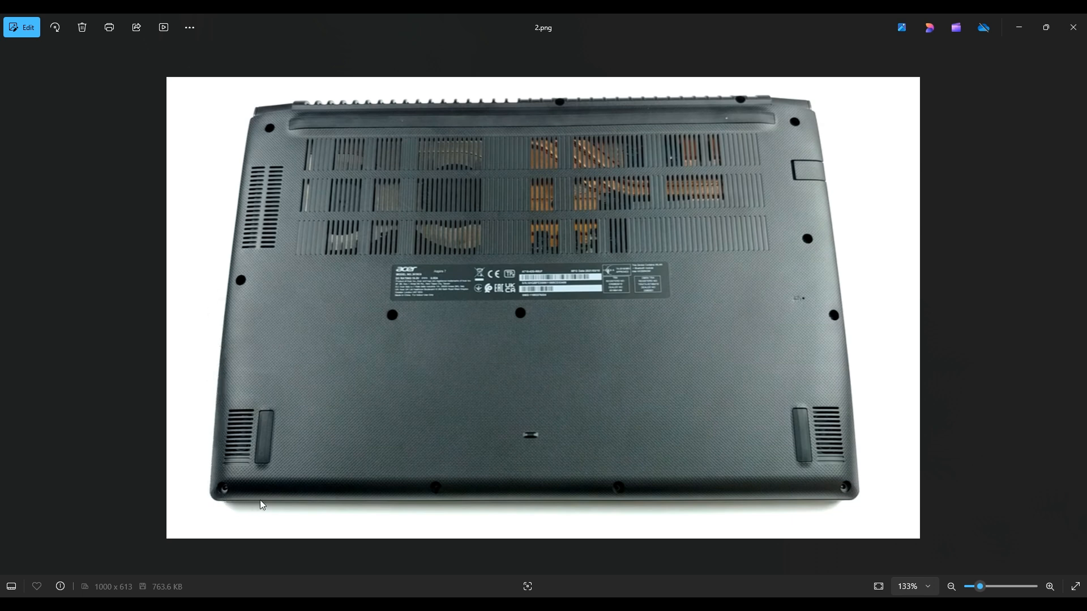
{"action": "mouse_move", "coordinate": [497, 274]}
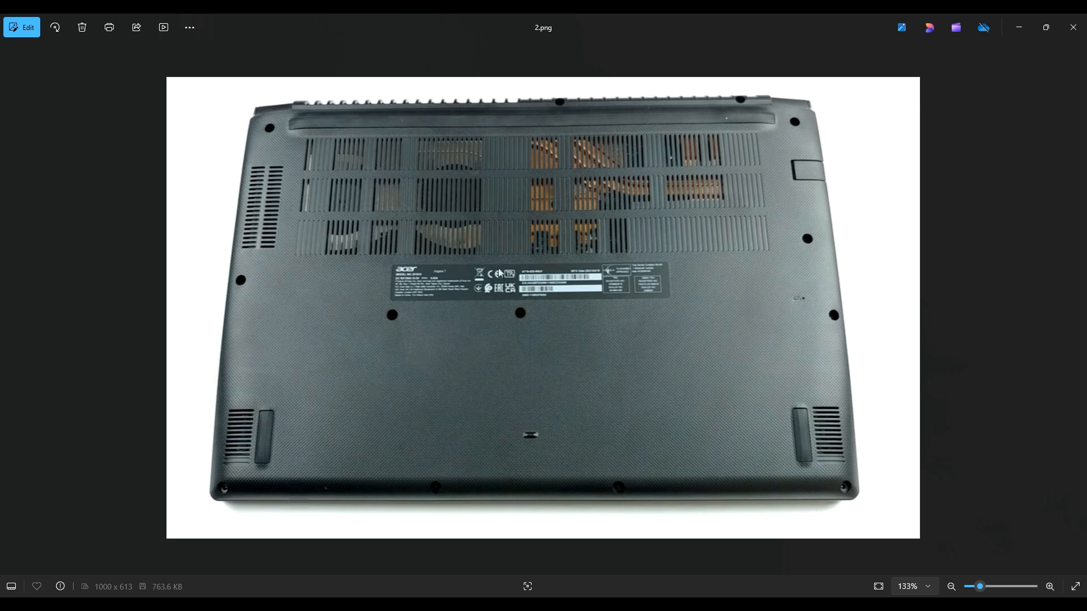
{"action": "mouse_move", "coordinate": [826, 254]}
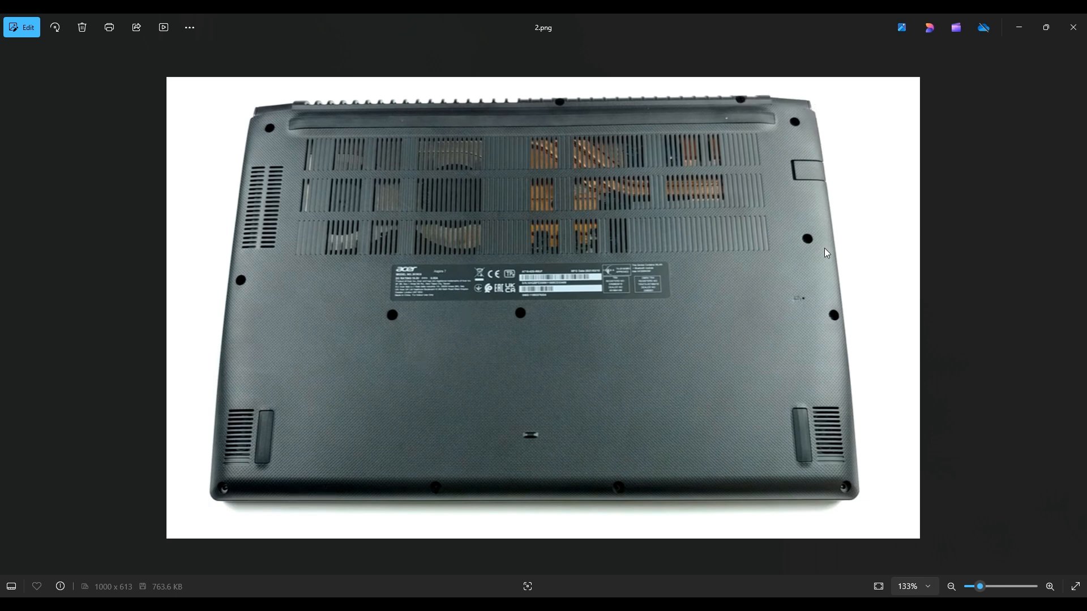
{"action": "mouse_move", "coordinate": [623, 367]}
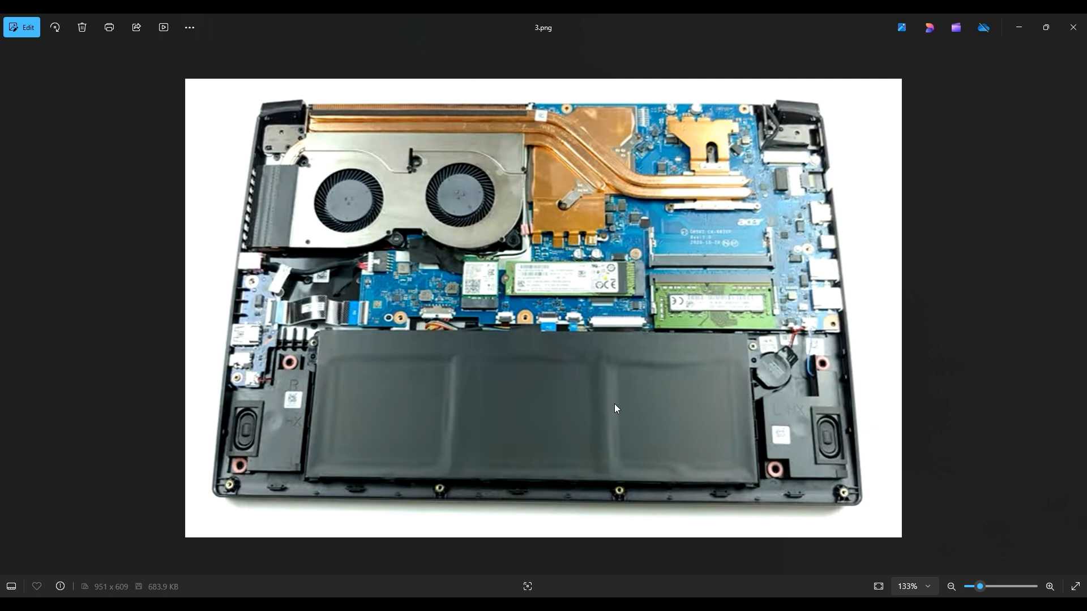
{"action": "mouse_move", "coordinate": [877, 445]}
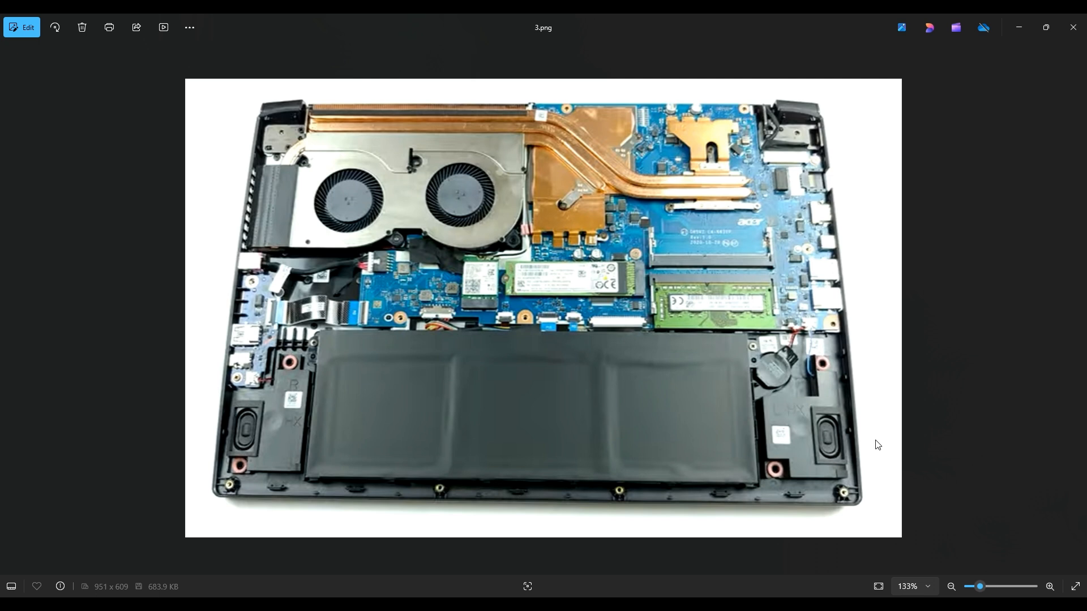
{"action": "mouse_move", "coordinate": [505, 442]}
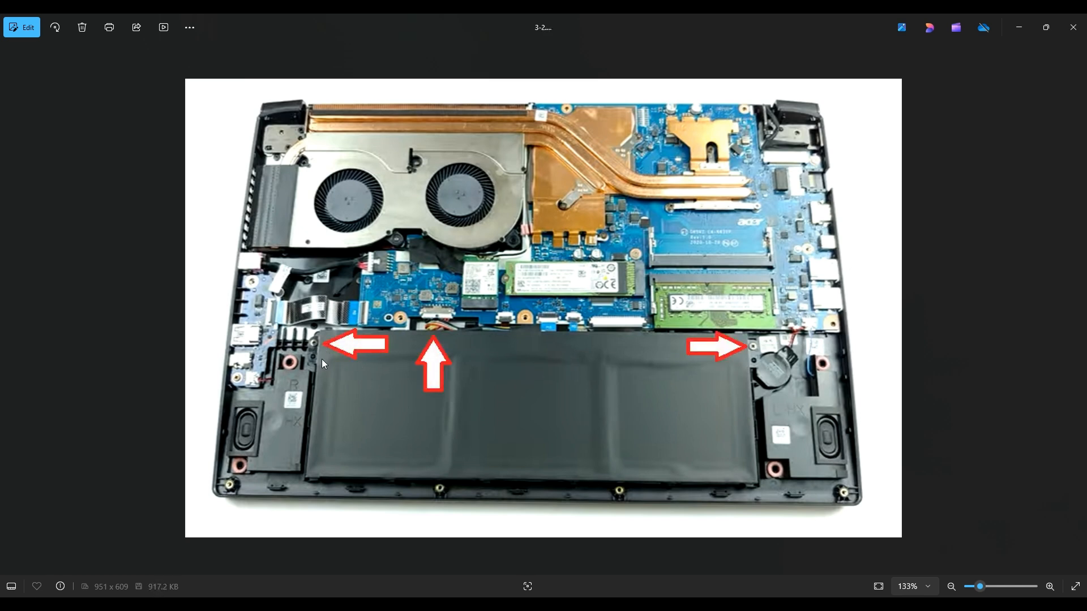
{"action": "mouse_move", "coordinate": [341, 358]}
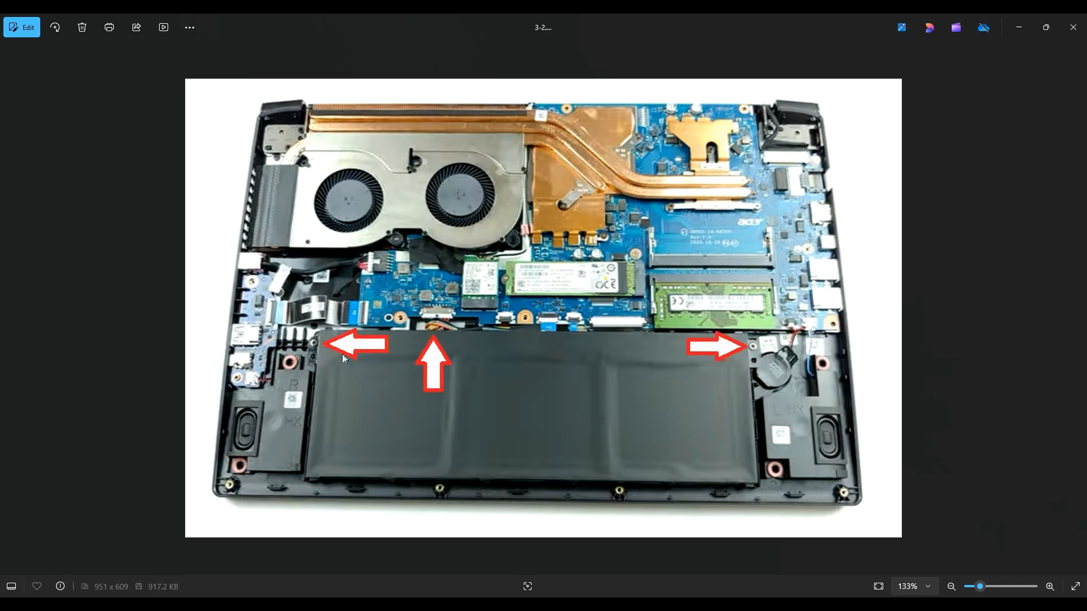
{"action": "mouse_move", "coordinate": [456, 326]}
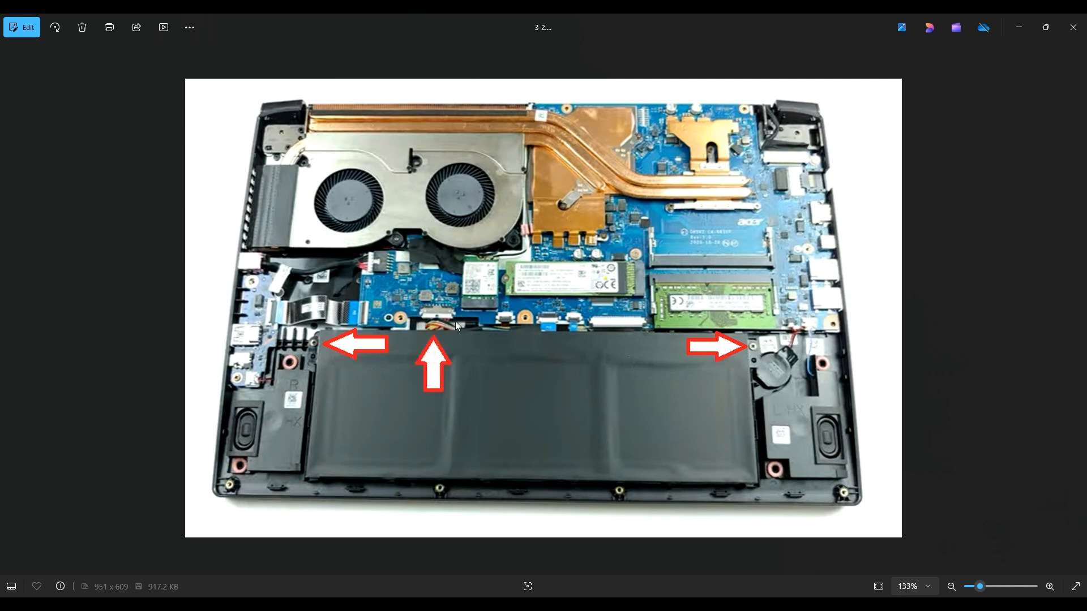
{"action": "mouse_move", "coordinate": [316, 350]}
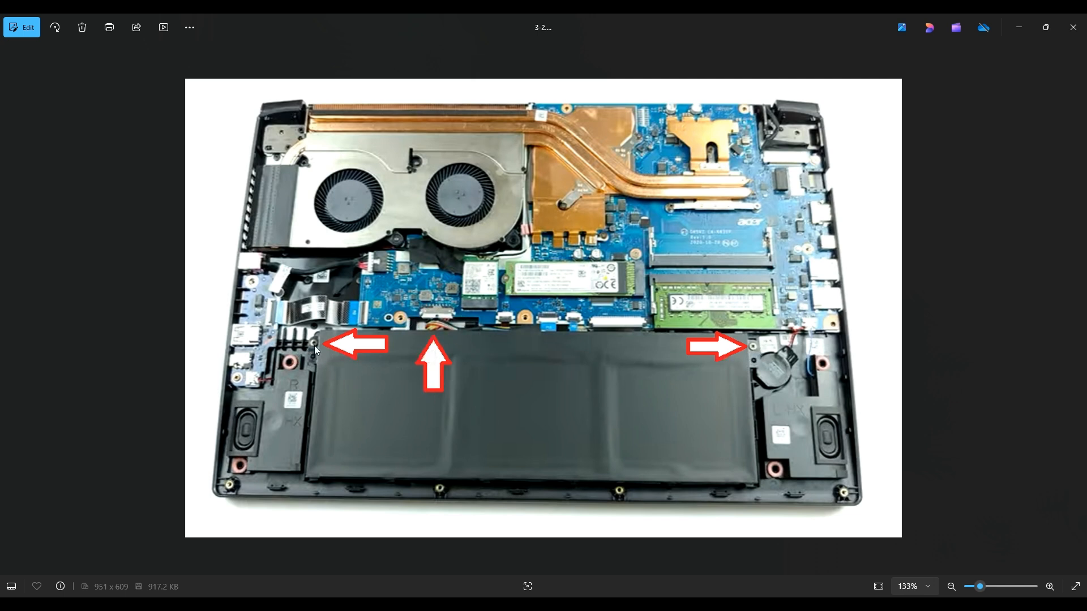
{"action": "mouse_move", "coordinate": [463, 330]}
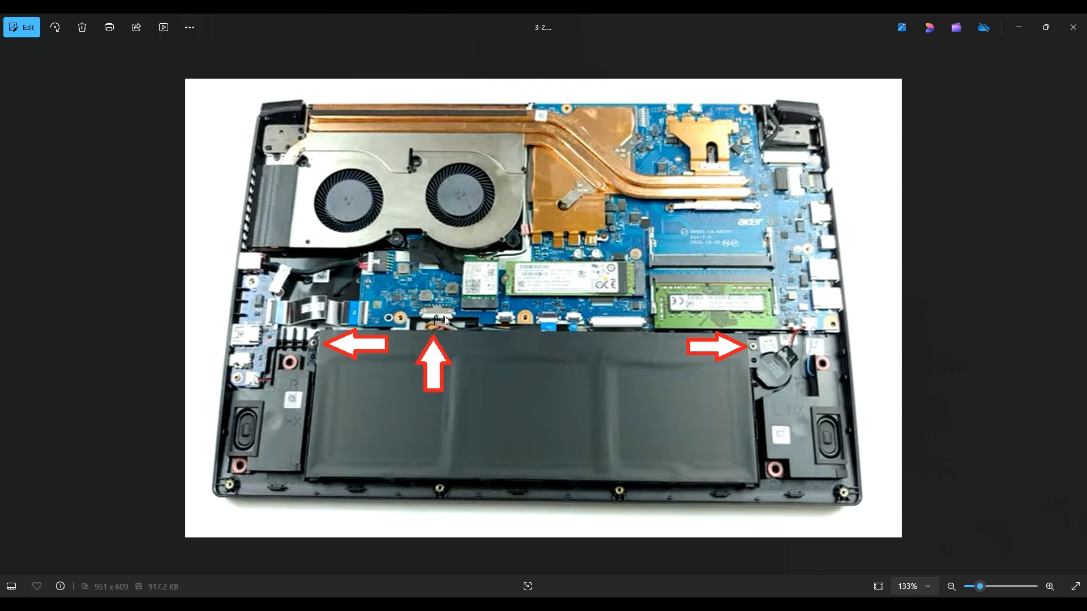
{"action": "mouse_move", "coordinate": [454, 318]}
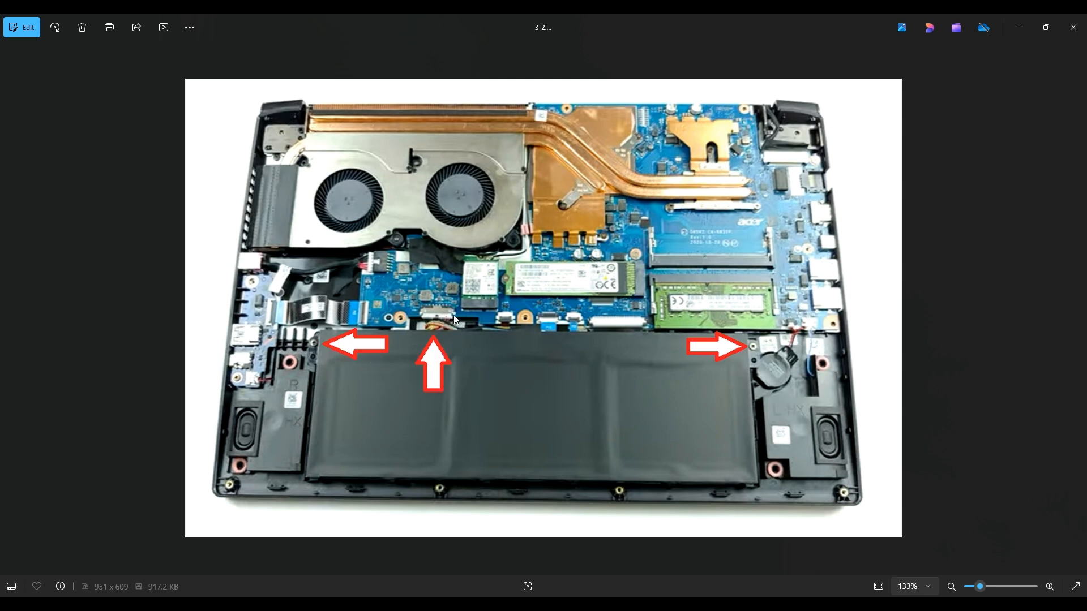
{"action": "mouse_move", "coordinate": [444, 326]}
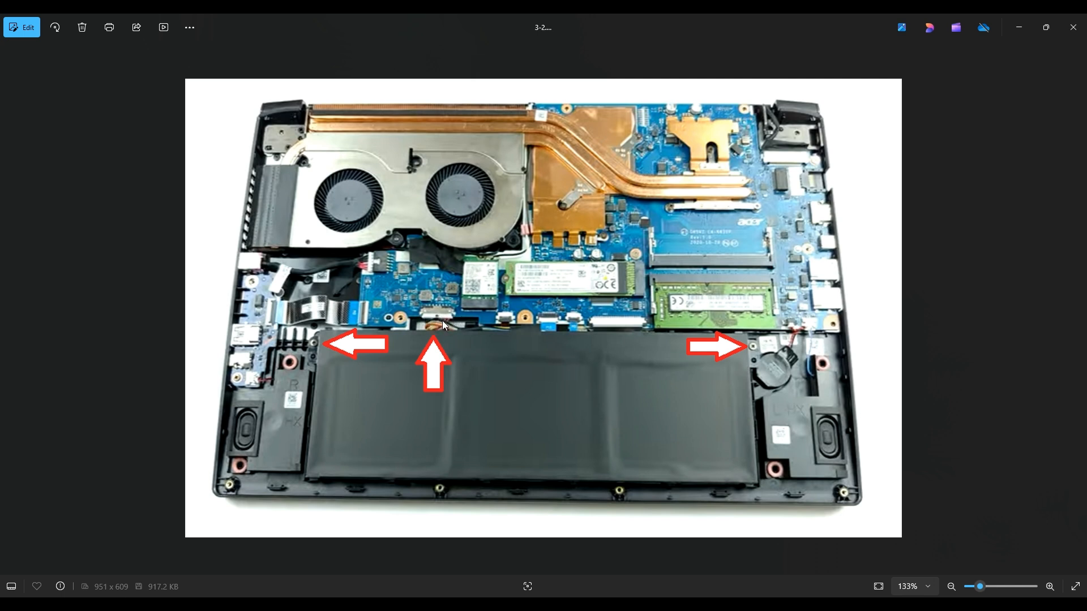
{"action": "mouse_move", "coordinate": [425, 323]}
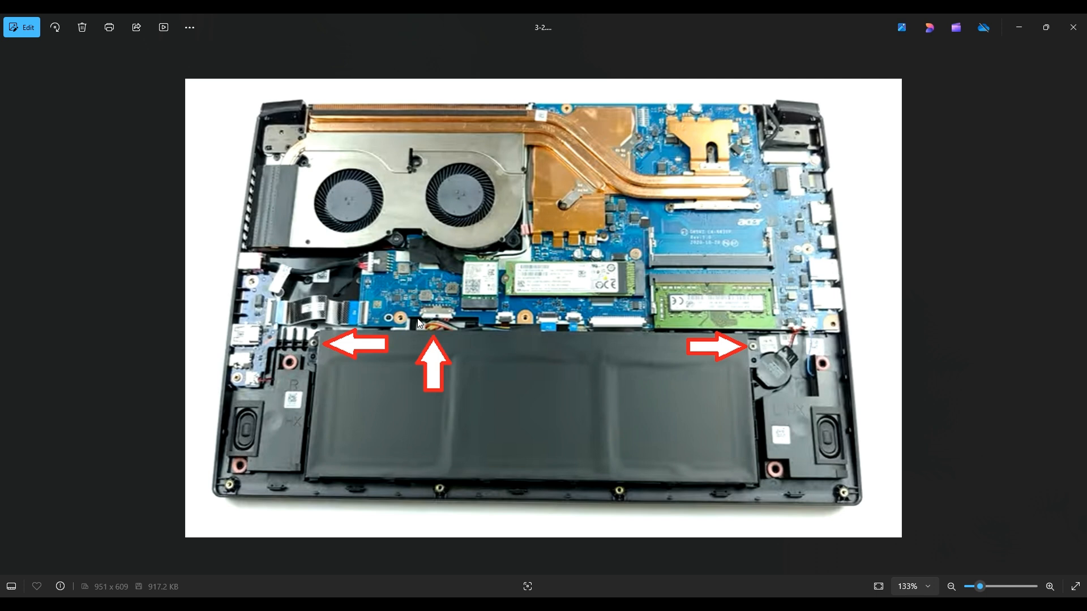
{"action": "mouse_move", "coordinate": [570, 368]}
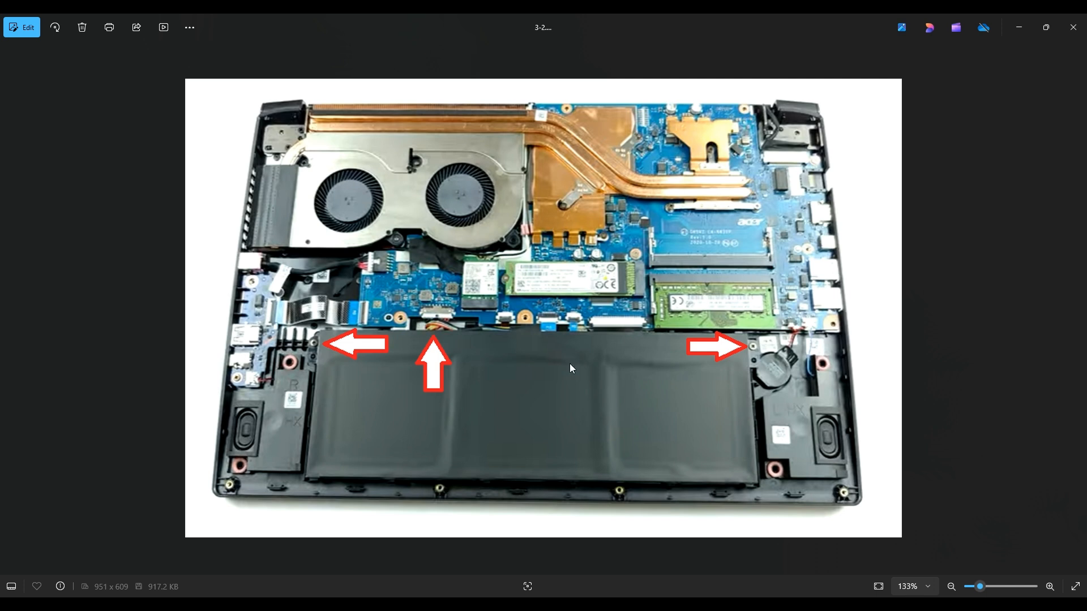
{"action": "mouse_move", "coordinate": [468, 367]}
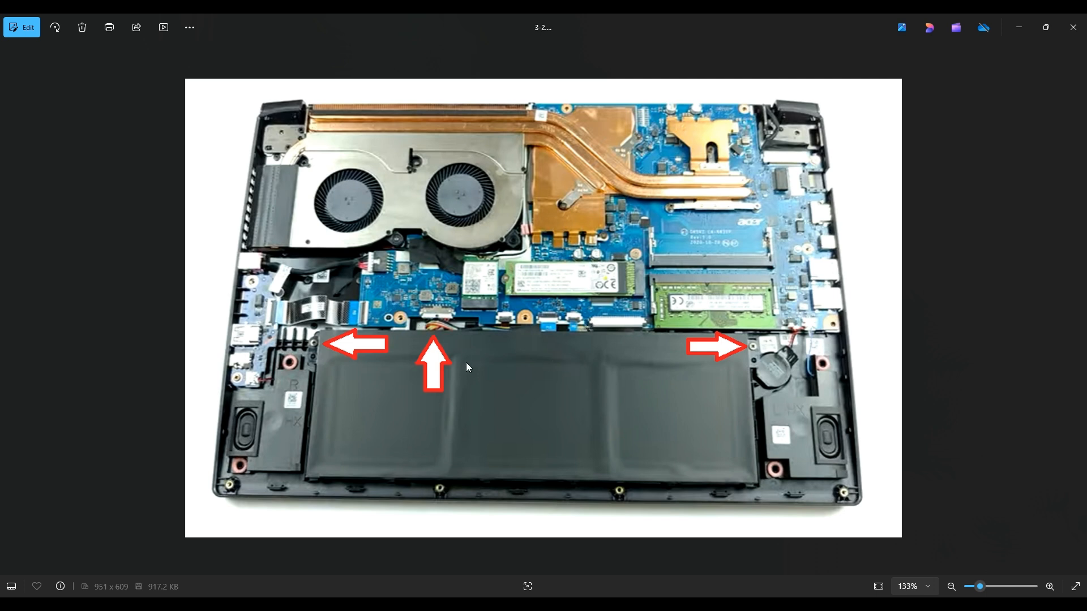
{"action": "mouse_move", "coordinate": [430, 346]}
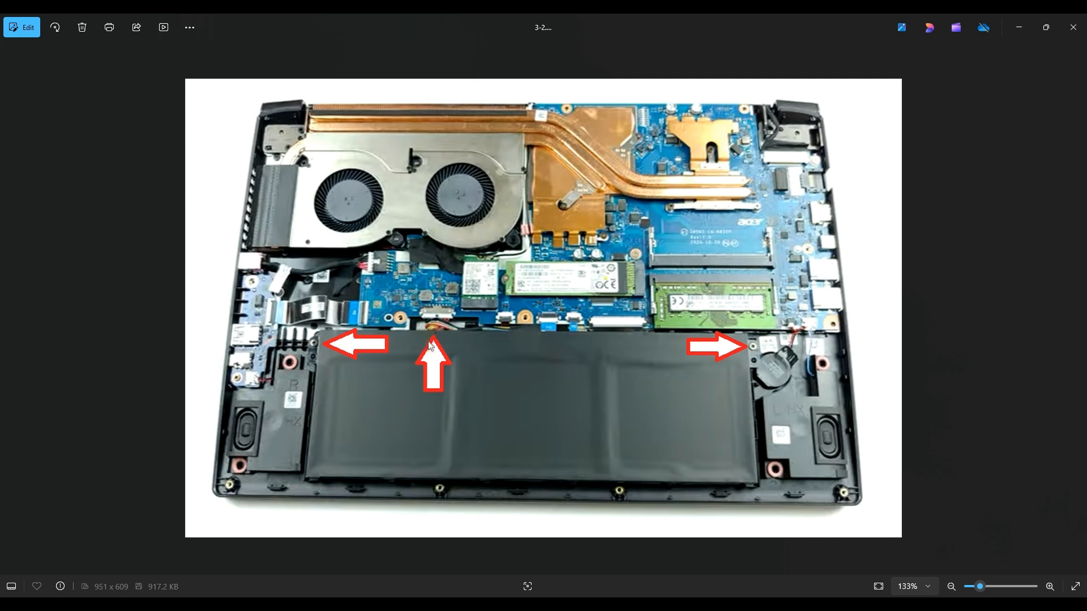
{"action": "mouse_move", "coordinate": [454, 338]}
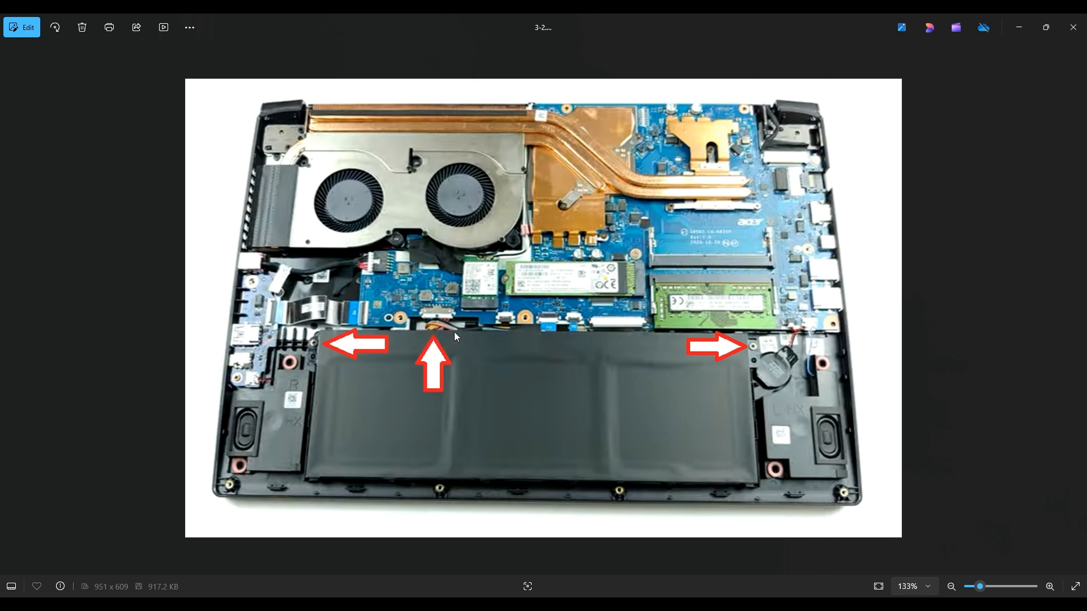
{"action": "mouse_move", "coordinate": [430, 307]}
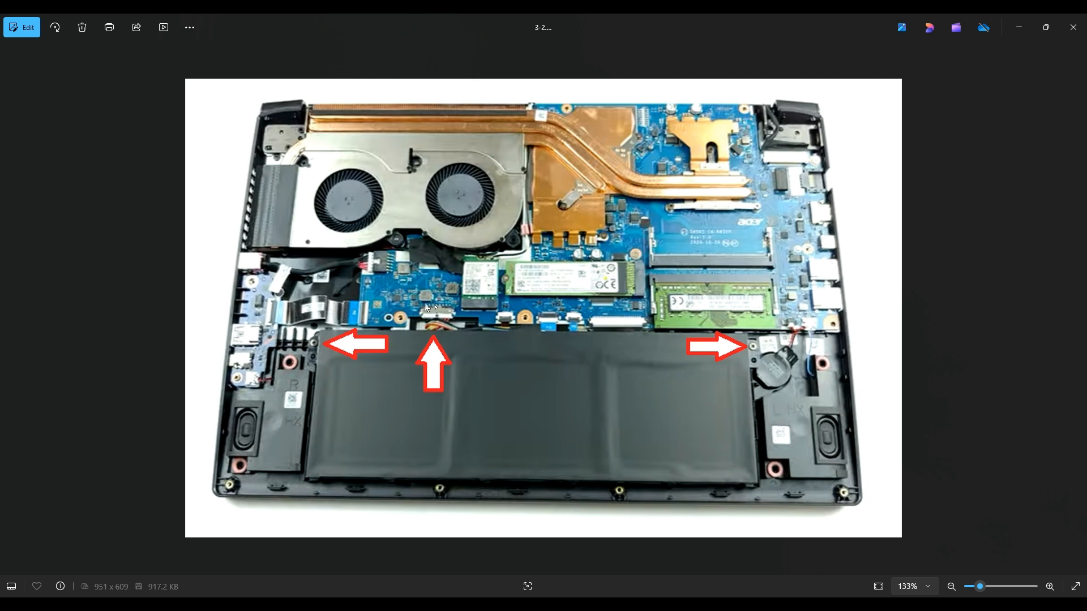
{"action": "mouse_move", "coordinate": [430, 324]}
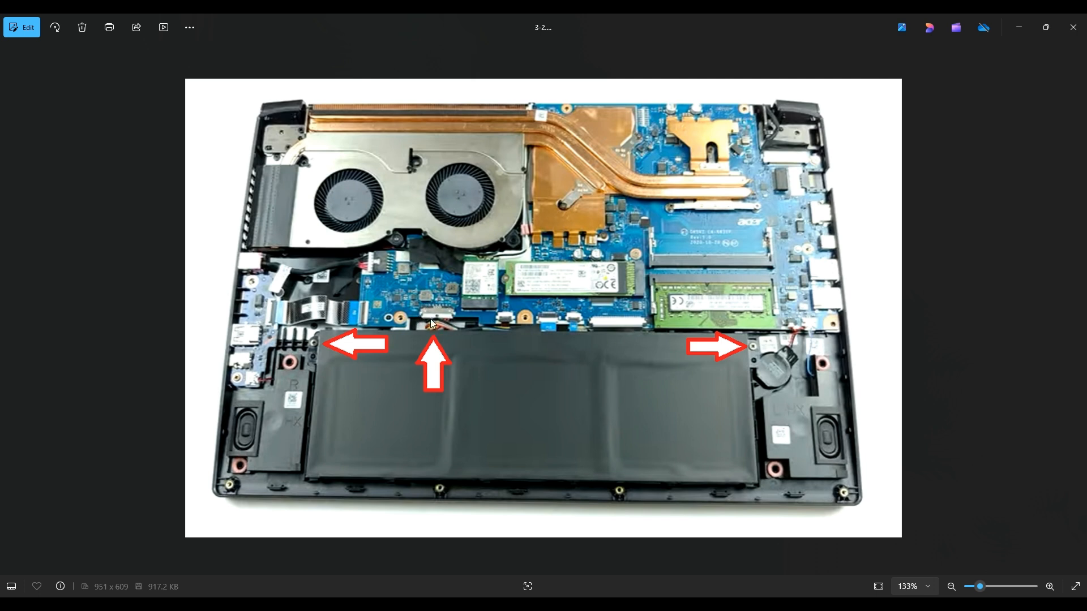
{"action": "mouse_move", "coordinate": [443, 321]}
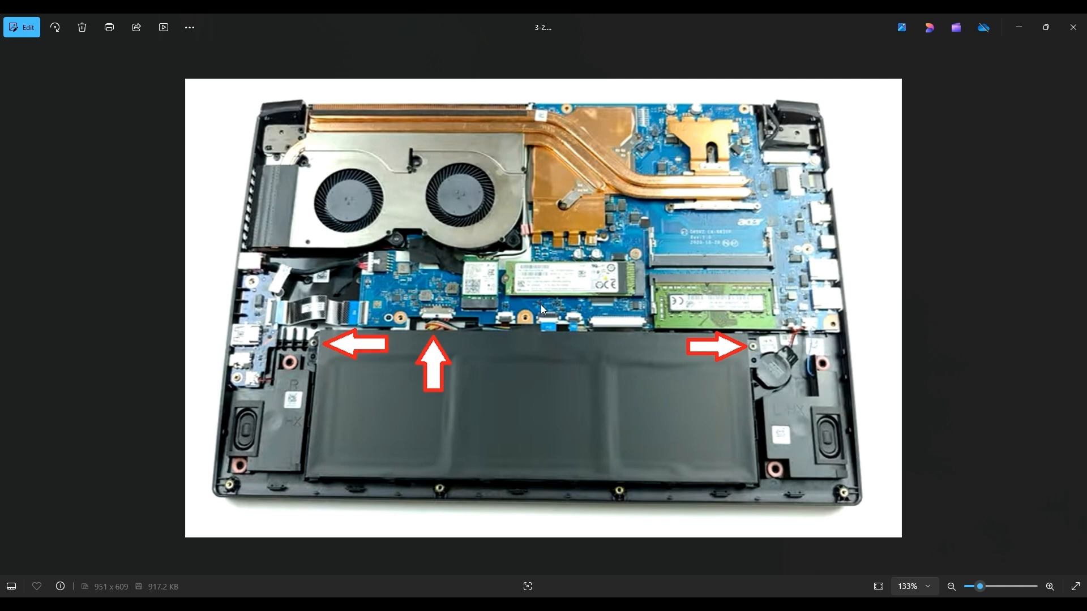
{"action": "mouse_move", "coordinate": [340, 365]}
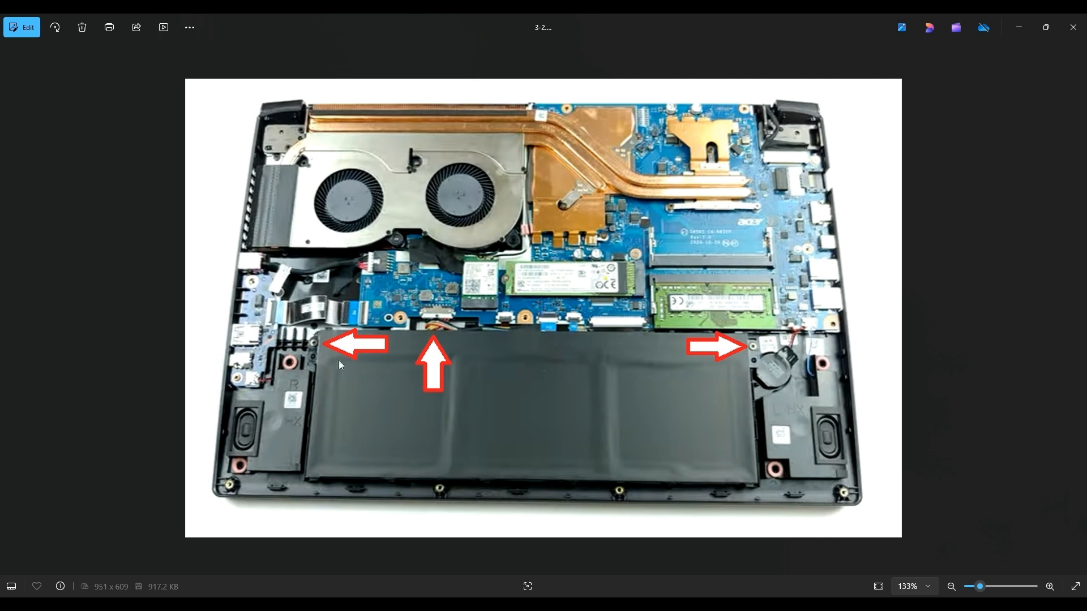
{"action": "mouse_move", "coordinate": [754, 200]}
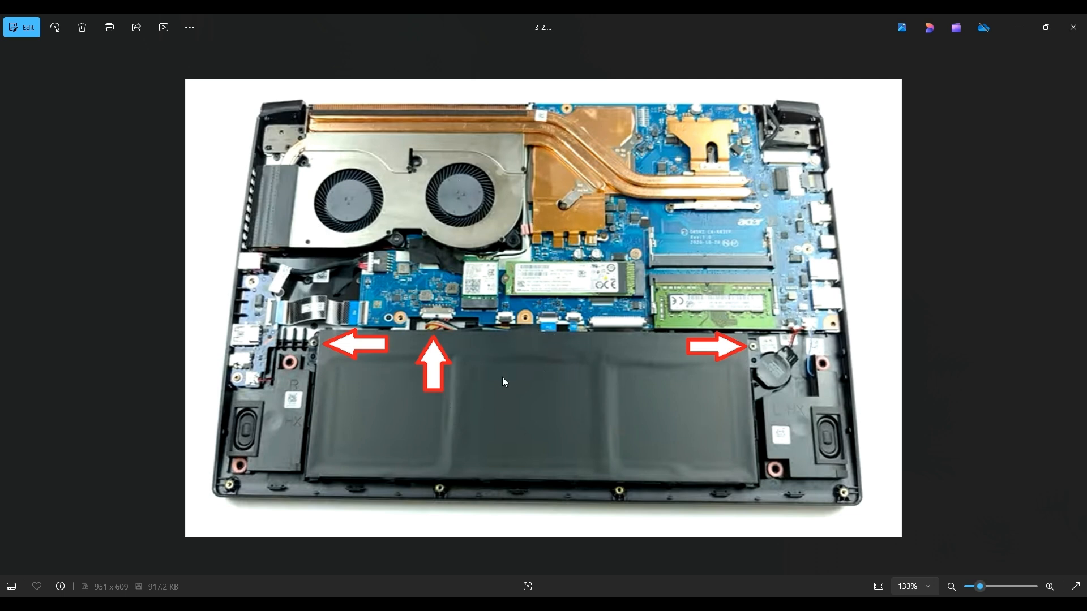
{"action": "mouse_move", "coordinate": [636, 405]}
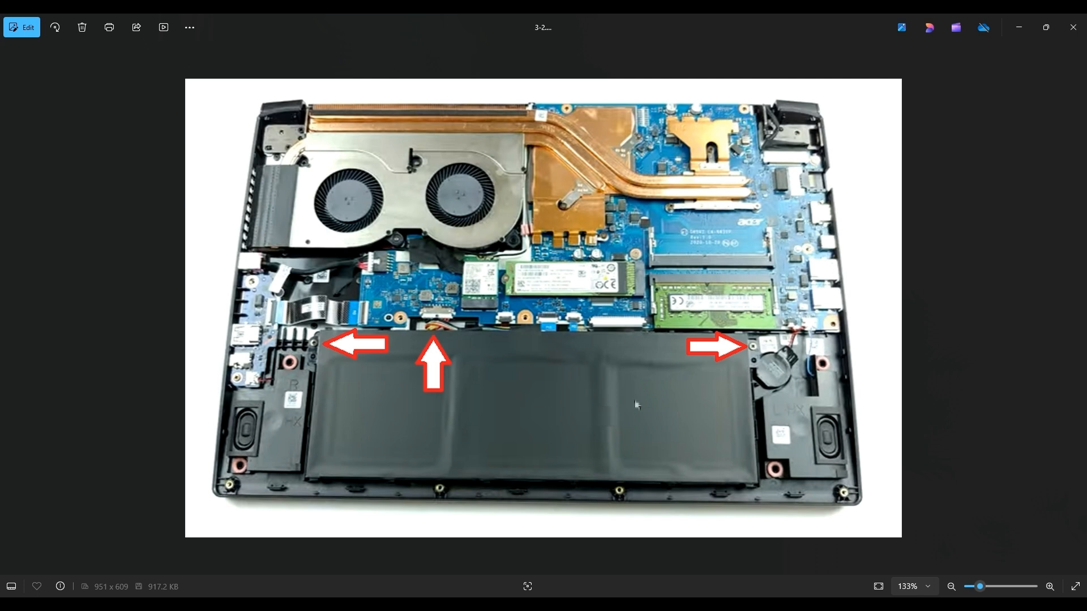
{"action": "mouse_move", "coordinate": [699, 243]}
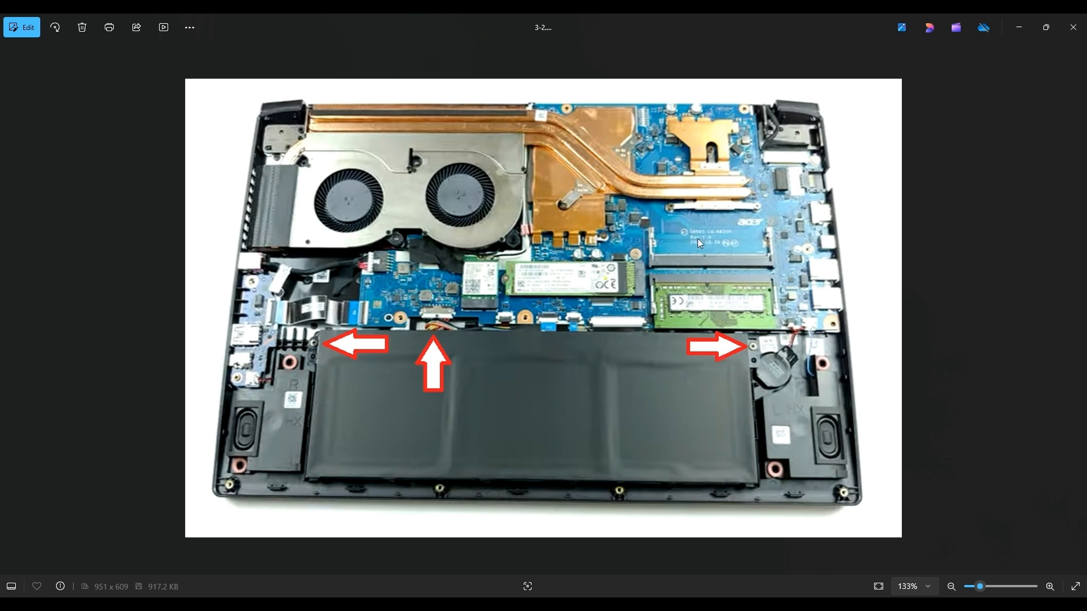
{"action": "mouse_move", "coordinate": [850, 254]}
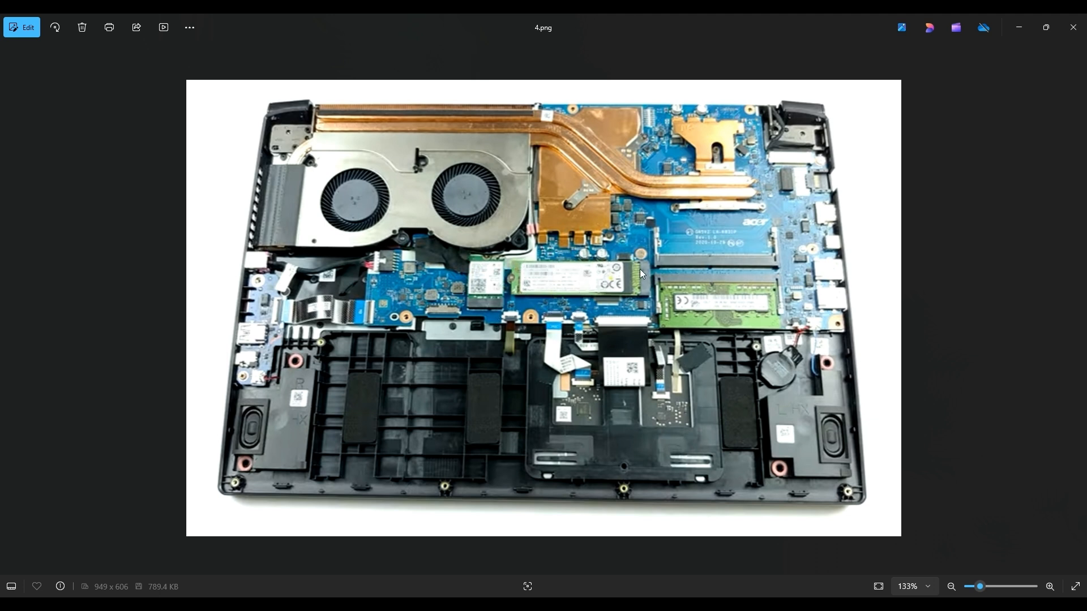
{"action": "mouse_move", "coordinate": [520, 284]}
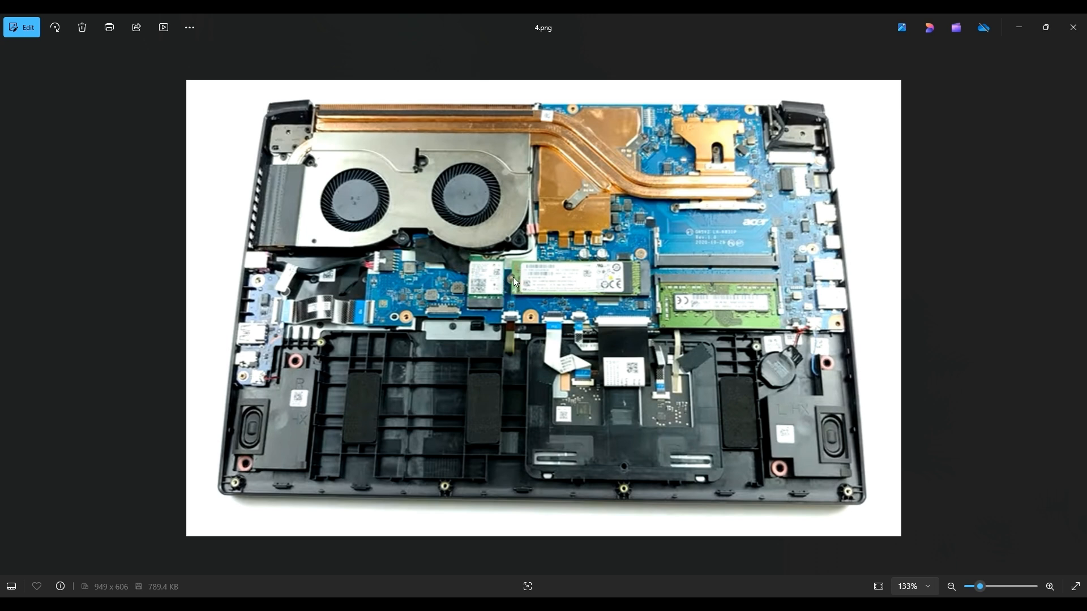
{"action": "mouse_move", "coordinate": [641, 288]}
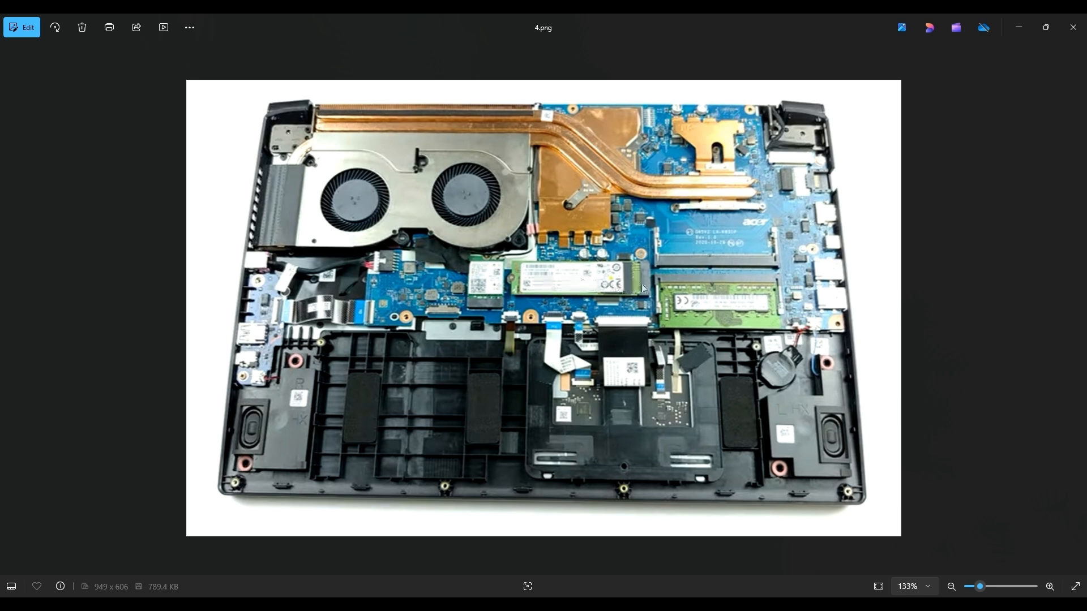
{"action": "mouse_move", "coordinate": [627, 295]}
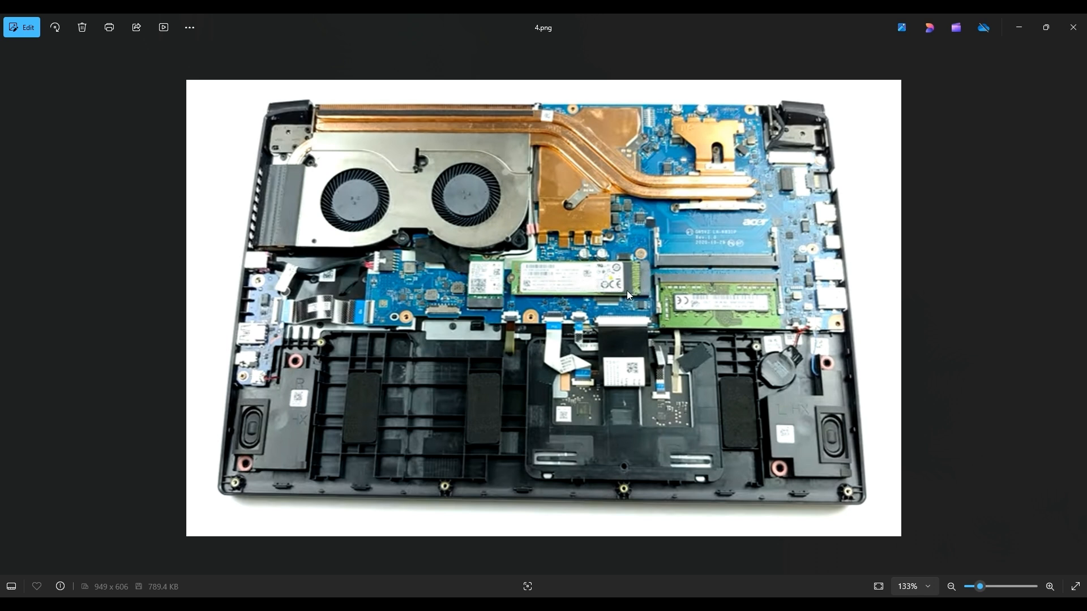
{"action": "mouse_move", "coordinate": [632, 290]}
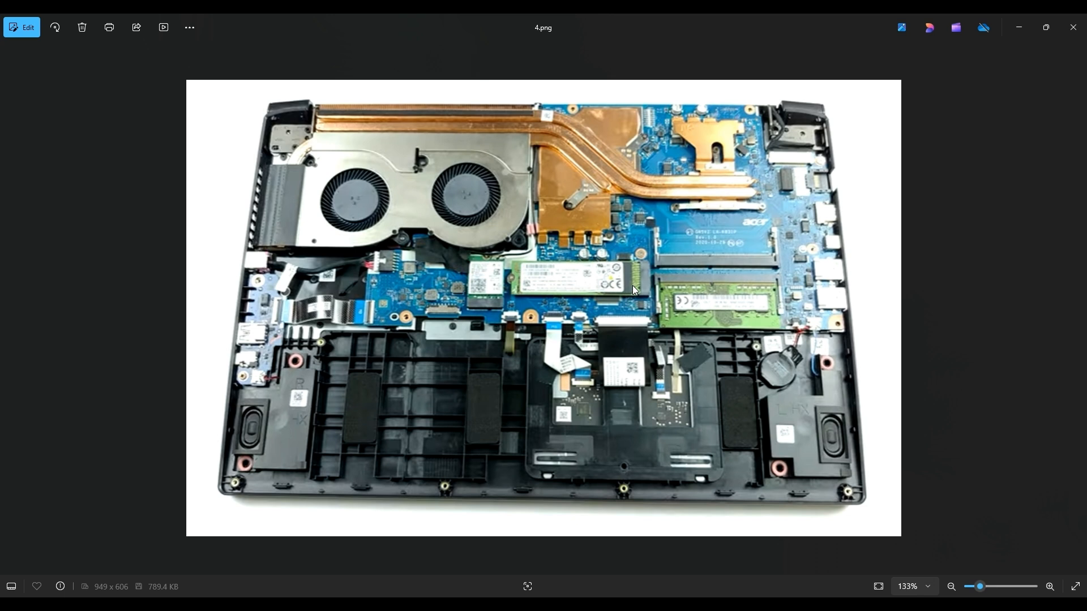
{"action": "mouse_move", "coordinate": [633, 287]}
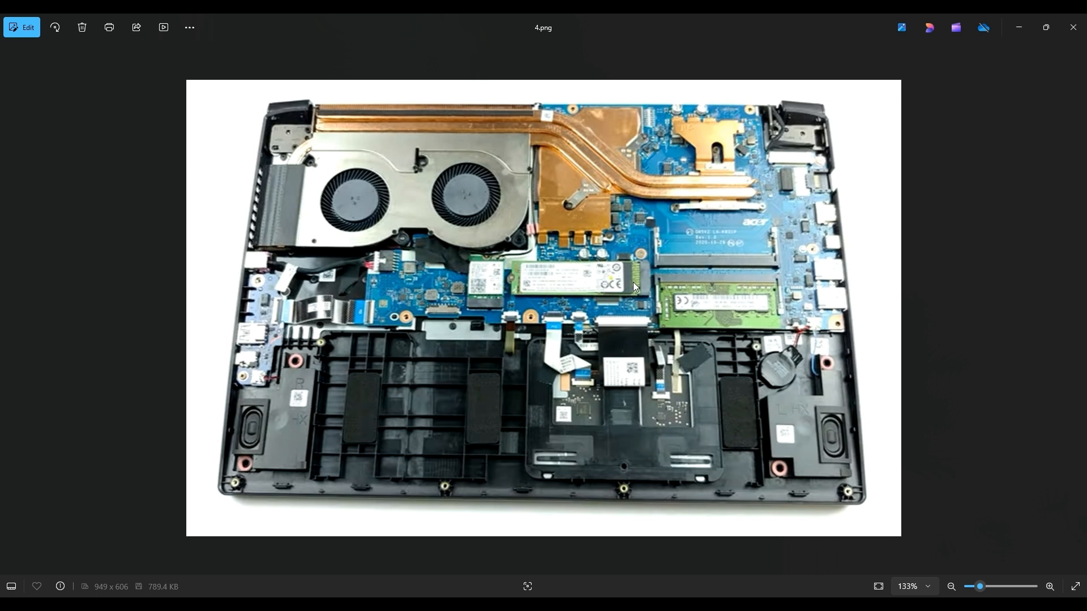
{"action": "mouse_move", "coordinate": [411, 217]}
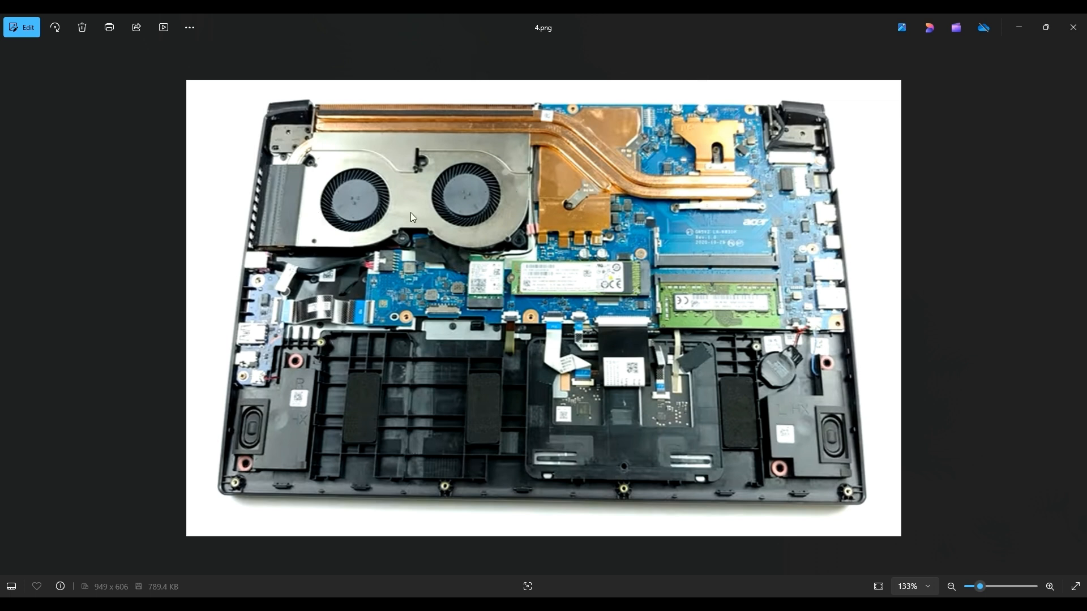
{"action": "mouse_move", "coordinate": [731, 278]}
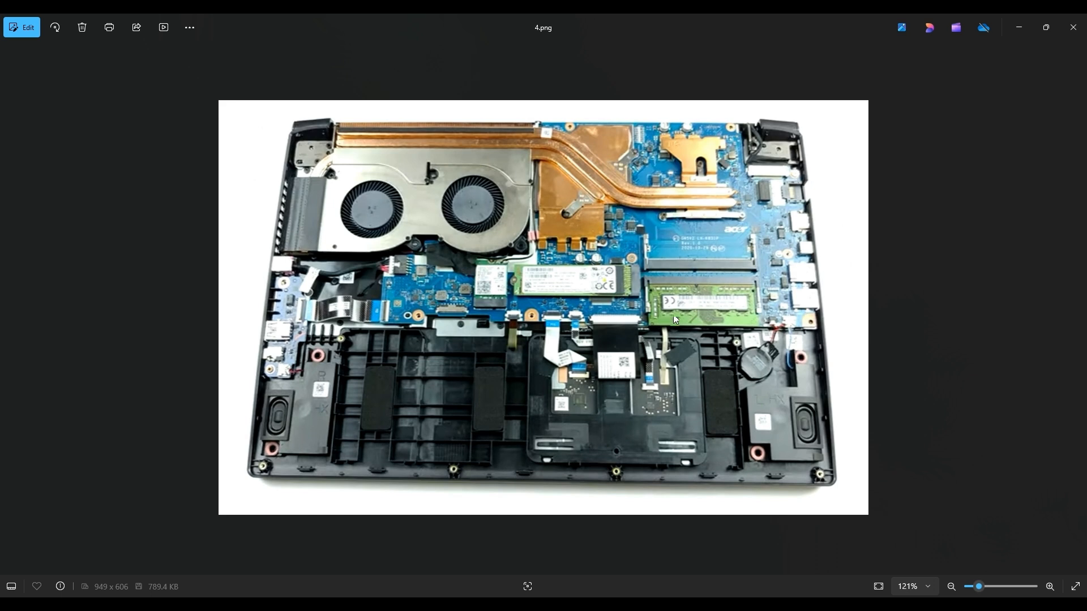
{"action": "mouse_move", "coordinate": [666, 323]}
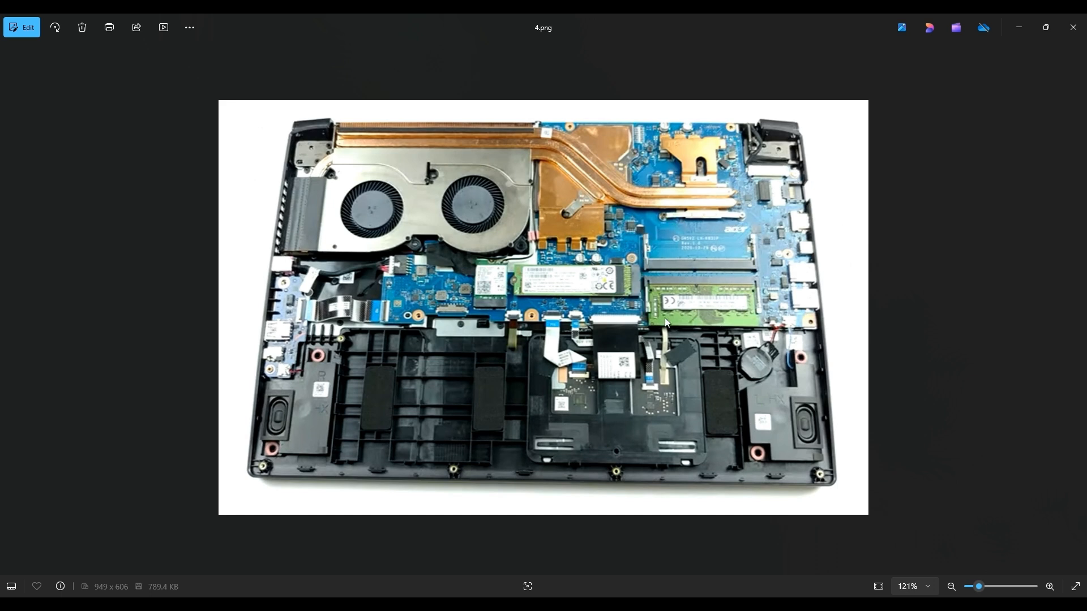
{"action": "mouse_move", "coordinate": [716, 316]}
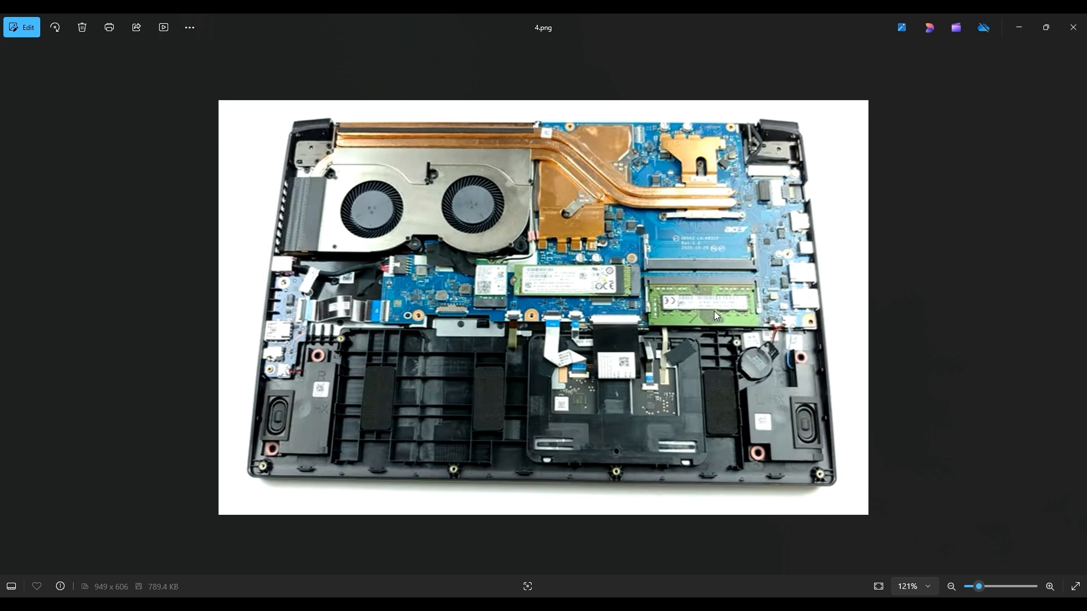
{"action": "mouse_move", "coordinate": [737, 279]}
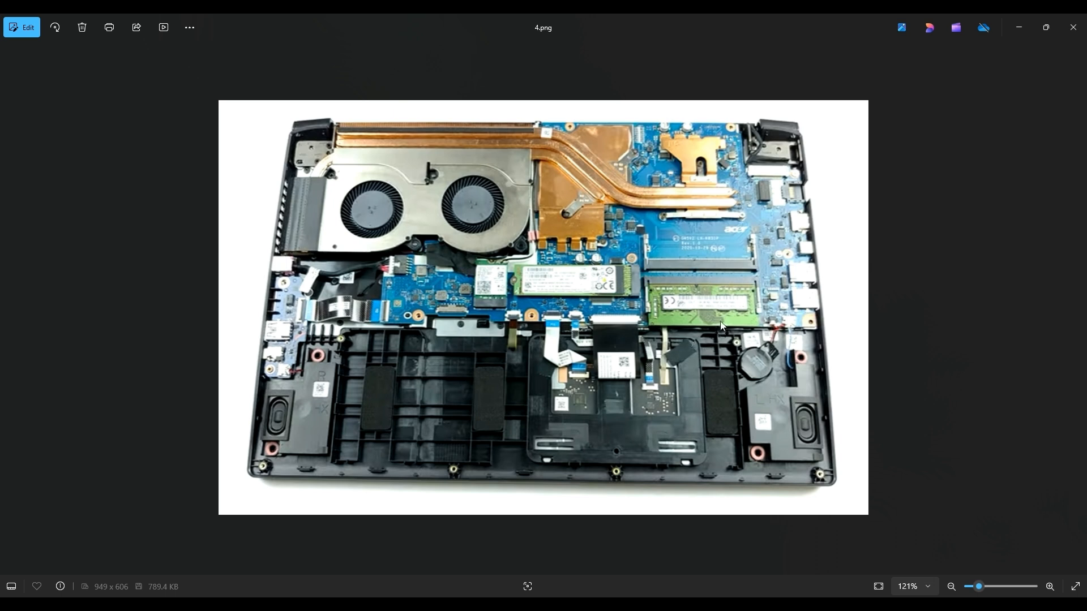
{"action": "mouse_move", "coordinate": [393, 428]}
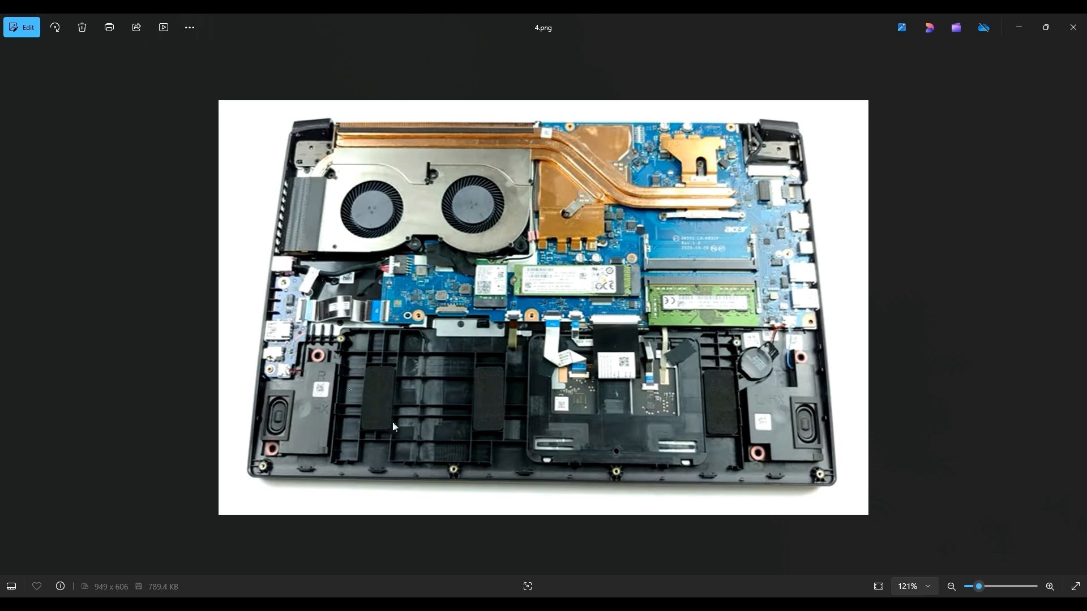
{"action": "mouse_move", "coordinate": [740, 252]}
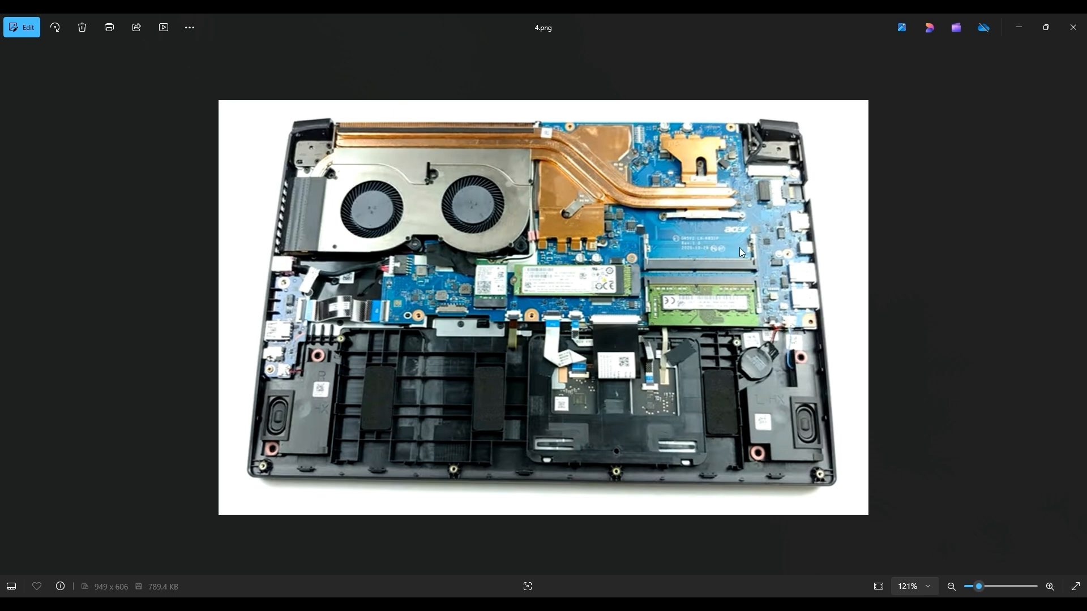
{"action": "mouse_move", "coordinate": [667, 326]}
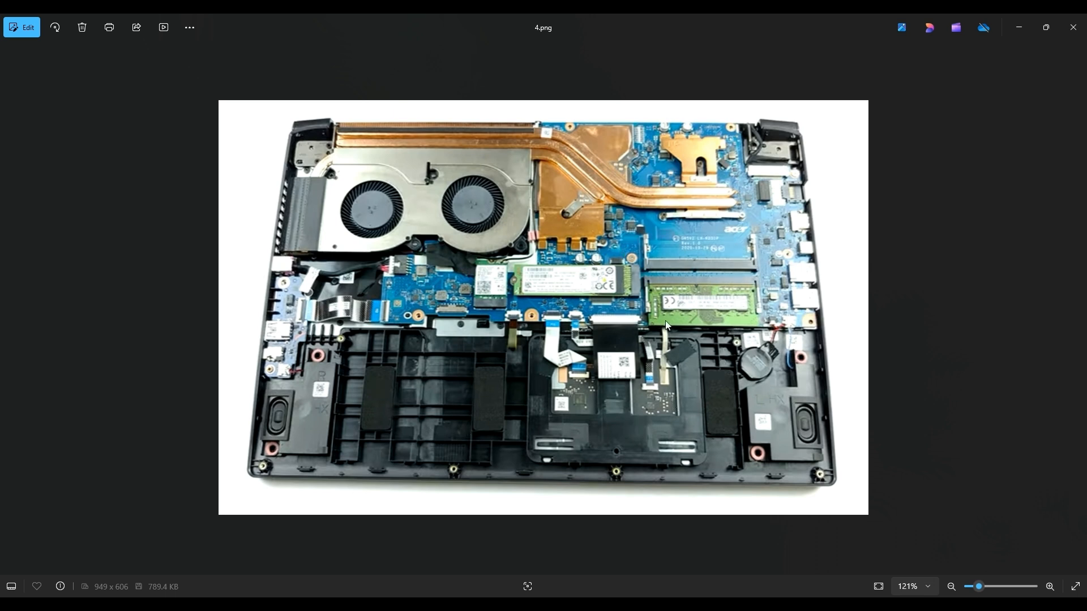
{"action": "mouse_move", "coordinate": [707, 300]}
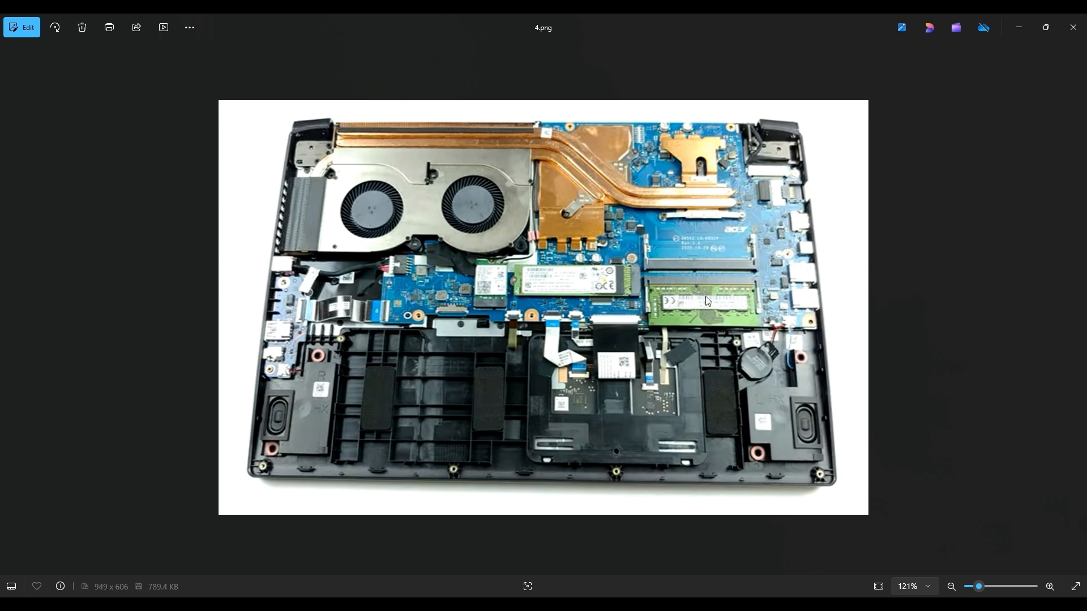
{"action": "mouse_move", "coordinate": [674, 291]}
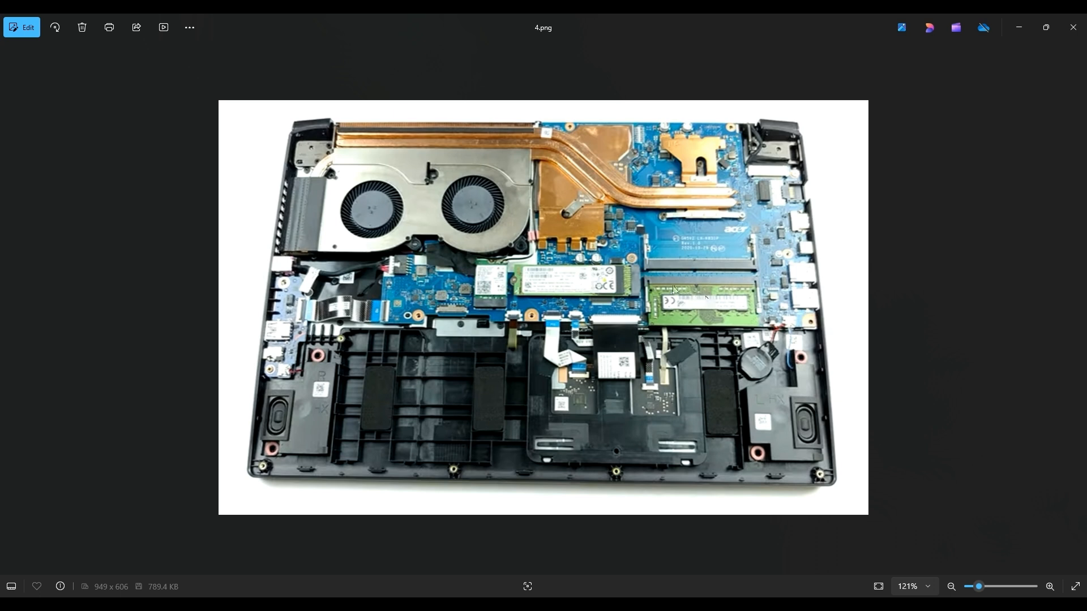
{"action": "mouse_move", "coordinate": [710, 296]}
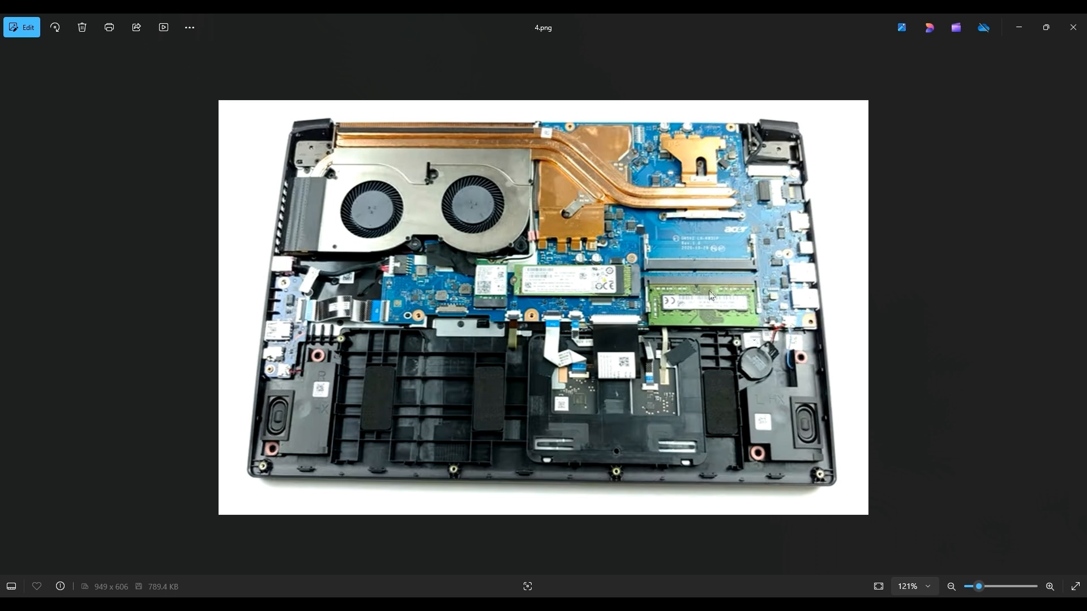
{"action": "mouse_move", "coordinate": [769, 240]}
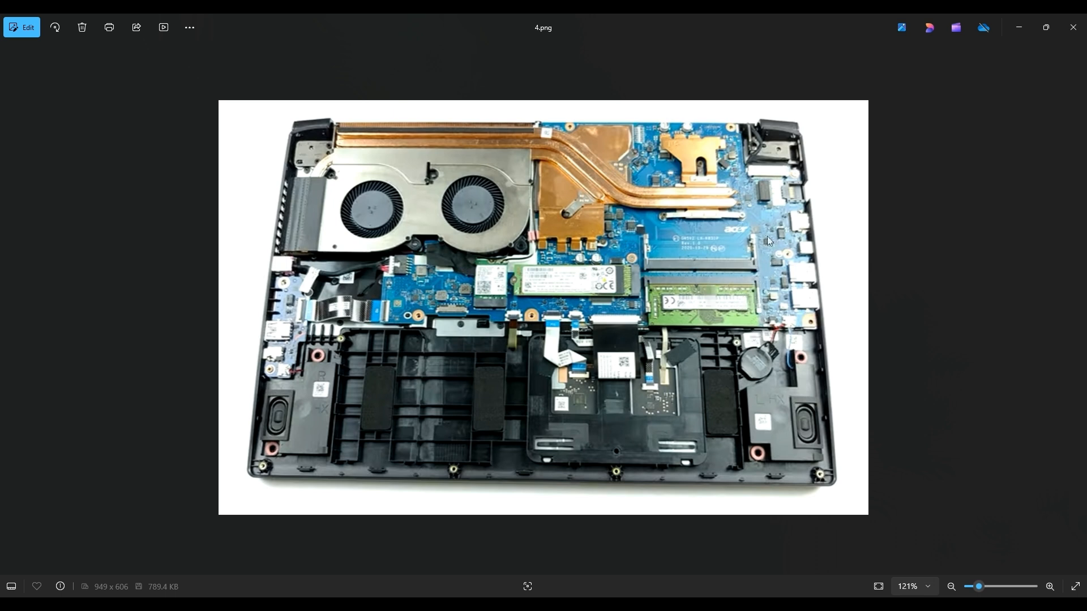
{"action": "mouse_move", "coordinate": [698, 314]}
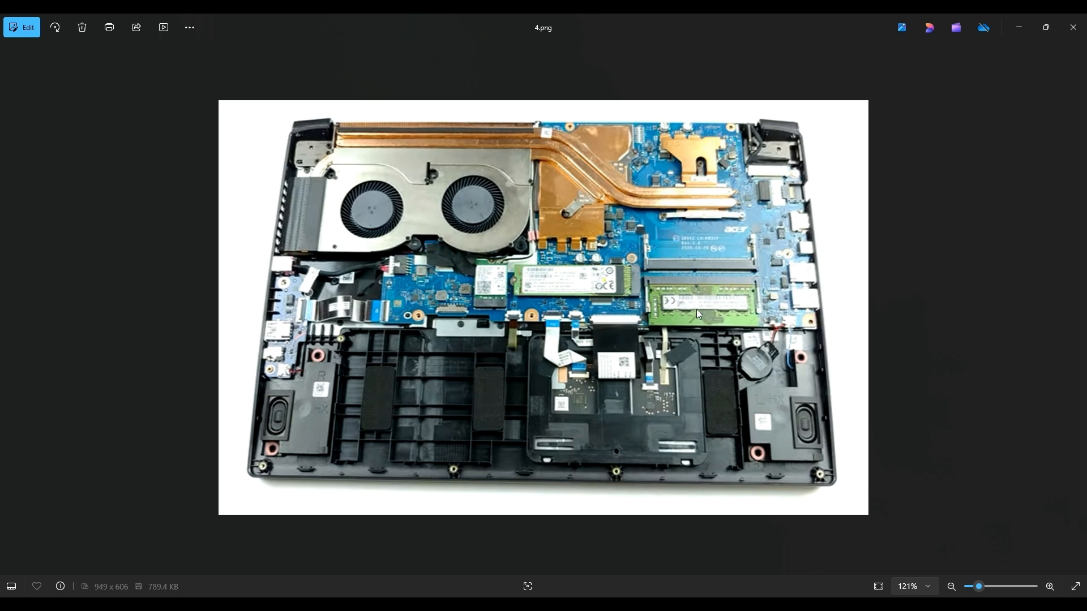
{"action": "mouse_move", "coordinate": [705, 314]}
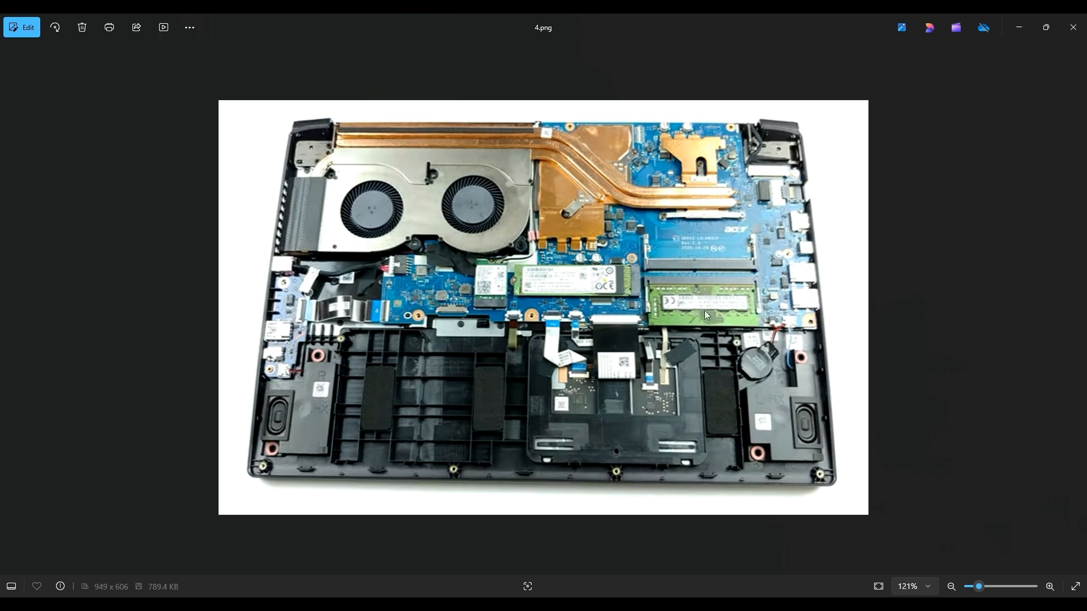
{"action": "mouse_move", "coordinate": [685, 313]}
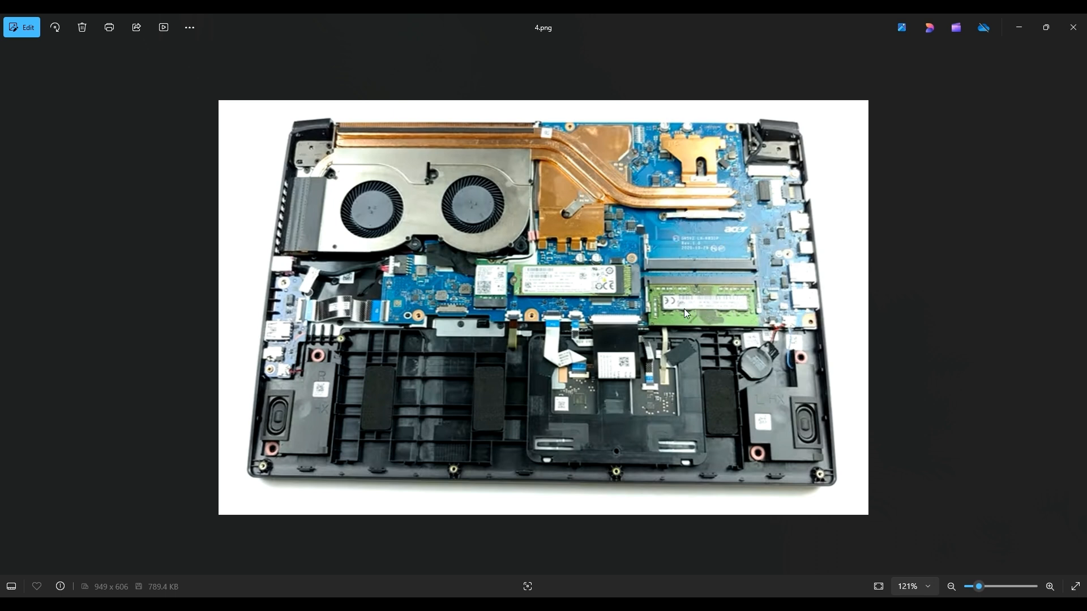
{"action": "mouse_move", "coordinate": [702, 302]}
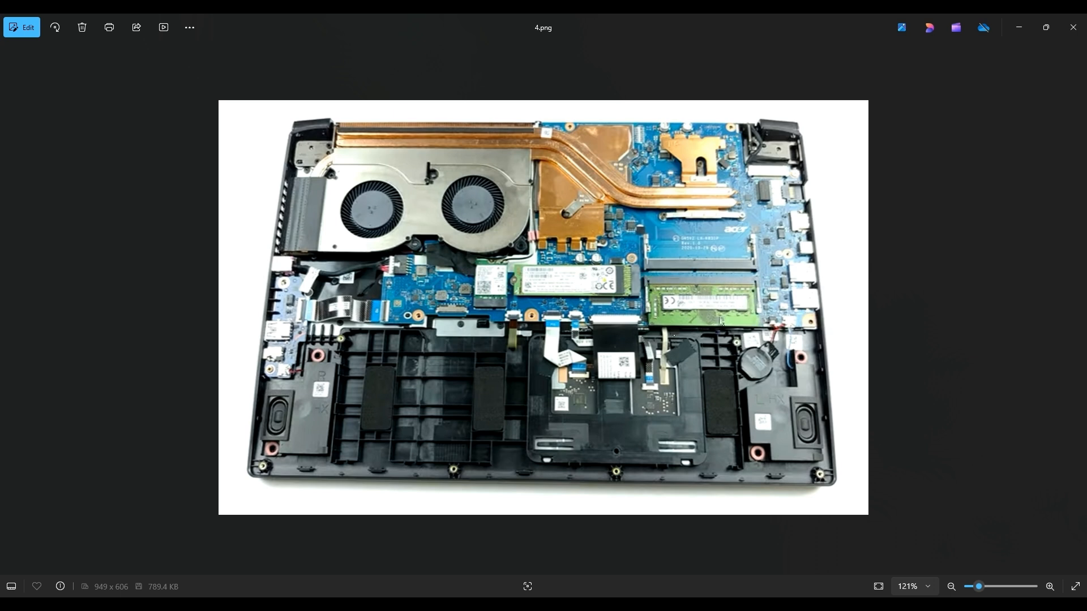
{"action": "mouse_move", "coordinate": [760, 309]}
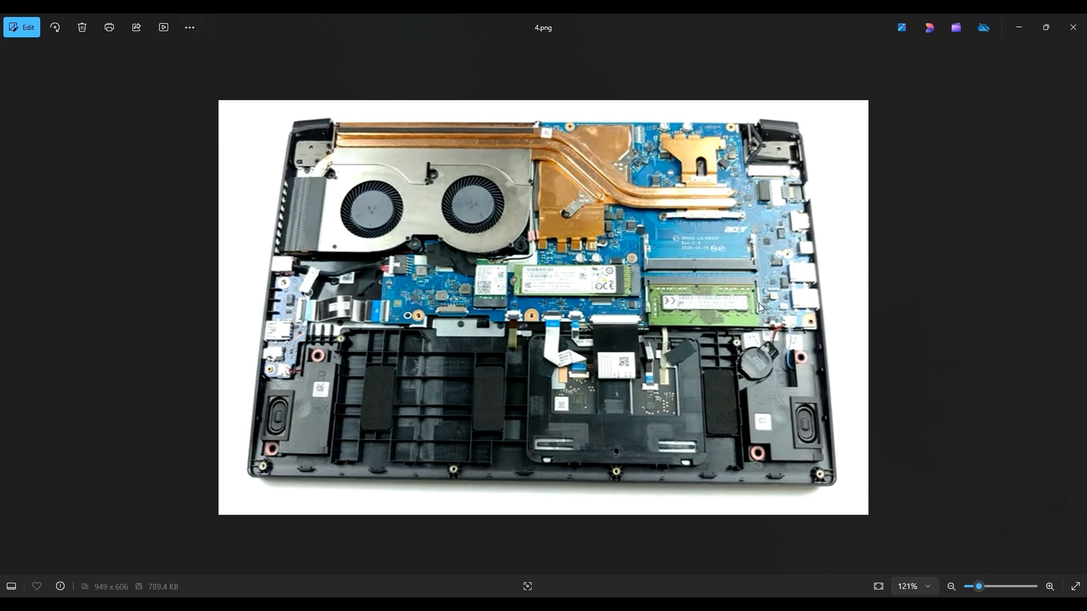
{"action": "mouse_move", "coordinate": [723, 310]}
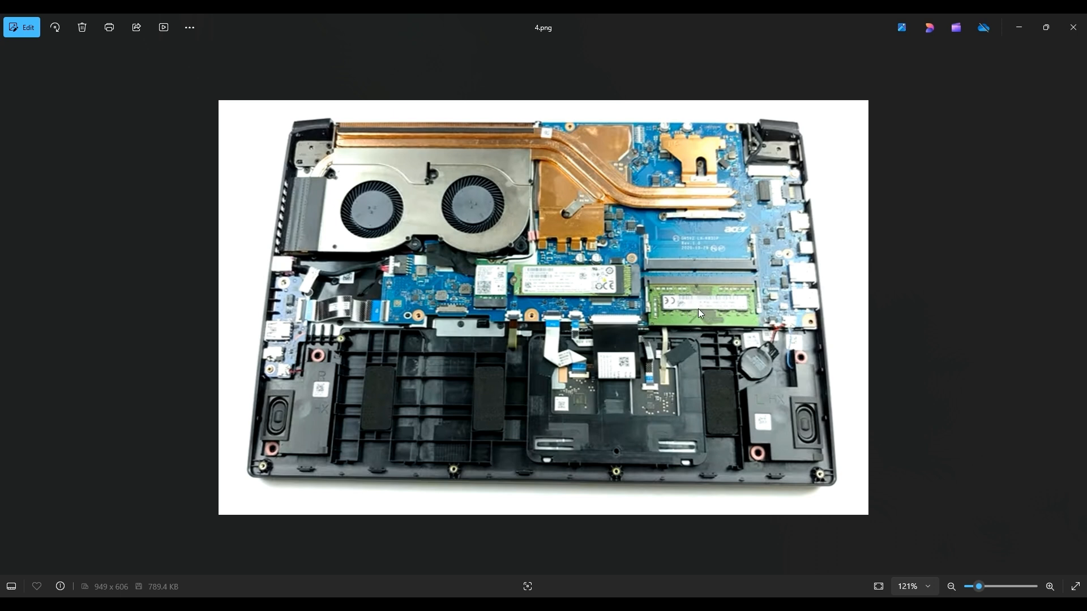
{"action": "mouse_move", "coordinate": [727, 314]}
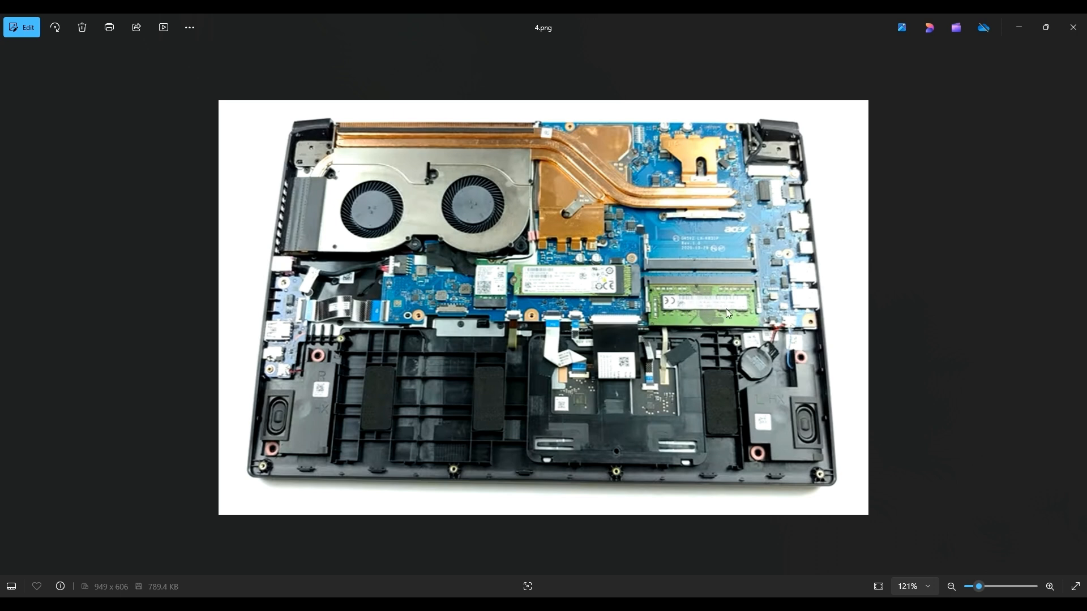
{"action": "mouse_move", "coordinate": [736, 294]}
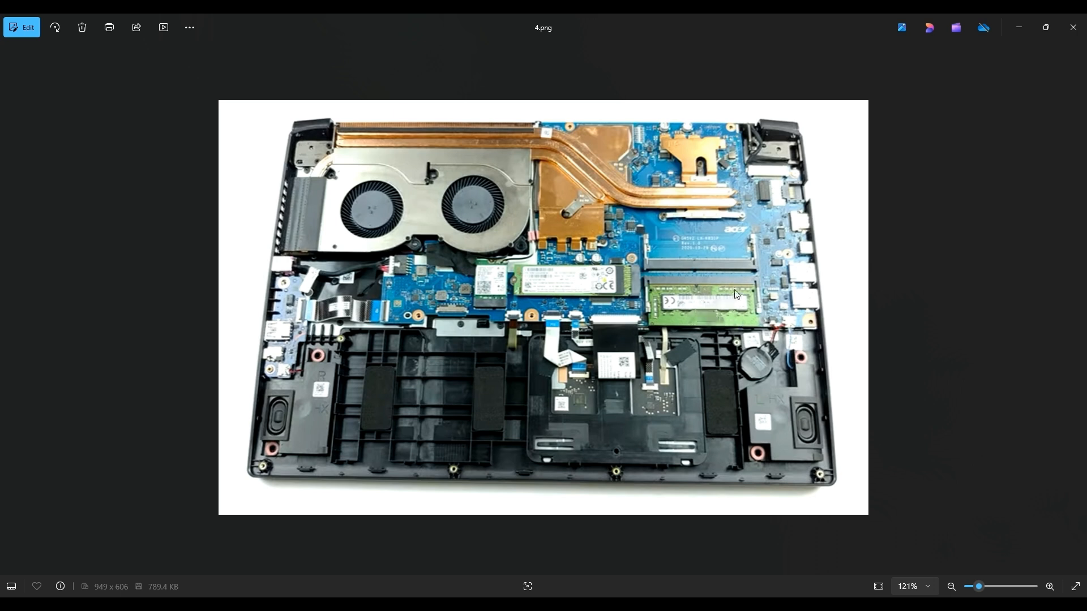
{"action": "mouse_move", "coordinate": [702, 290]}
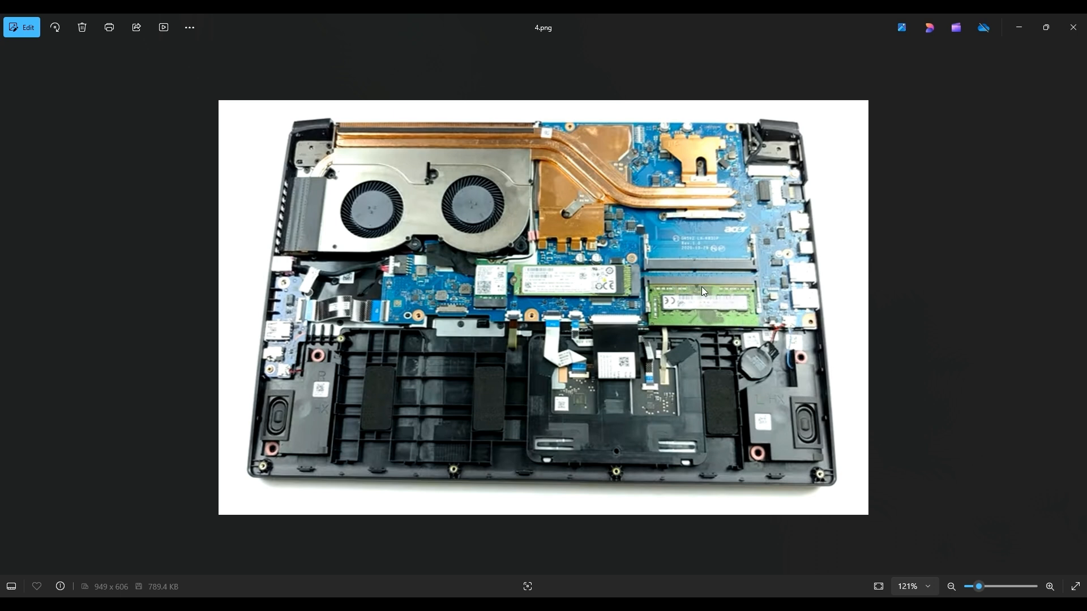
{"action": "mouse_move", "coordinate": [708, 294]}
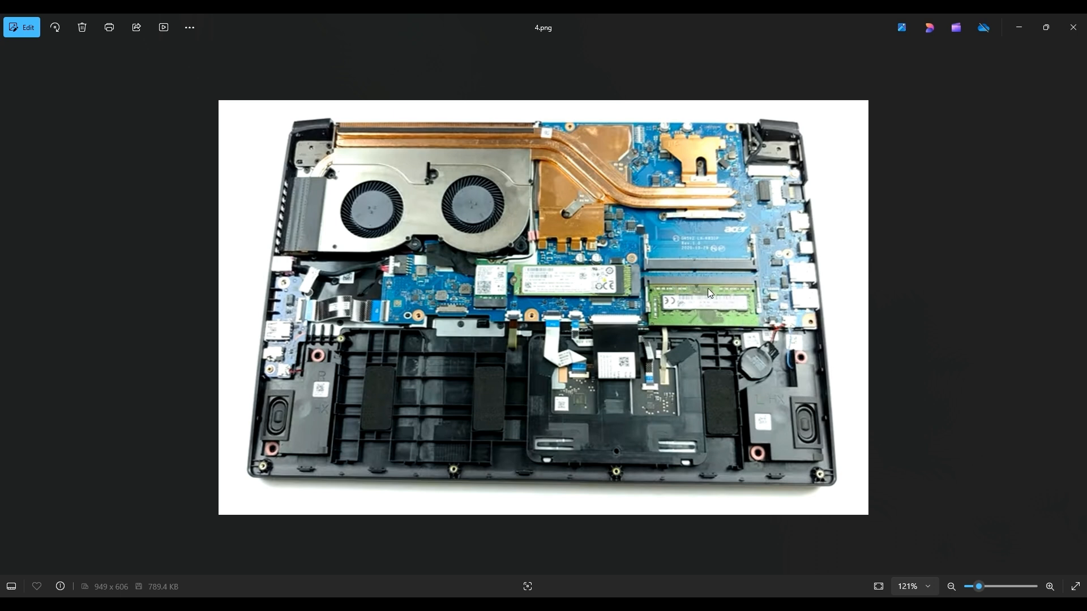
{"action": "mouse_move", "coordinate": [648, 290]}
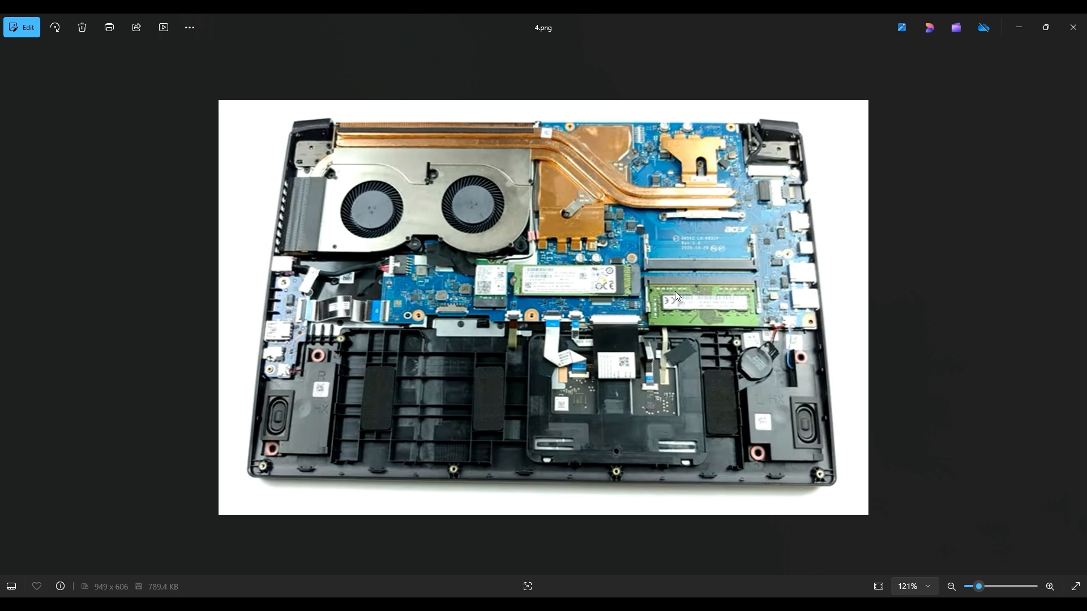
{"action": "mouse_move", "coordinate": [720, 291]}
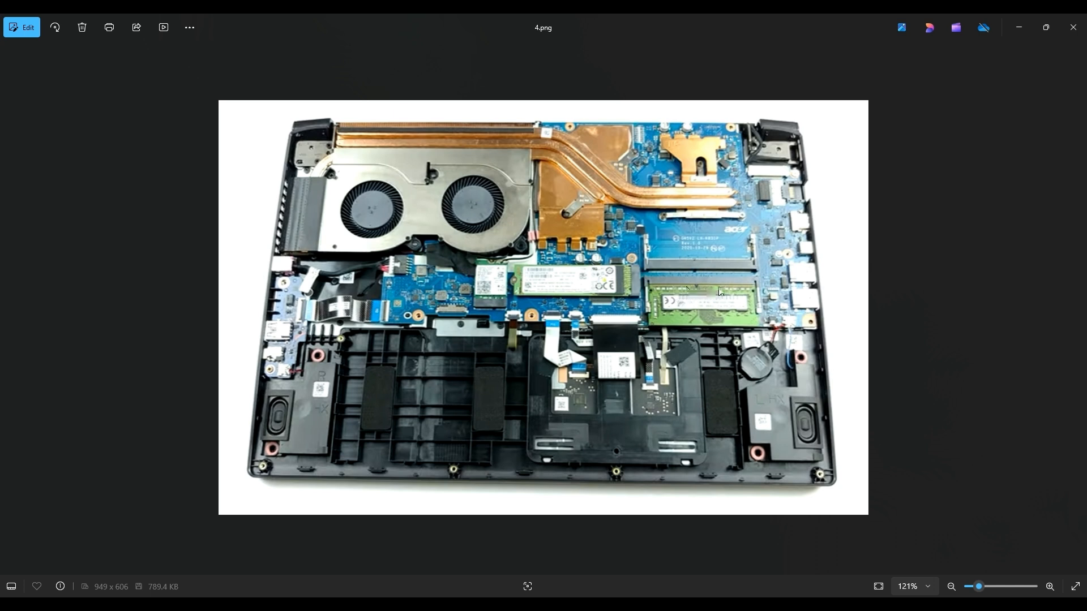
{"action": "mouse_move", "coordinate": [716, 290]}
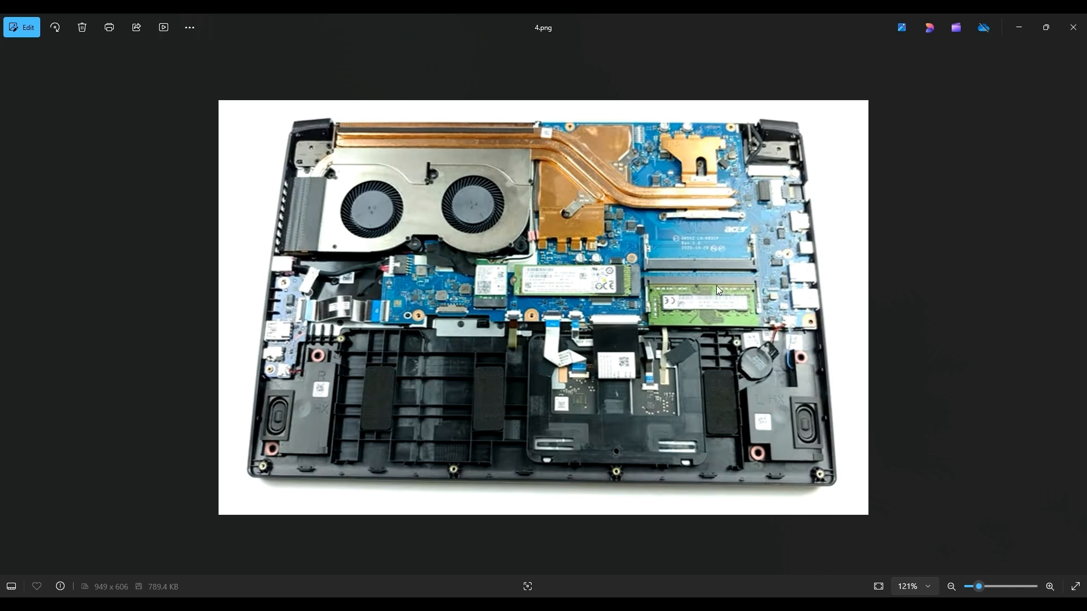
{"action": "mouse_move", "coordinate": [732, 288]}
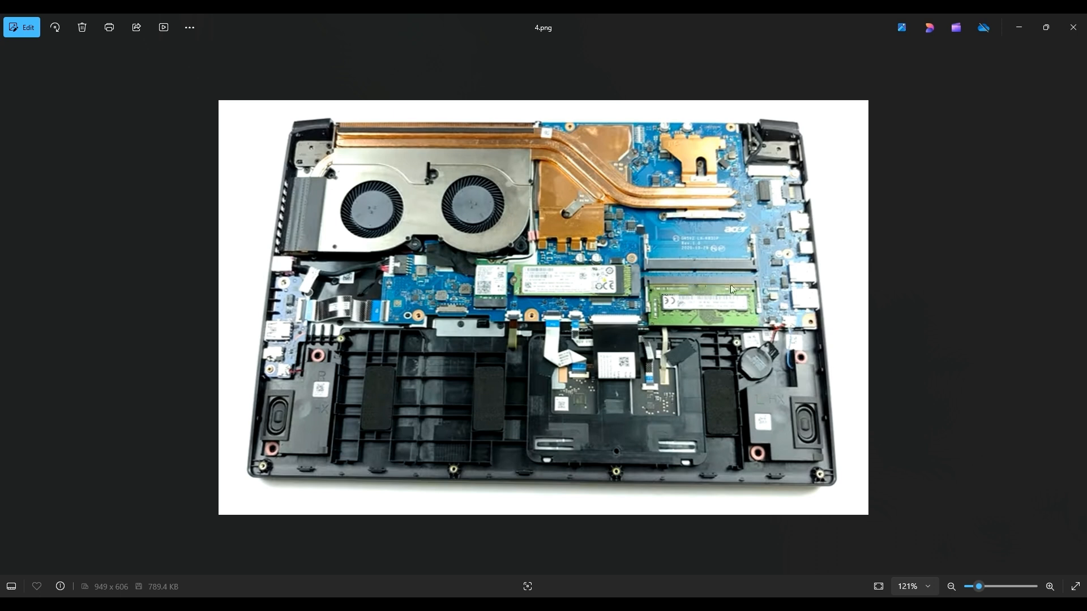
{"action": "mouse_move", "coordinate": [690, 330]}
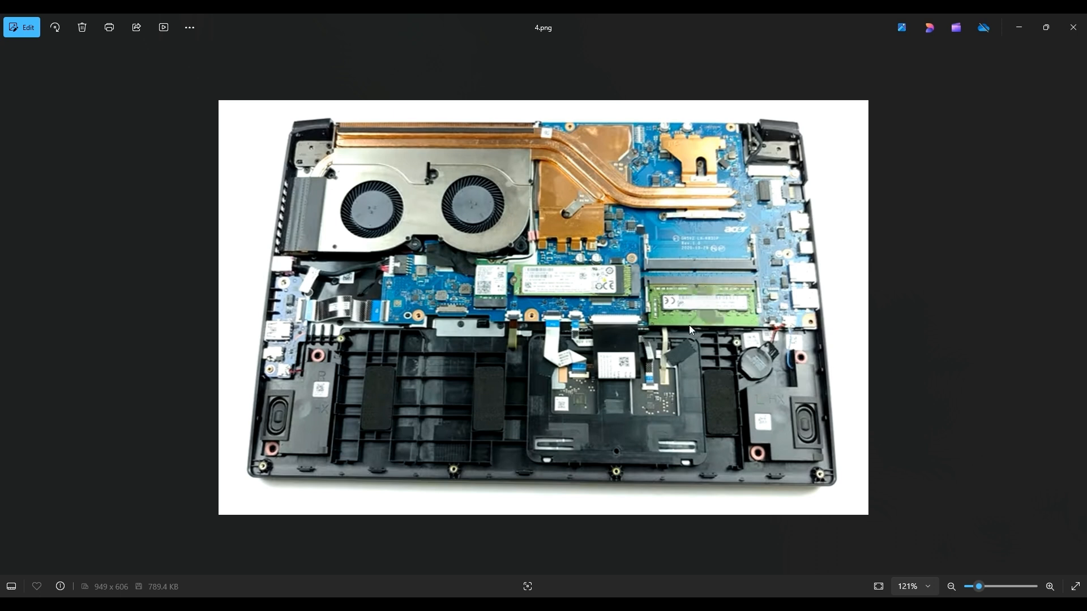
{"action": "mouse_move", "coordinate": [702, 316]}
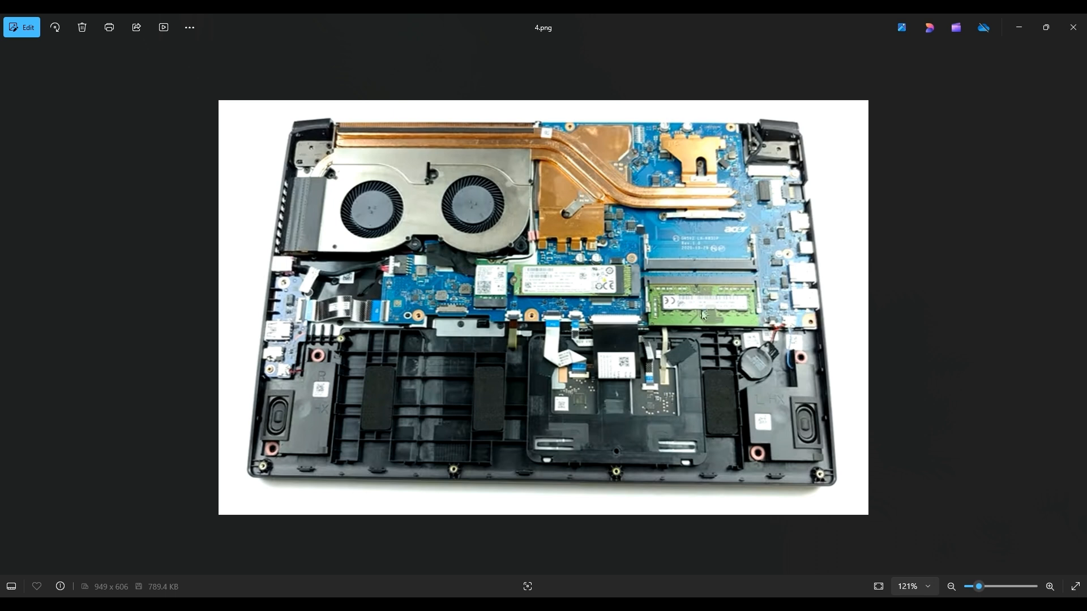
{"action": "mouse_move", "coordinate": [742, 310]}
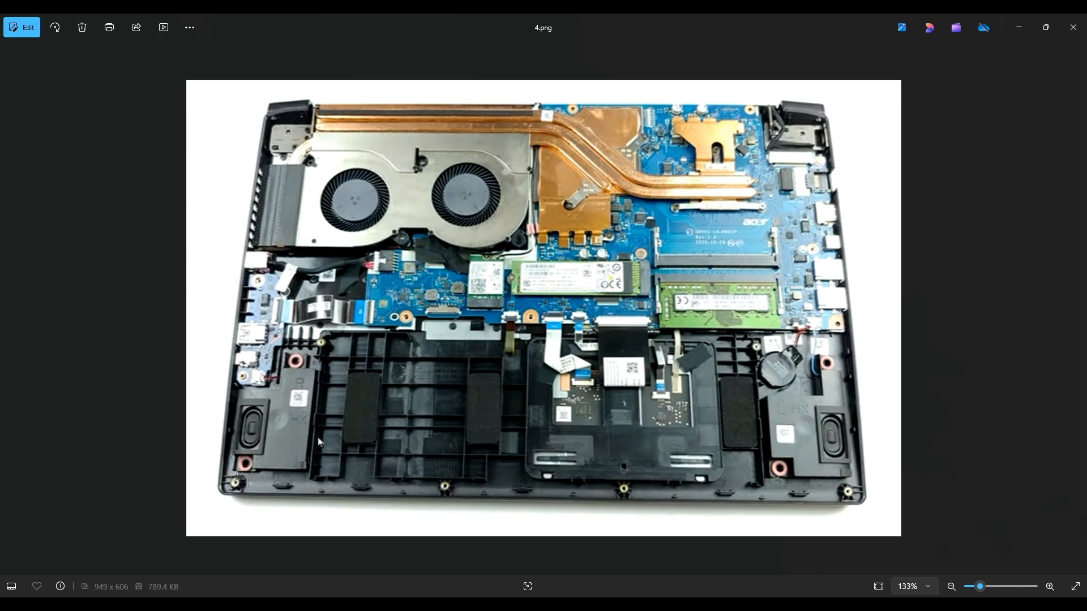
{"action": "mouse_move", "coordinate": [227, 386]}
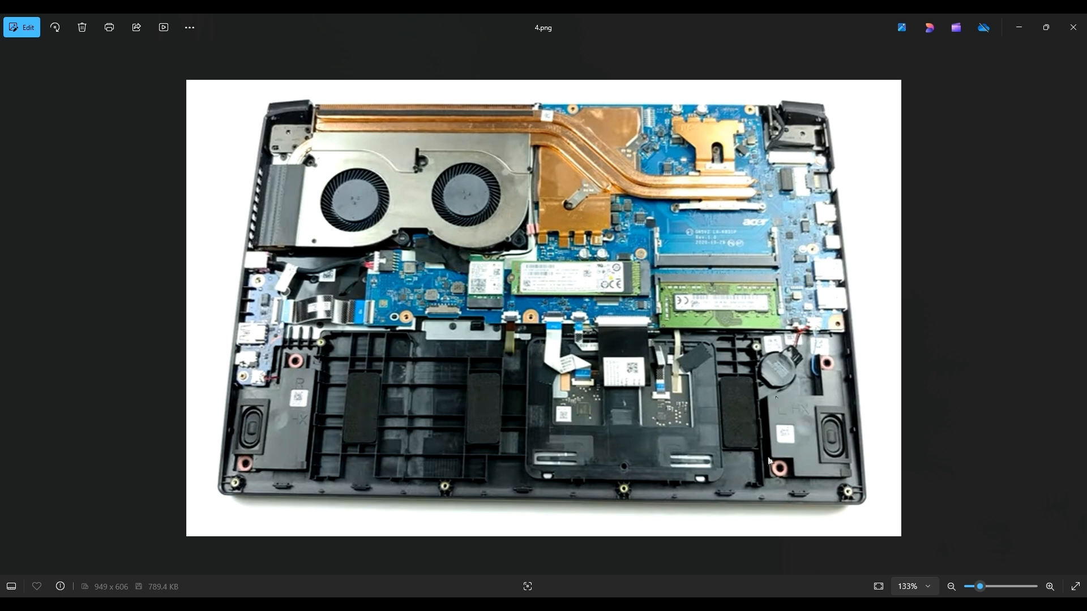
{"action": "mouse_move", "coordinate": [817, 428]}
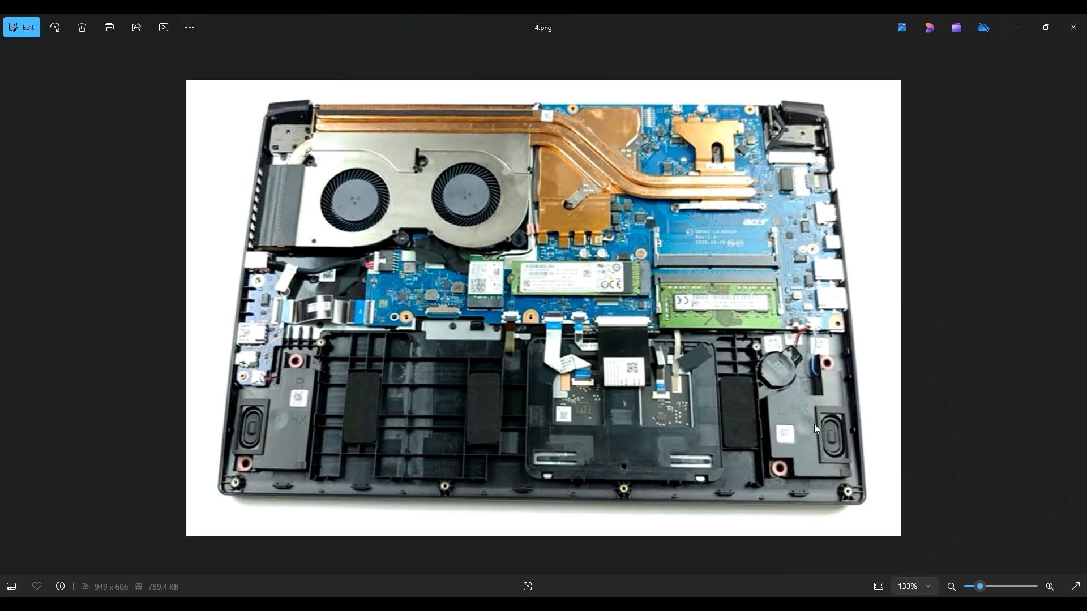
{"action": "mouse_move", "coordinate": [824, 419]}
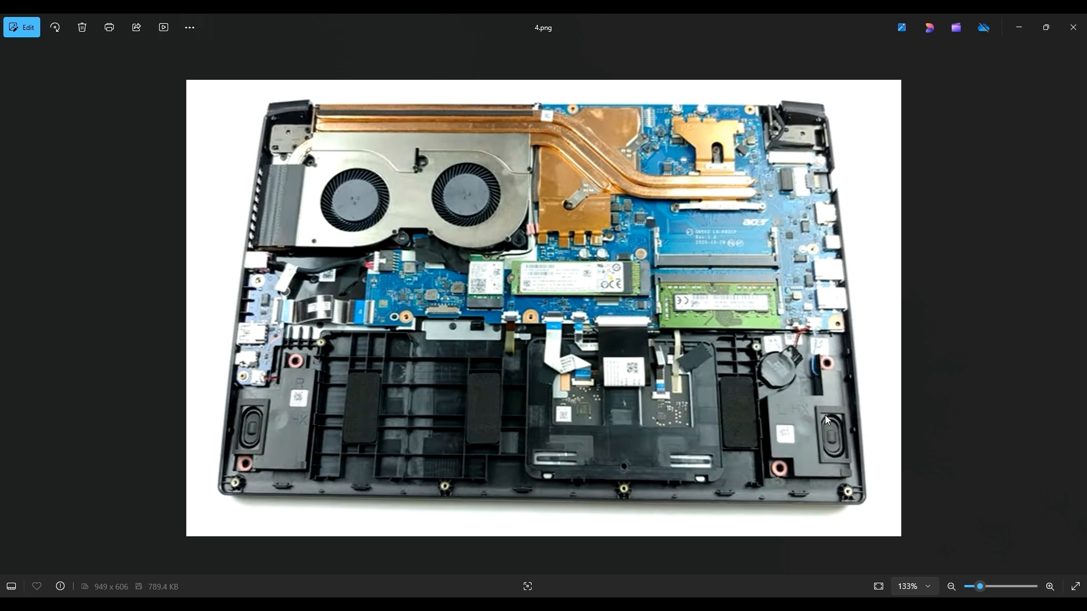
{"action": "mouse_move", "coordinate": [782, 477]}
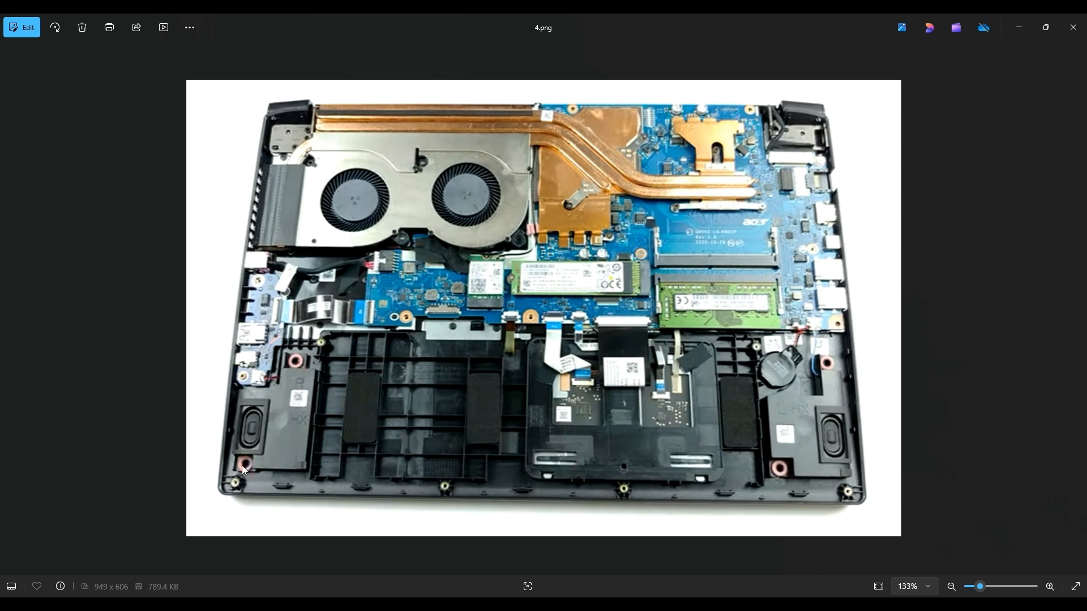
{"action": "mouse_move", "coordinate": [326, 402]}
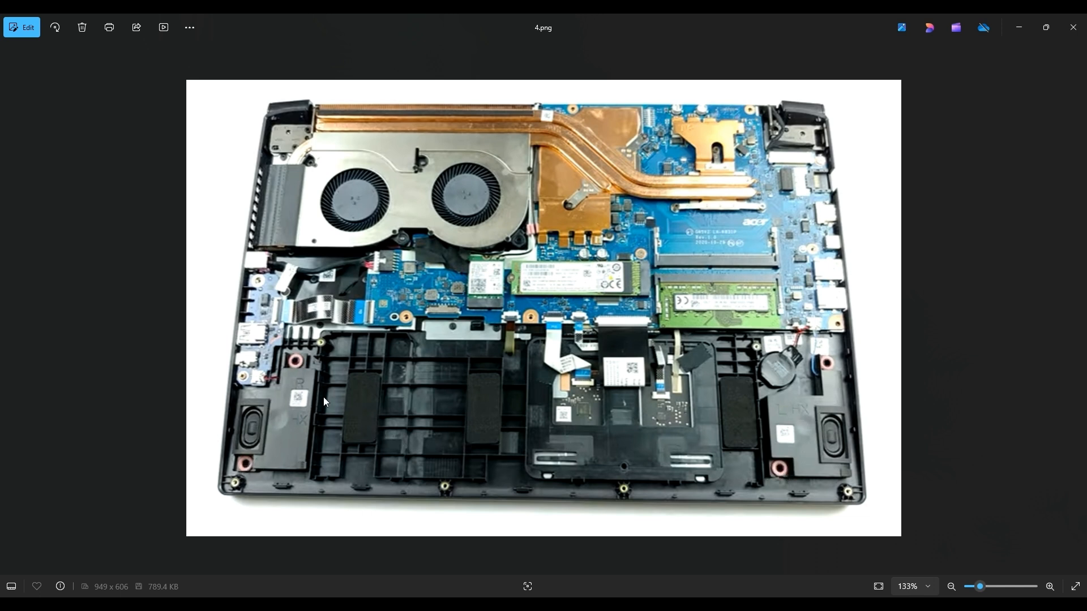
{"action": "mouse_move", "coordinate": [472, 399]}
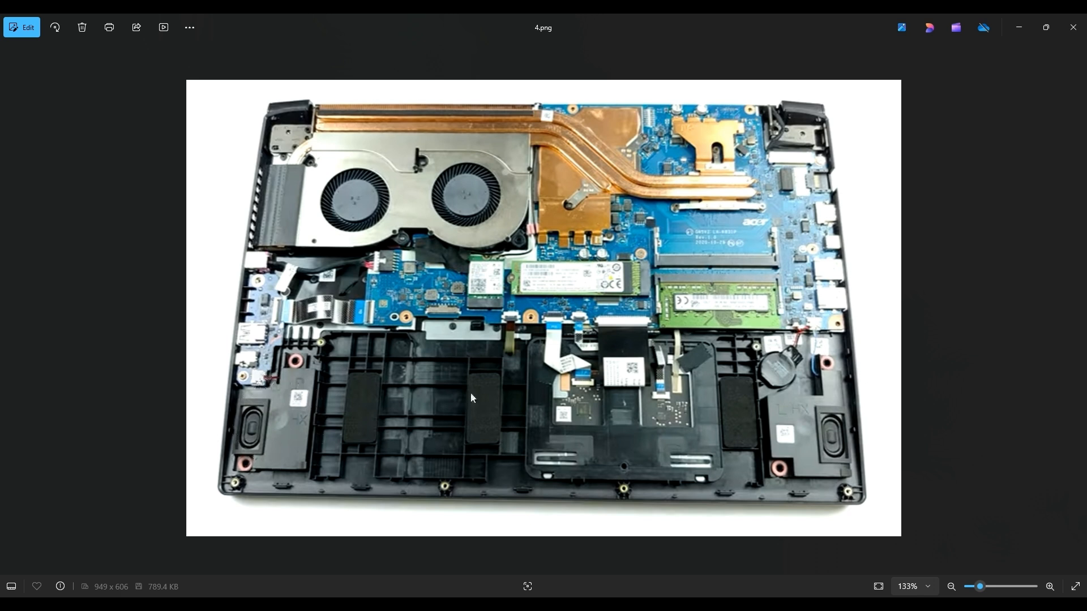
{"action": "mouse_move", "coordinate": [805, 319]}
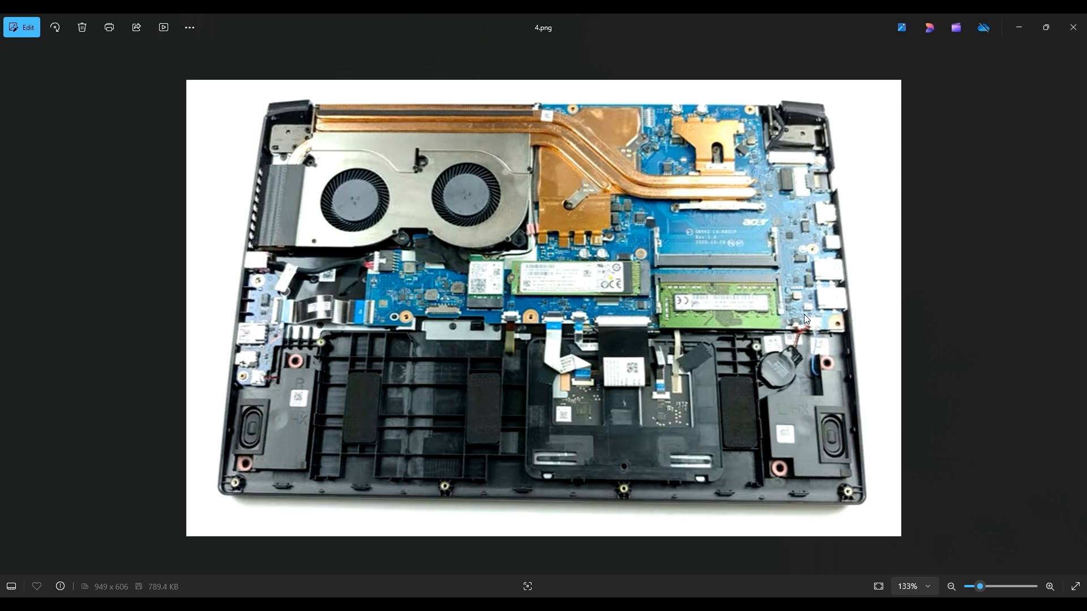
{"action": "mouse_move", "coordinate": [819, 345]}
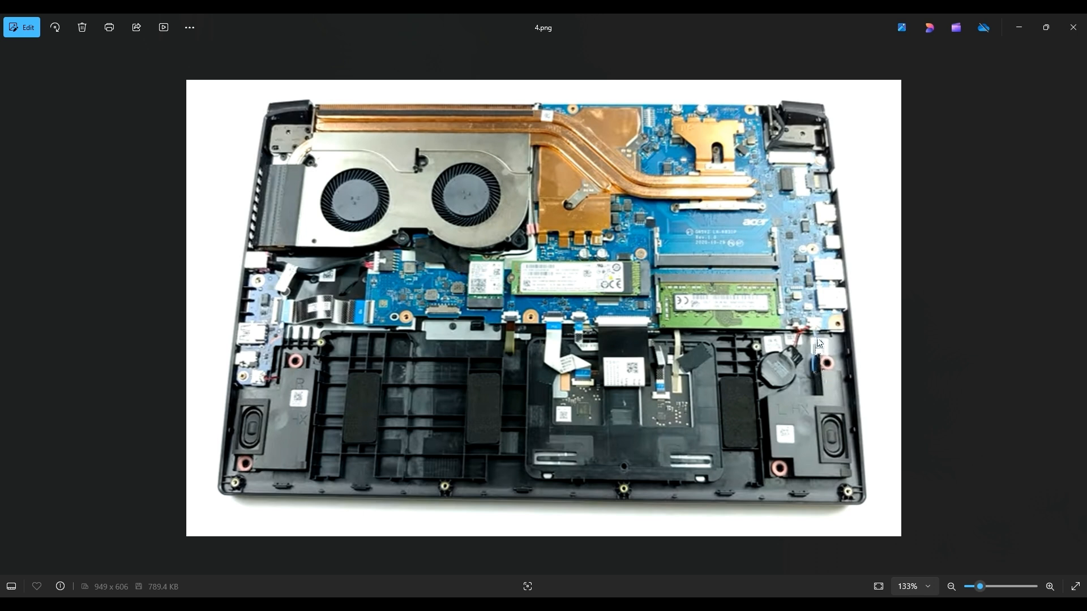
{"action": "mouse_move", "coordinate": [815, 356]}
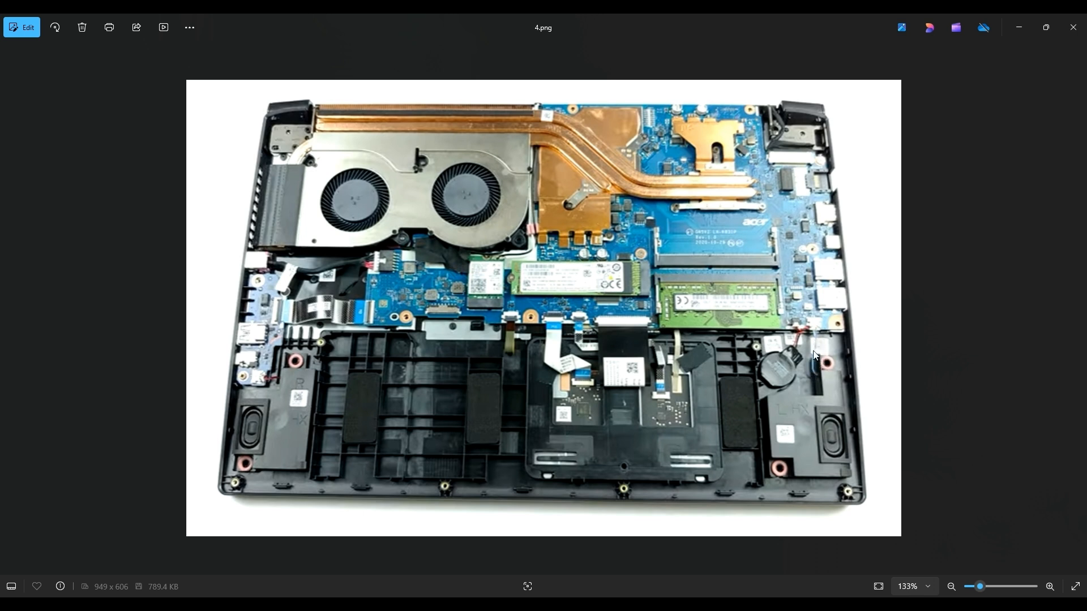
{"action": "mouse_move", "coordinate": [370, 371]}
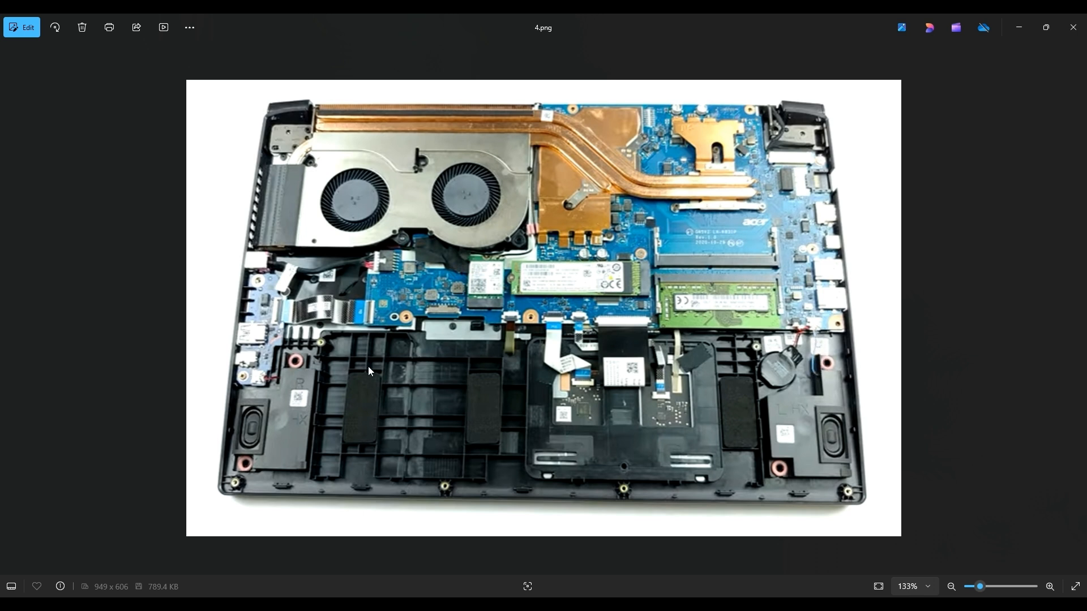
{"action": "mouse_move", "coordinate": [262, 380]}
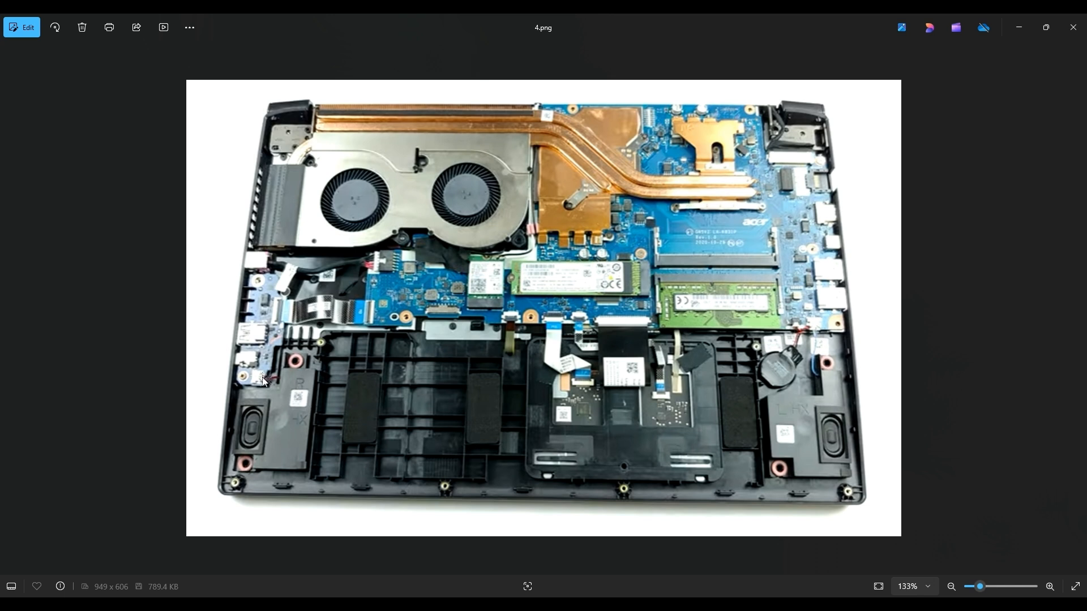
{"action": "mouse_move", "coordinate": [266, 379]}
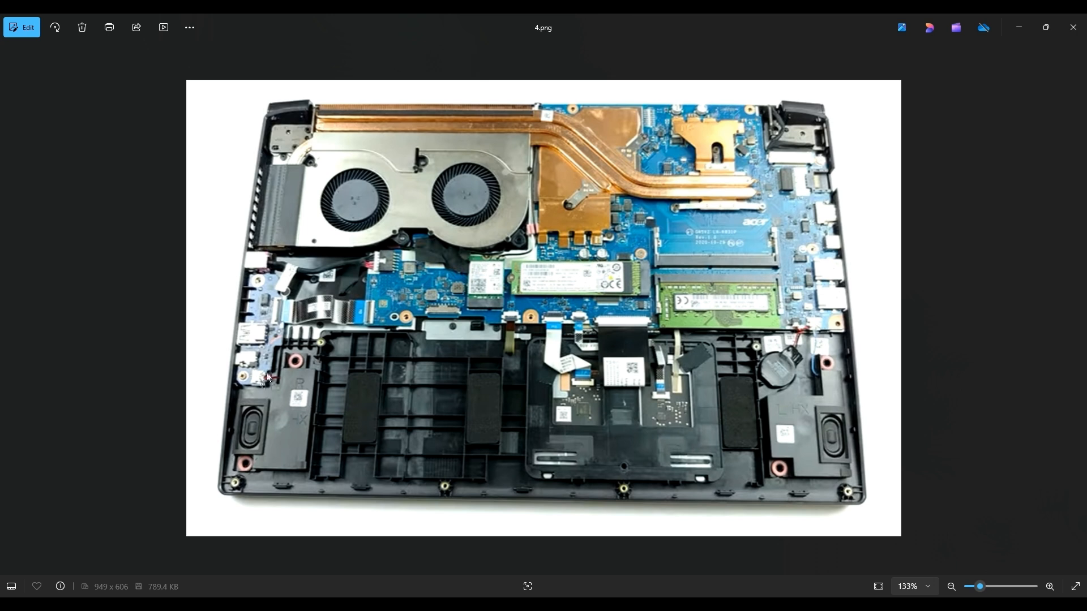
{"action": "mouse_move", "coordinate": [263, 387]}
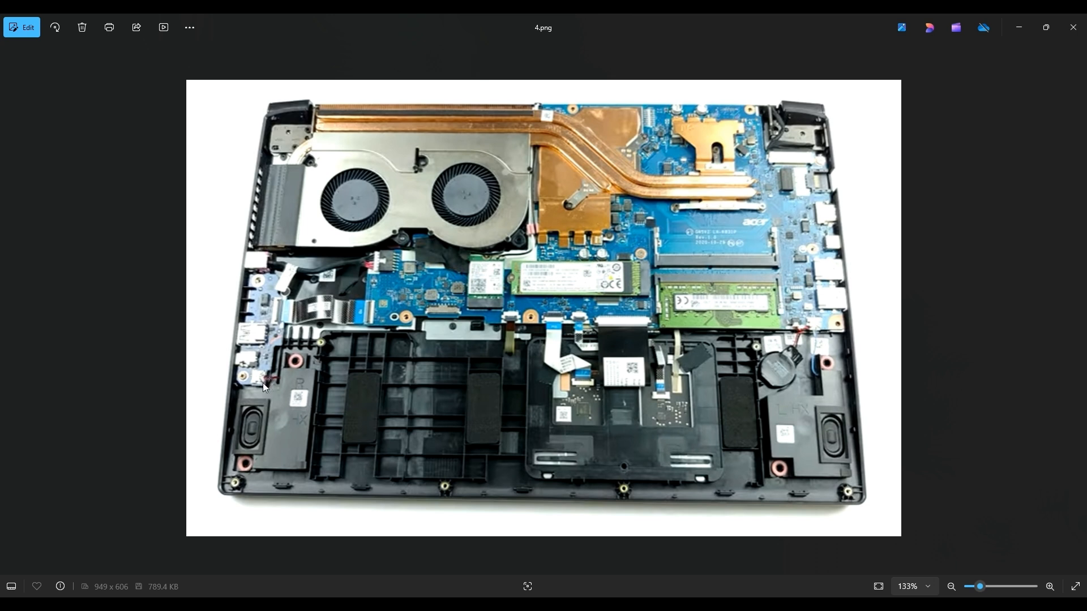
{"action": "mouse_move", "coordinate": [830, 324]}
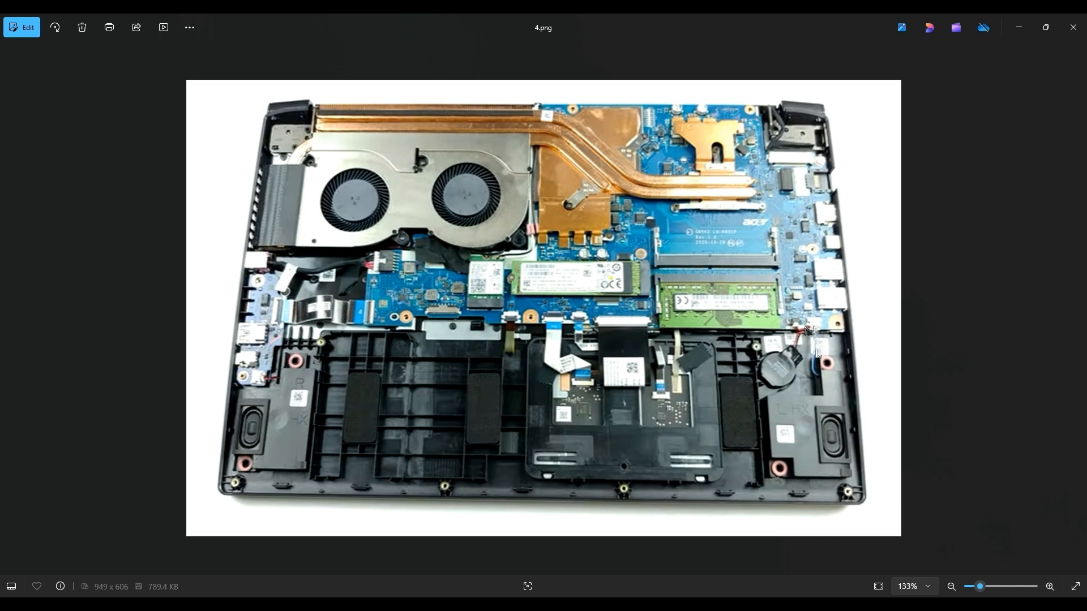
{"action": "mouse_move", "coordinate": [816, 354]}
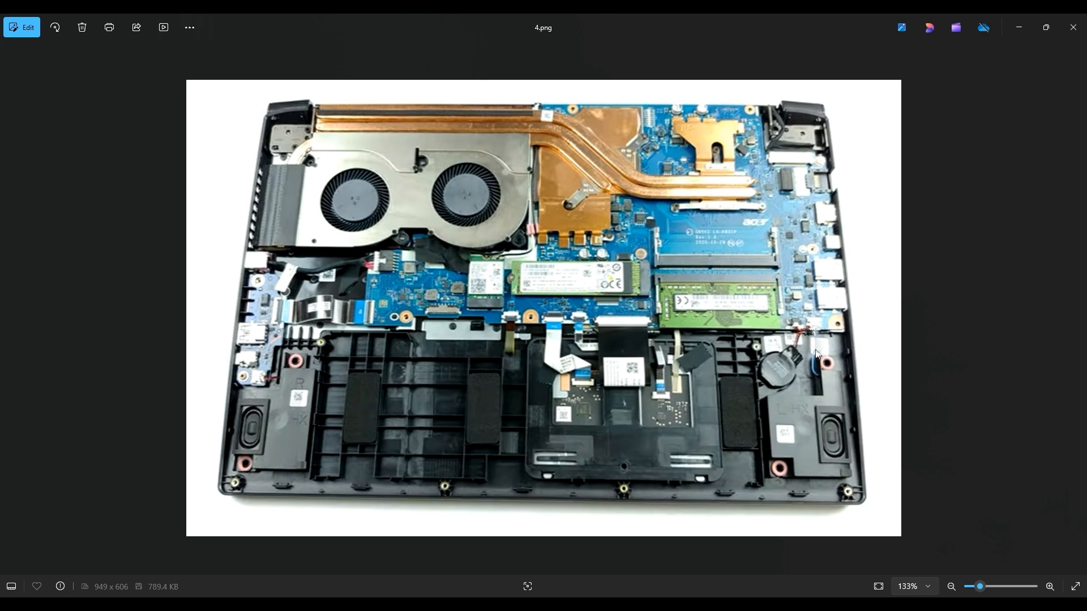
{"action": "mouse_move", "coordinate": [775, 349]}
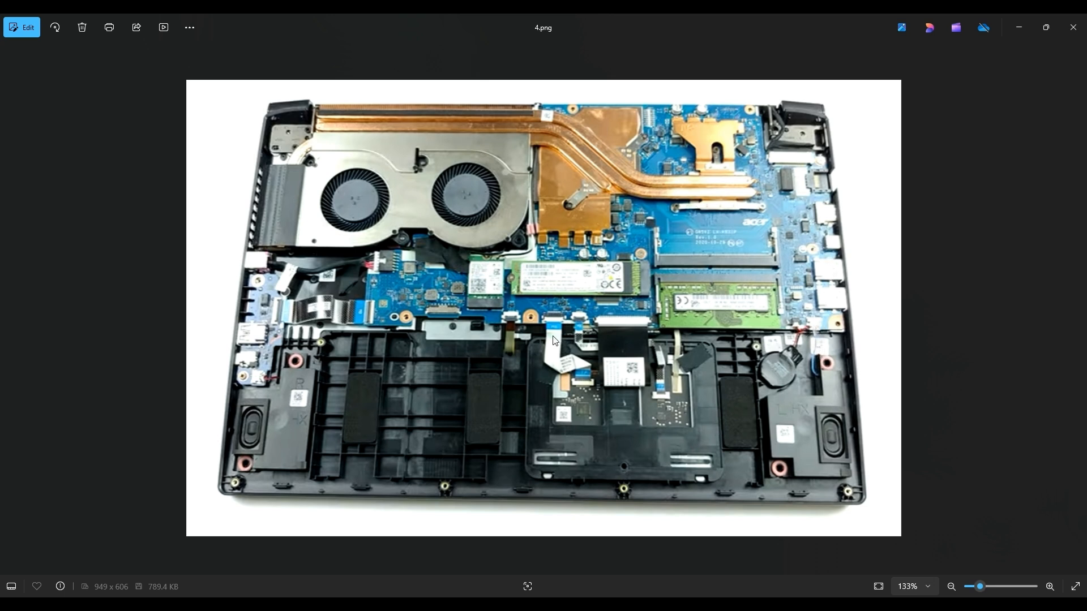
{"action": "mouse_move", "coordinate": [276, 419]}
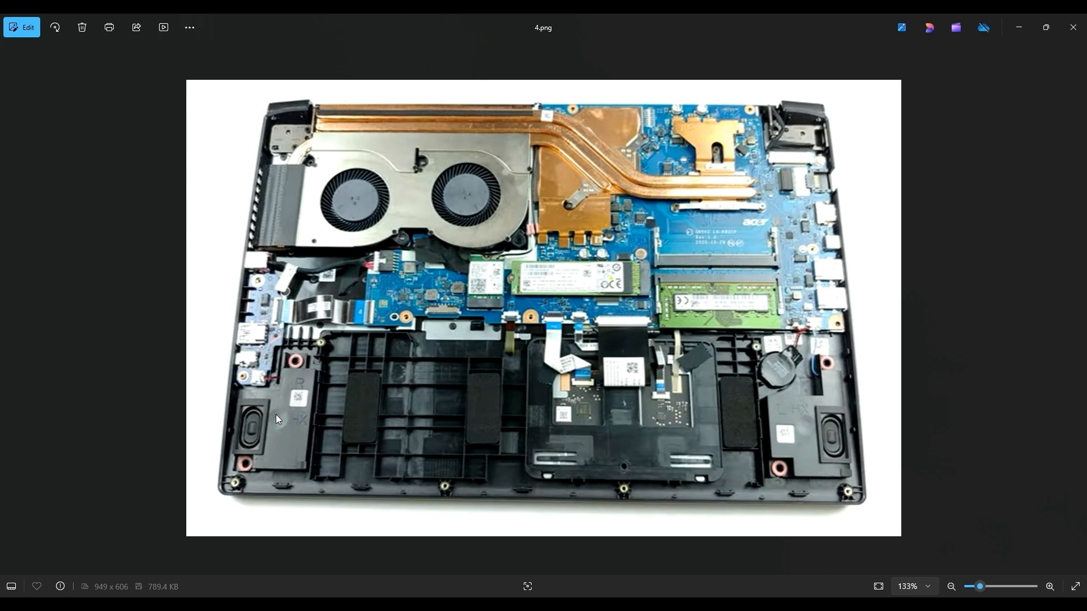
{"action": "mouse_move", "coordinate": [321, 432]}
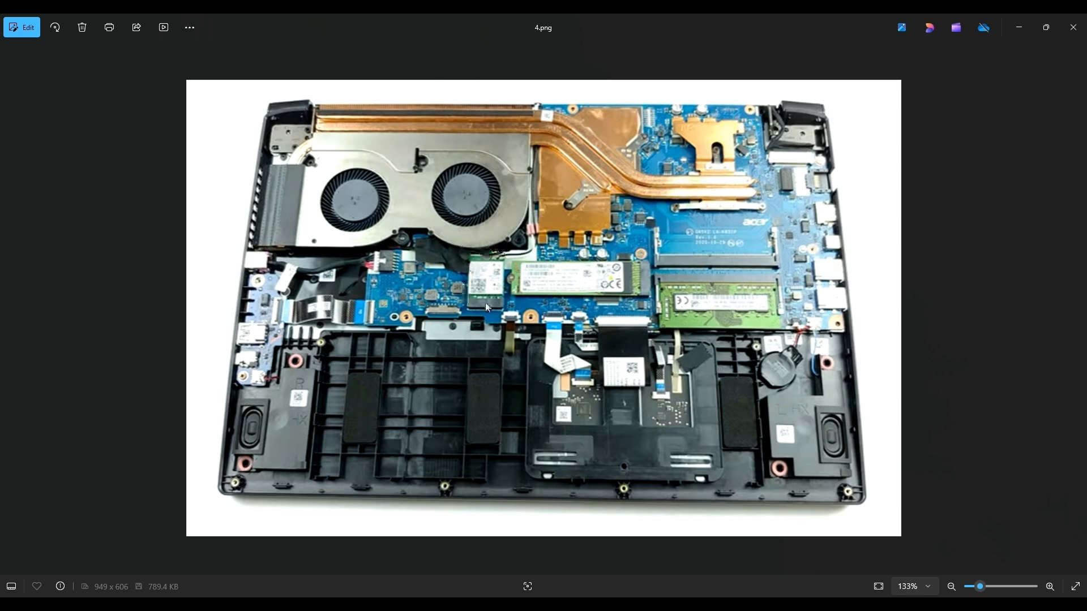
{"action": "mouse_move", "coordinate": [500, 258]}
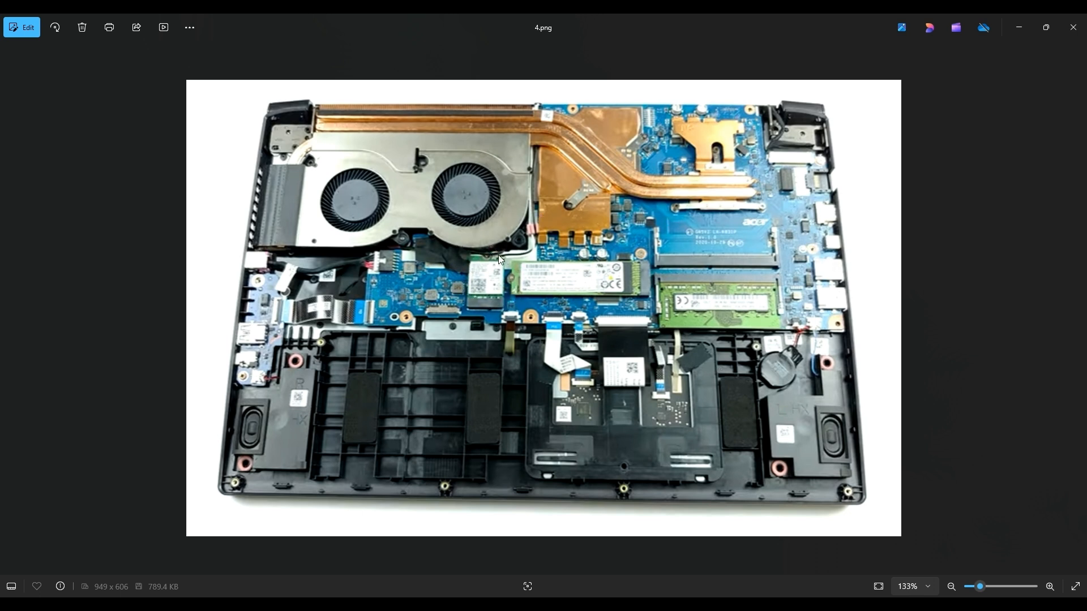
{"action": "mouse_move", "coordinate": [490, 300]}
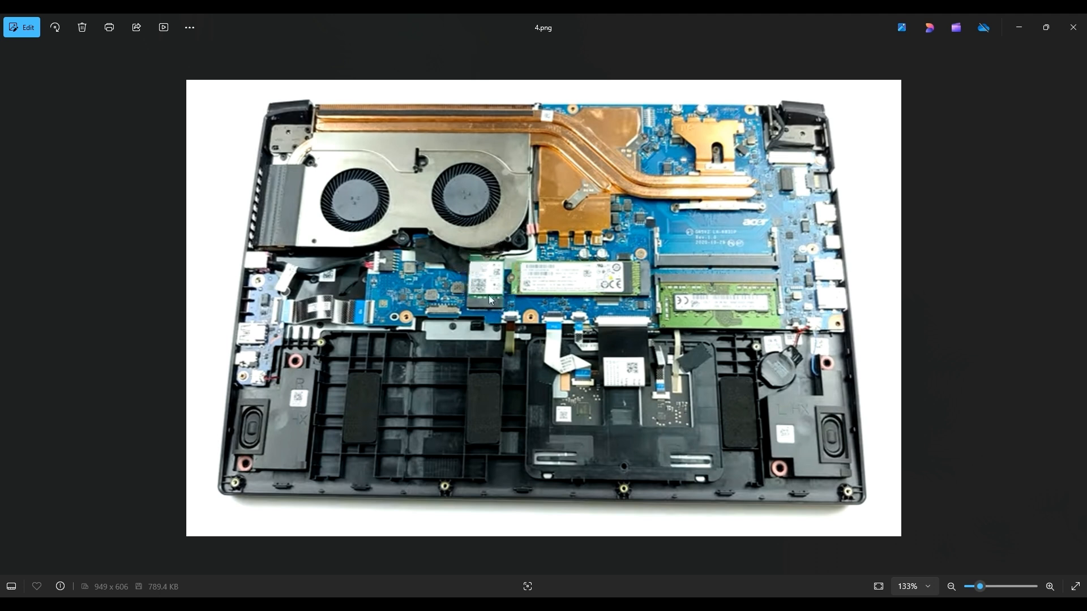
{"action": "mouse_move", "coordinate": [490, 254]}
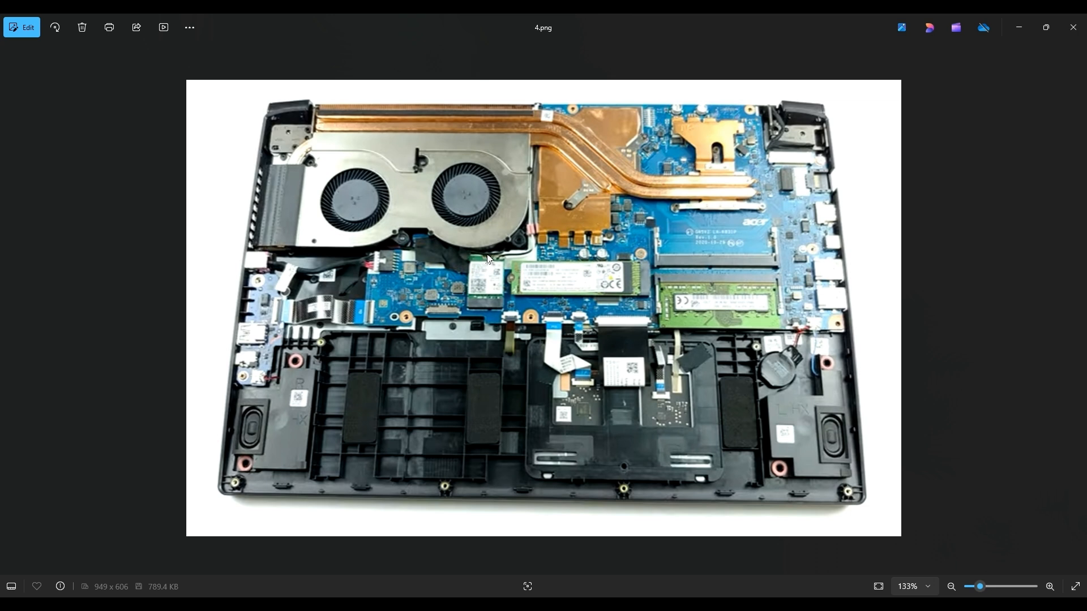
{"action": "mouse_move", "coordinate": [482, 297]}
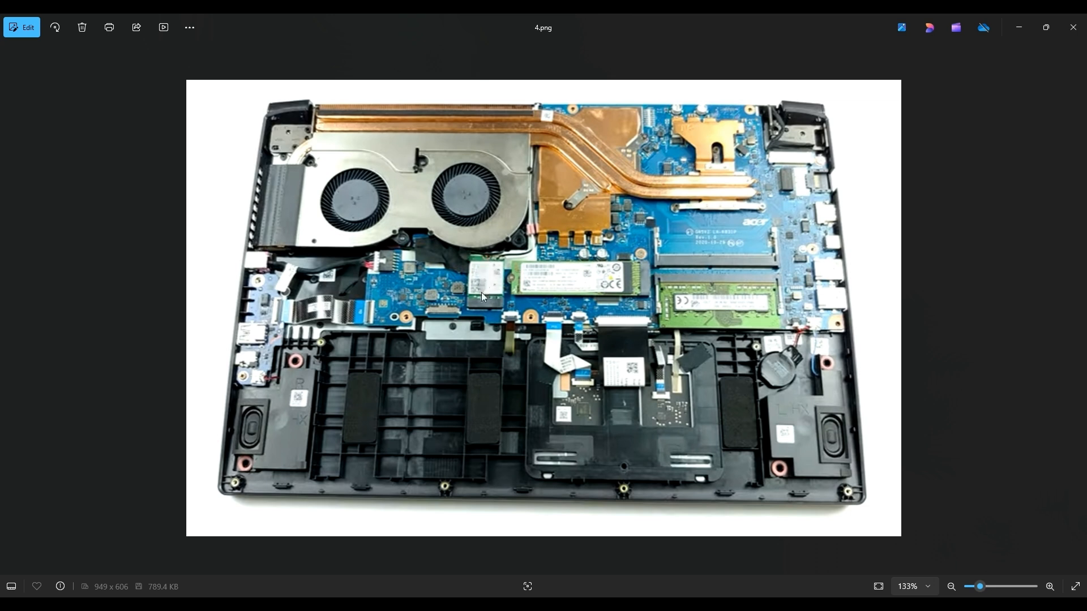
{"action": "mouse_move", "coordinate": [491, 305]}
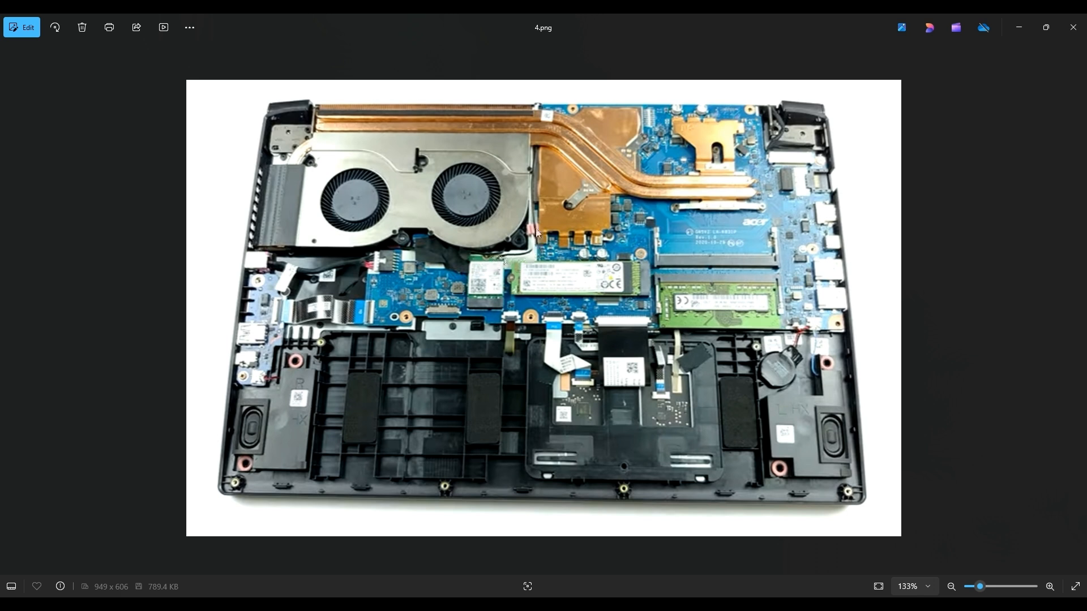
{"action": "mouse_move", "coordinate": [523, 187]}
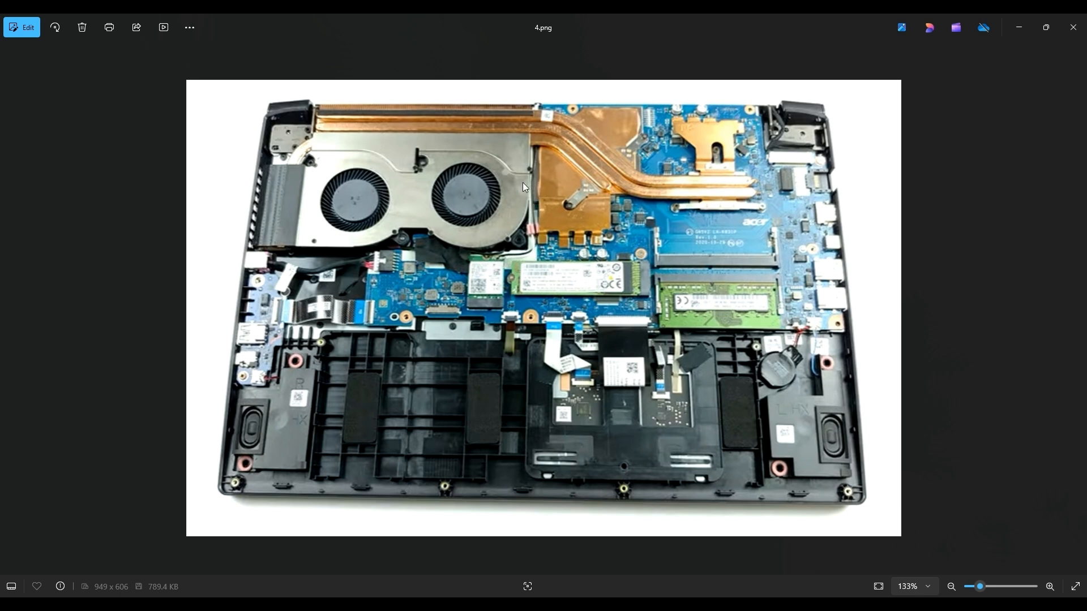
{"action": "mouse_move", "coordinate": [348, 111]}
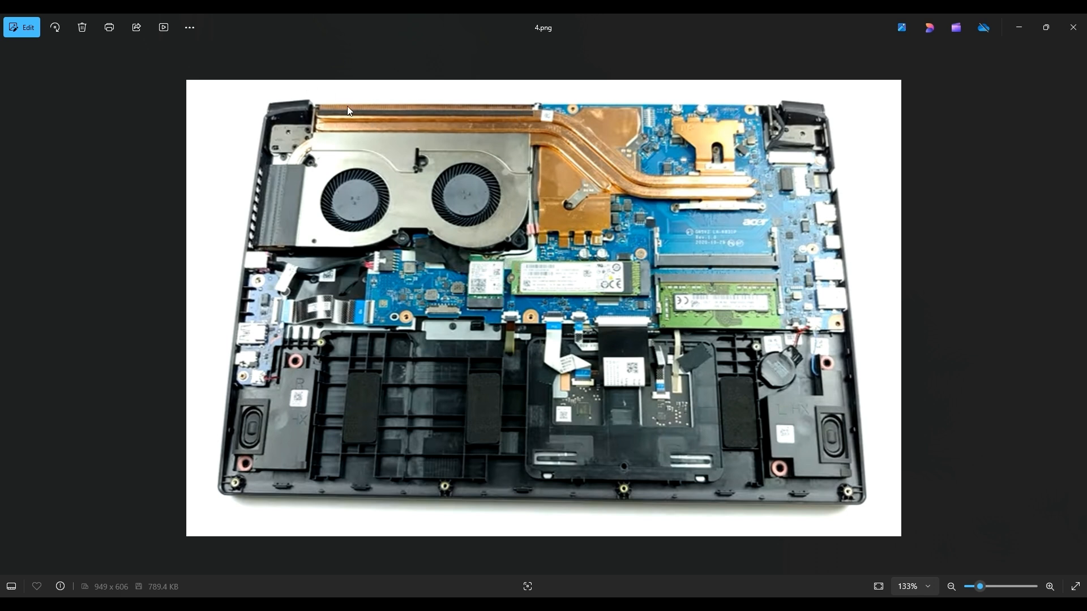
{"action": "mouse_move", "coordinate": [509, 265]}
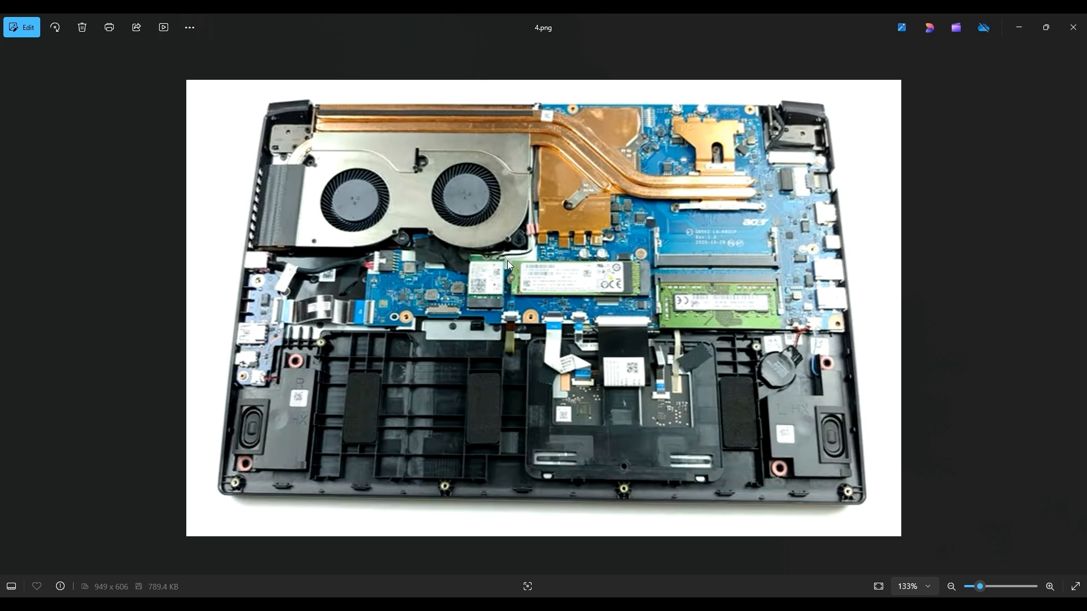
{"action": "mouse_move", "coordinate": [519, 222]}
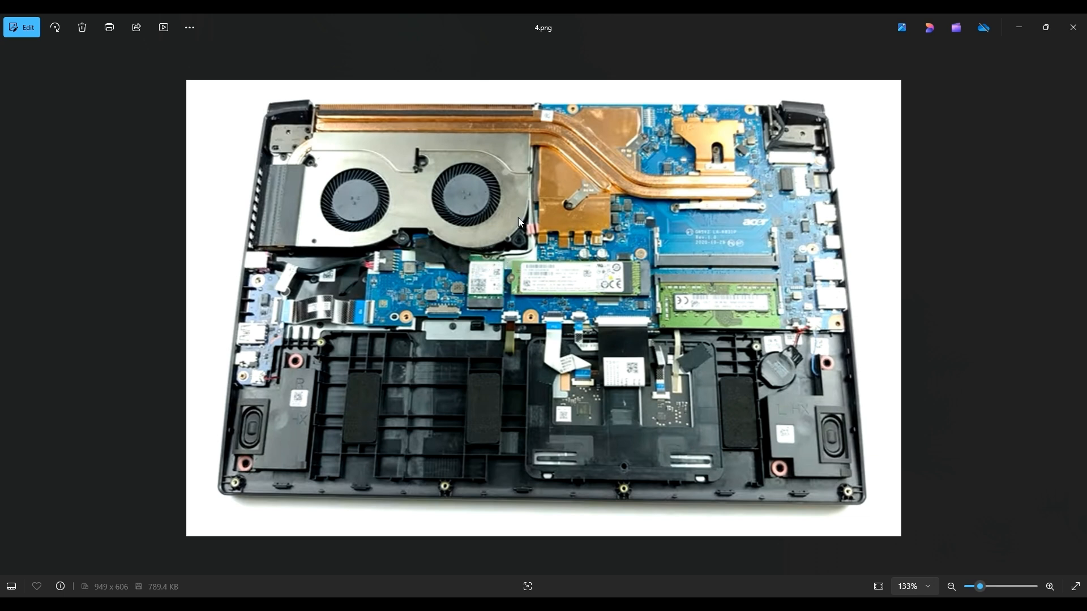
{"action": "mouse_move", "coordinate": [438, 202]}
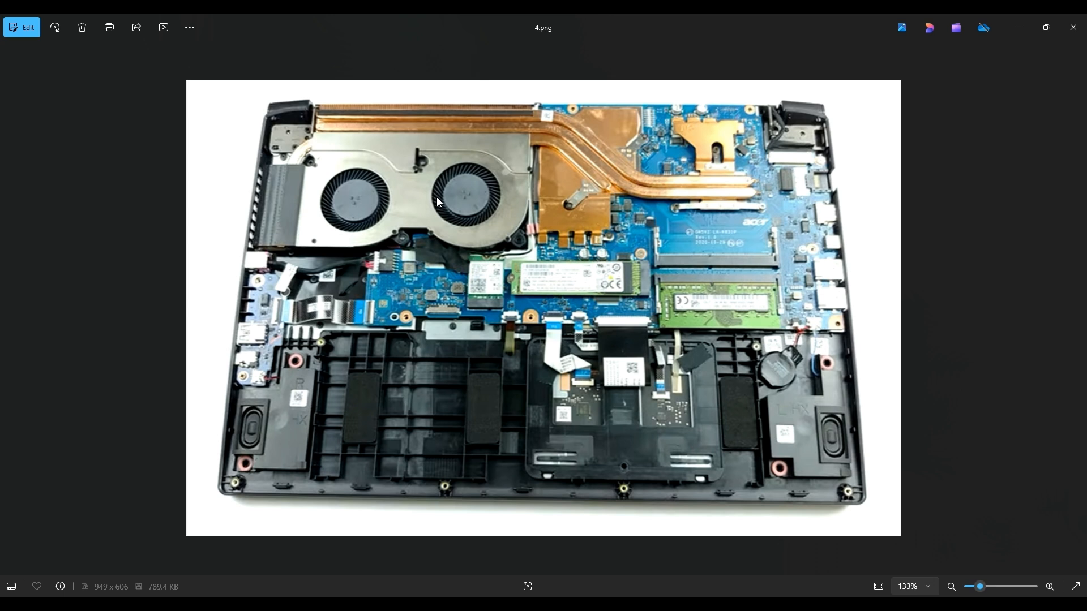
{"action": "mouse_move", "coordinate": [483, 400]}
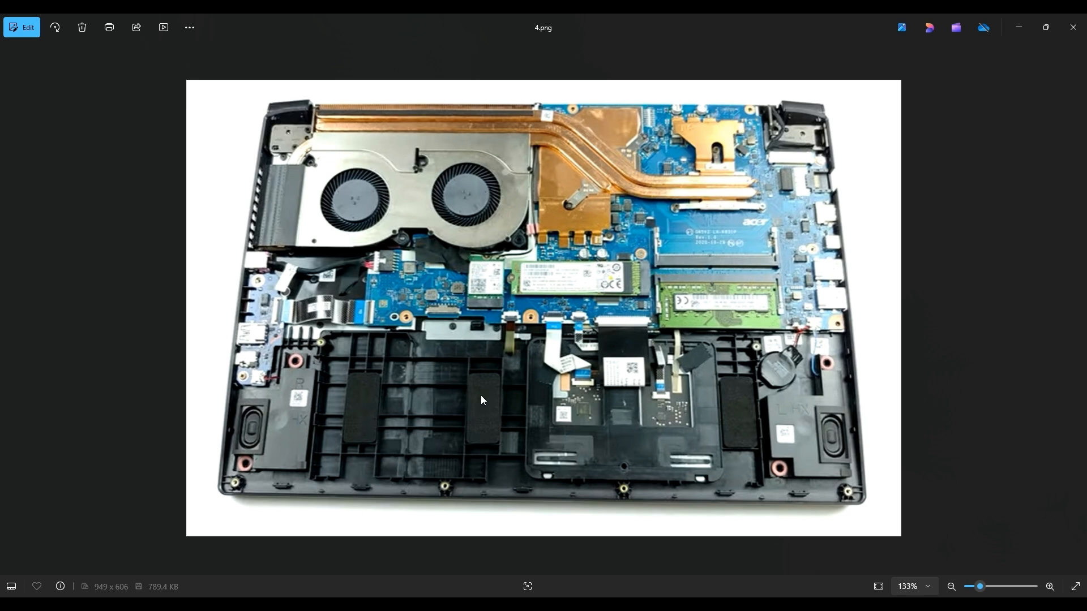
{"action": "mouse_move", "coordinate": [470, 277]}
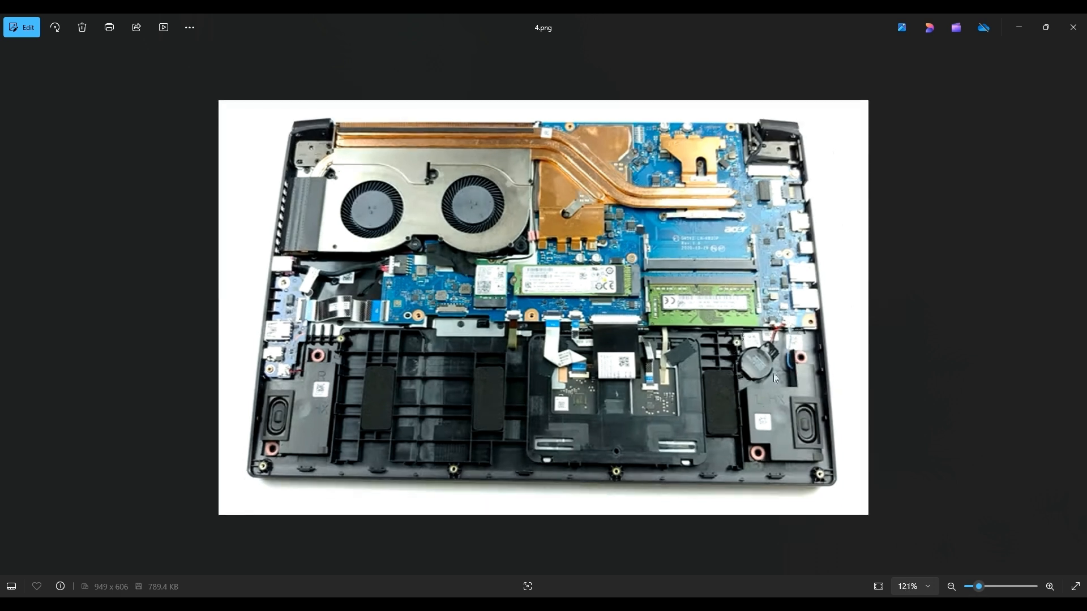
{"action": "mouse_move", "coordinate": [798, 395]}
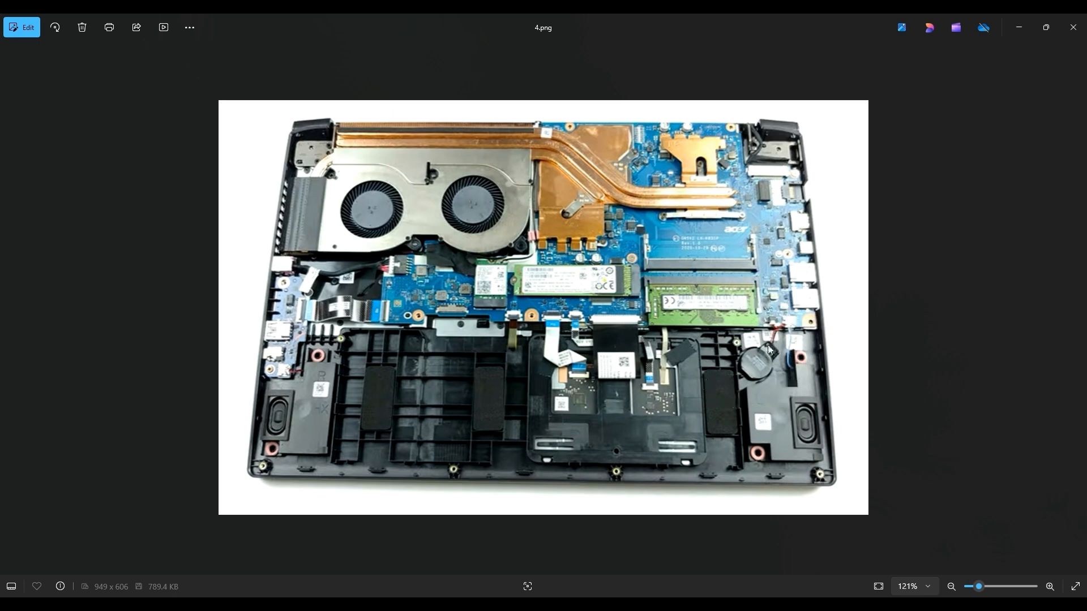
{"action": "mouse_move", "coordinate": [770, 360]}
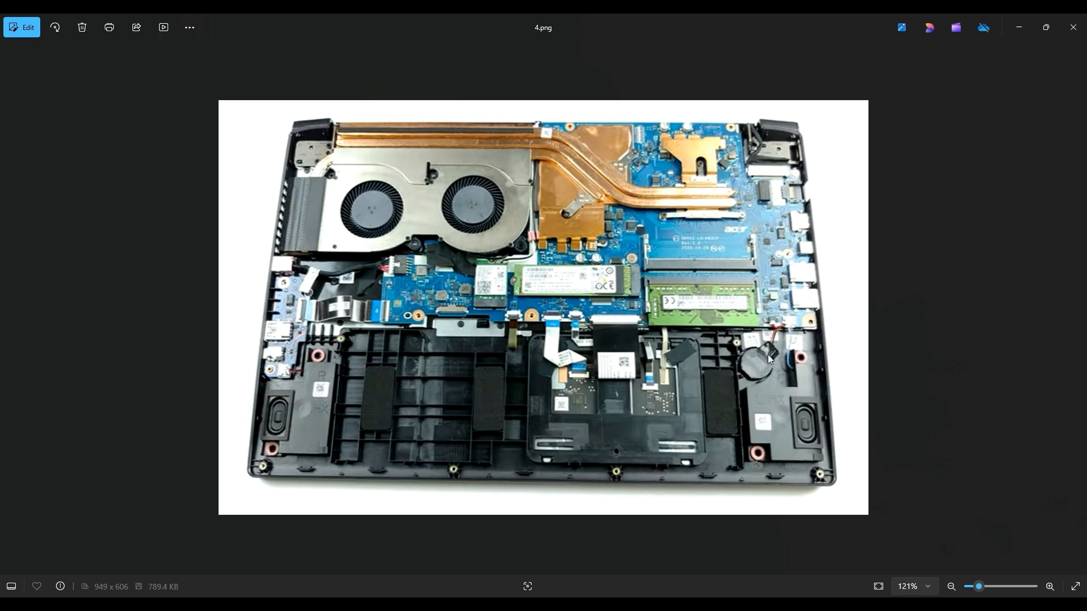
{"action": "mouse_move", "coordinate": [775, 319]}
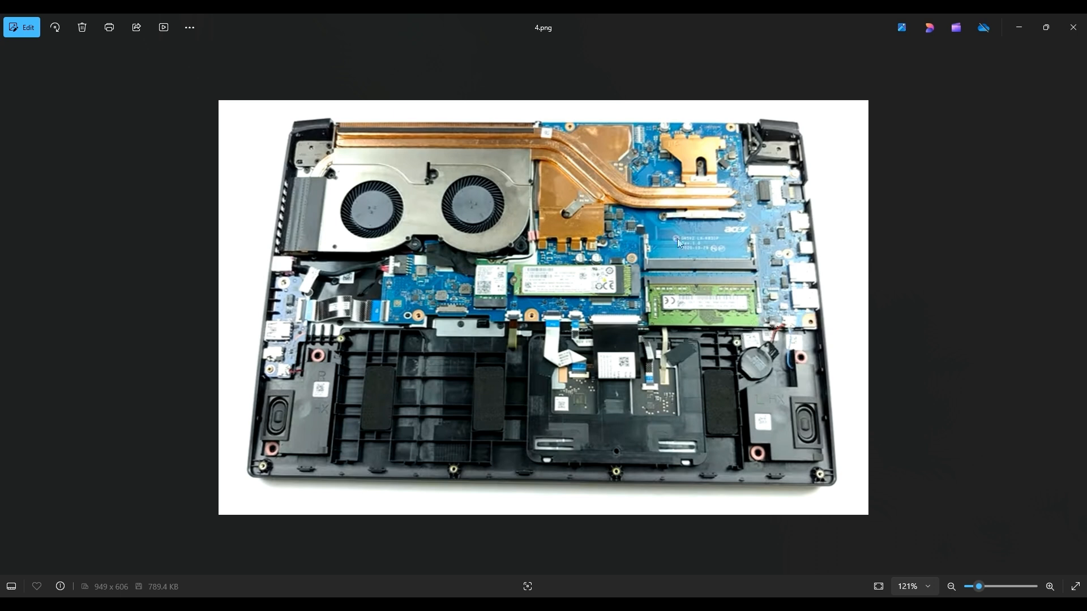
{"action": "mouse_move", "coordinate": [436, 219]}
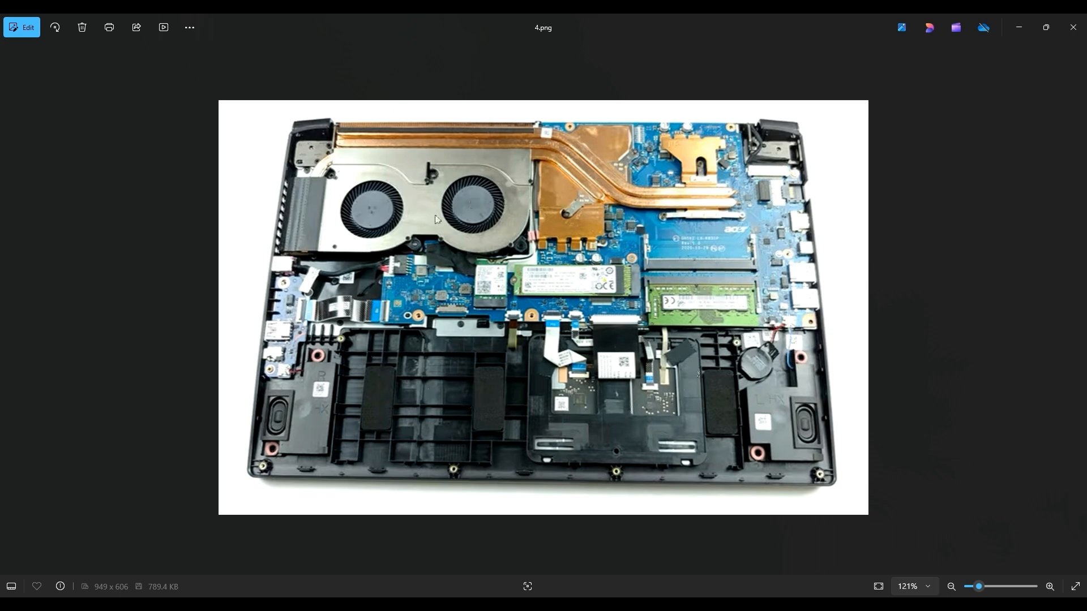
{"action": "mouse_move", "coordinate": [753, 427]}
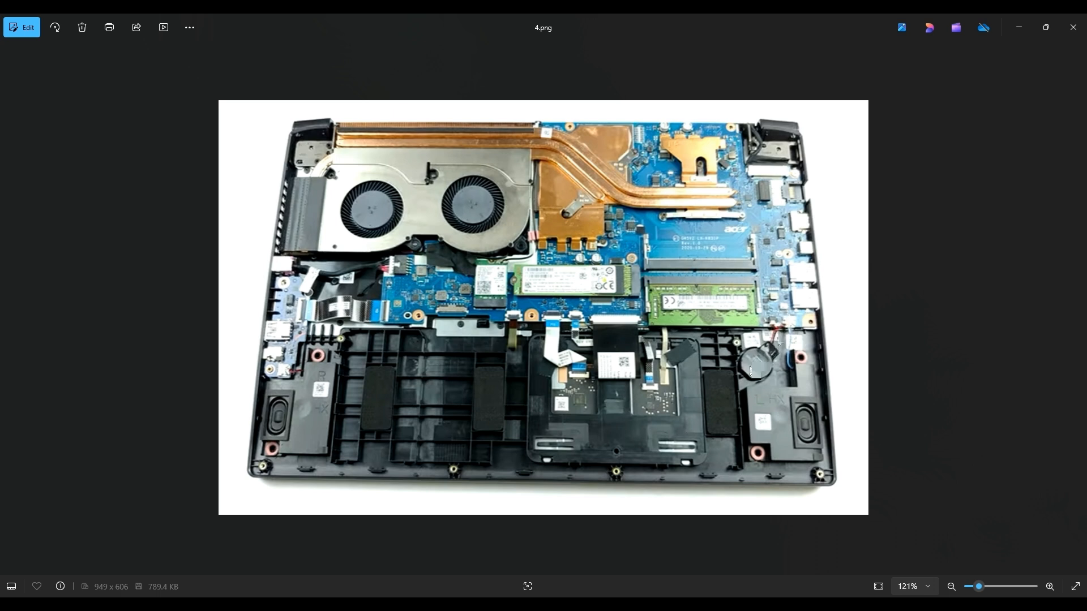
{"action": "mouse_move", "coordinate": [772, 355]}
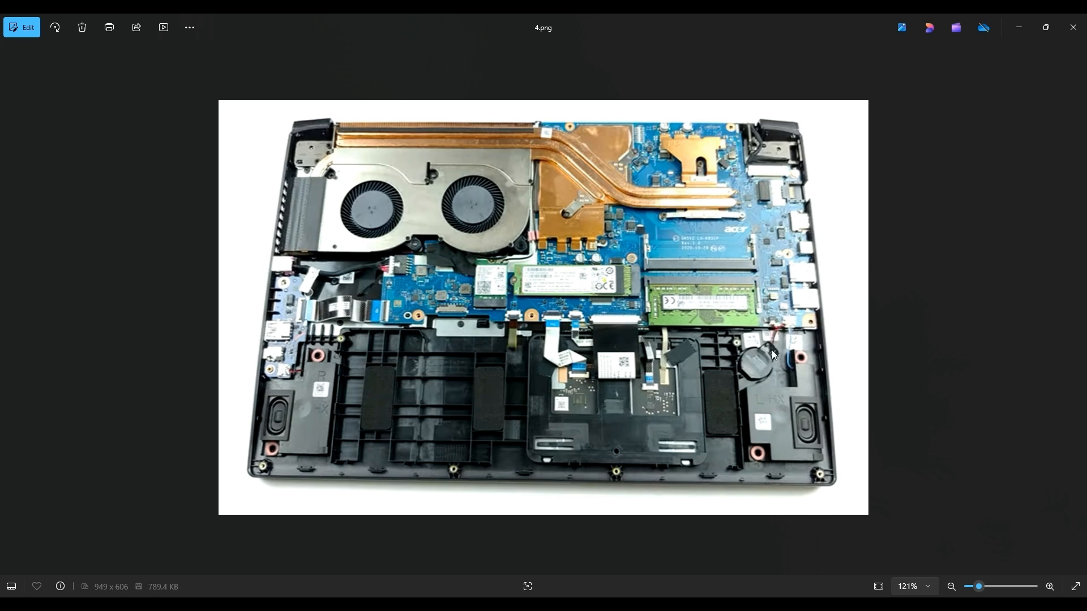
{"action": "mouse_move", "coordinate": [780, 321]}
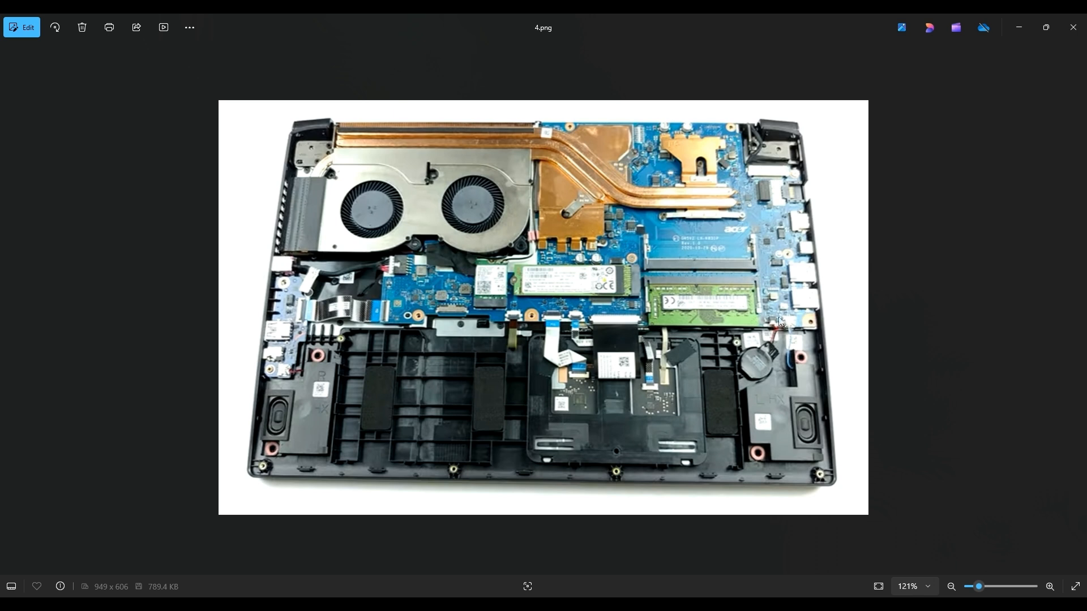
{"action": "mouse_move", "coordinate": [771, 365]}
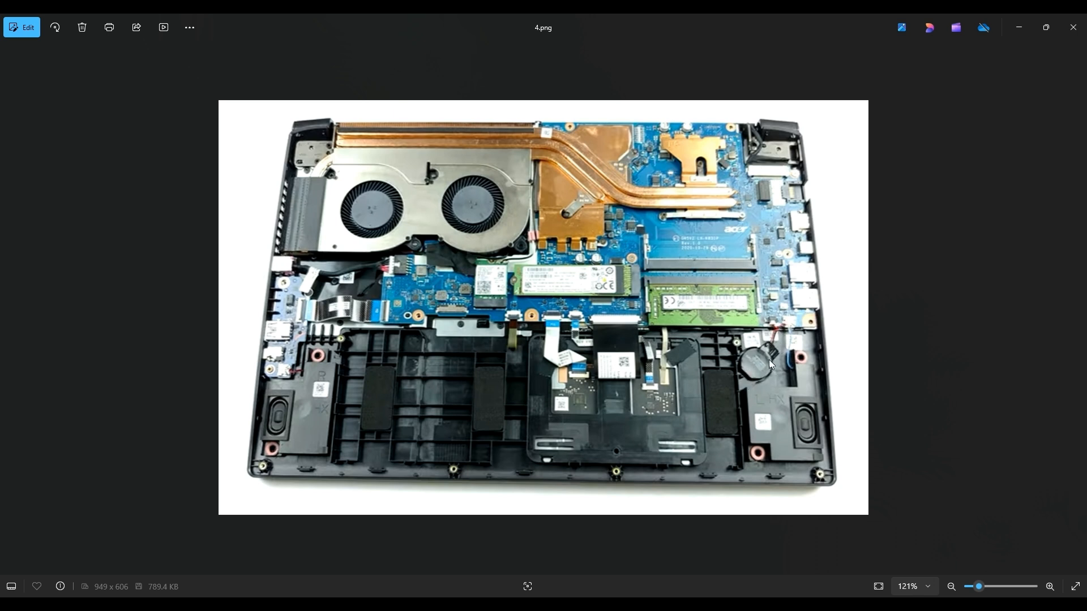
{"action": "mouse_move", "coordinate": [747, 375]}
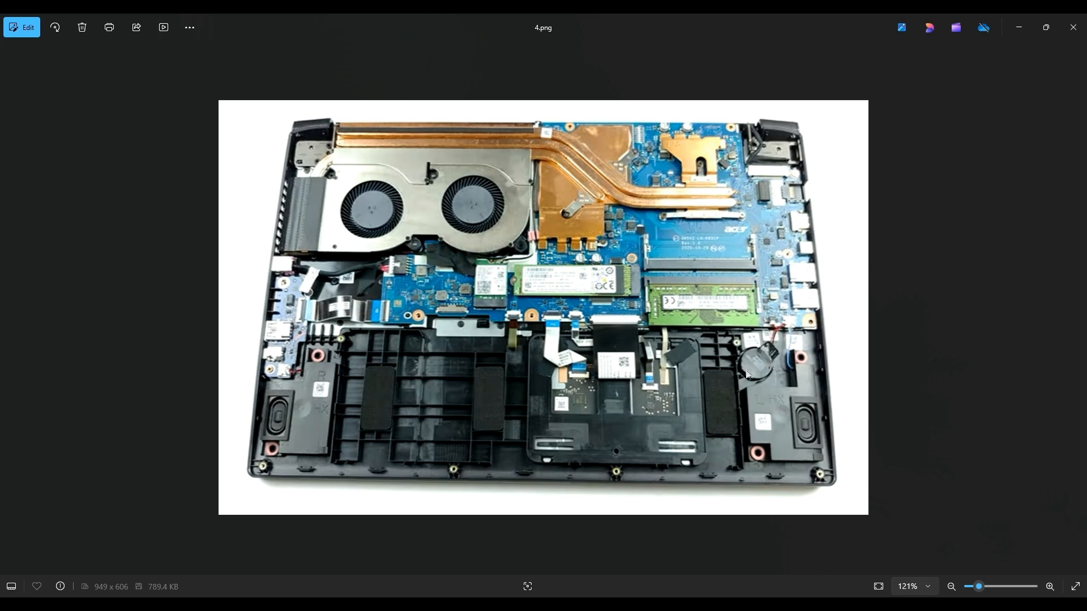
{"action": "mouse_move", "coordinate": [774, 331]}
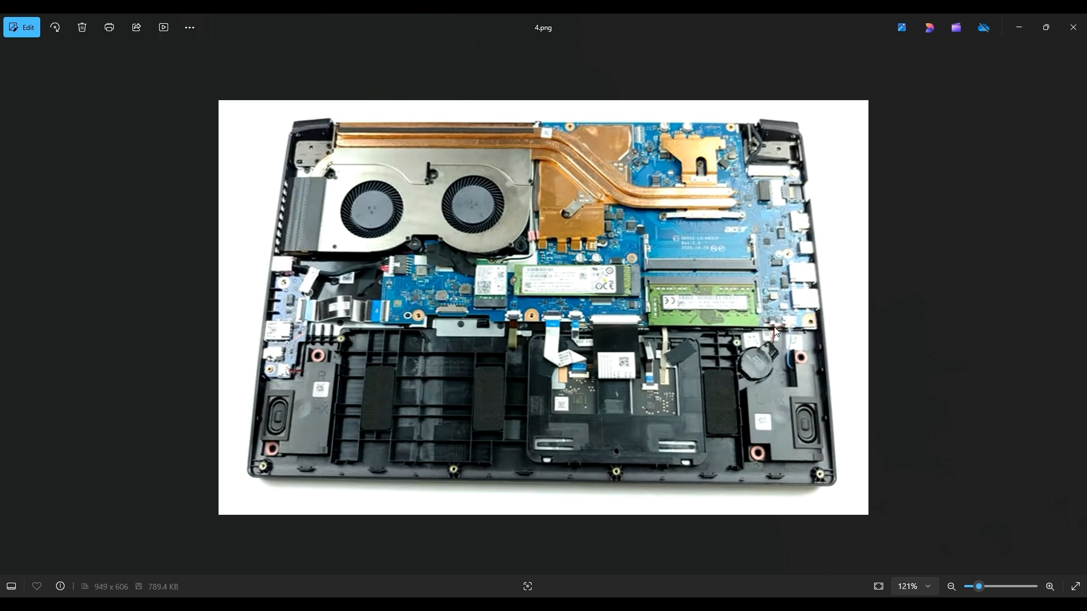
{"action": "mouse_move", "coordinate": [775, 327]}
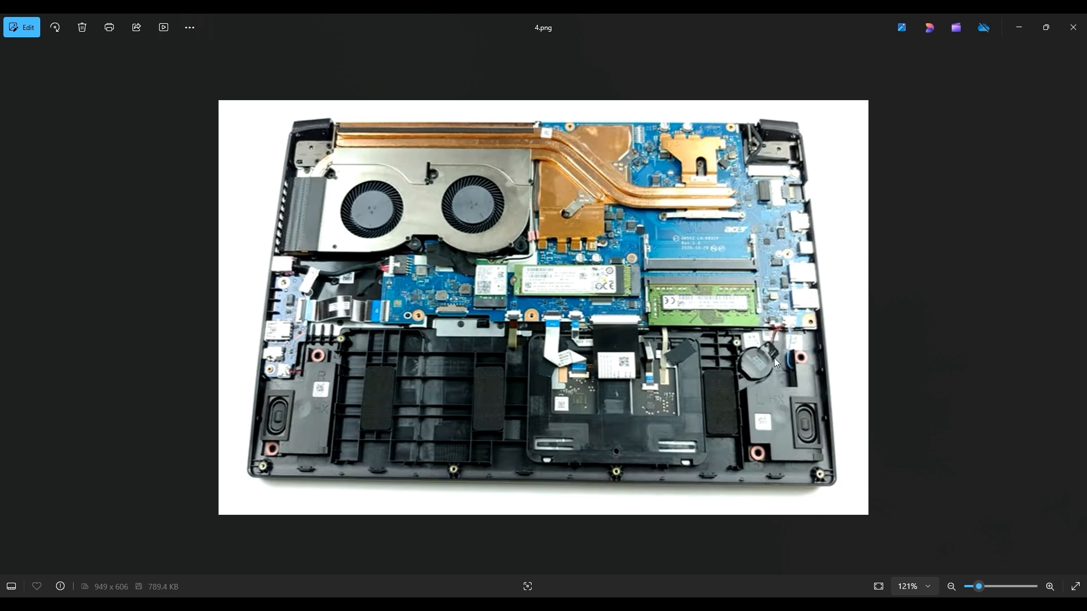
{"action": "mouse_move", "coordinate": [773, 344]}
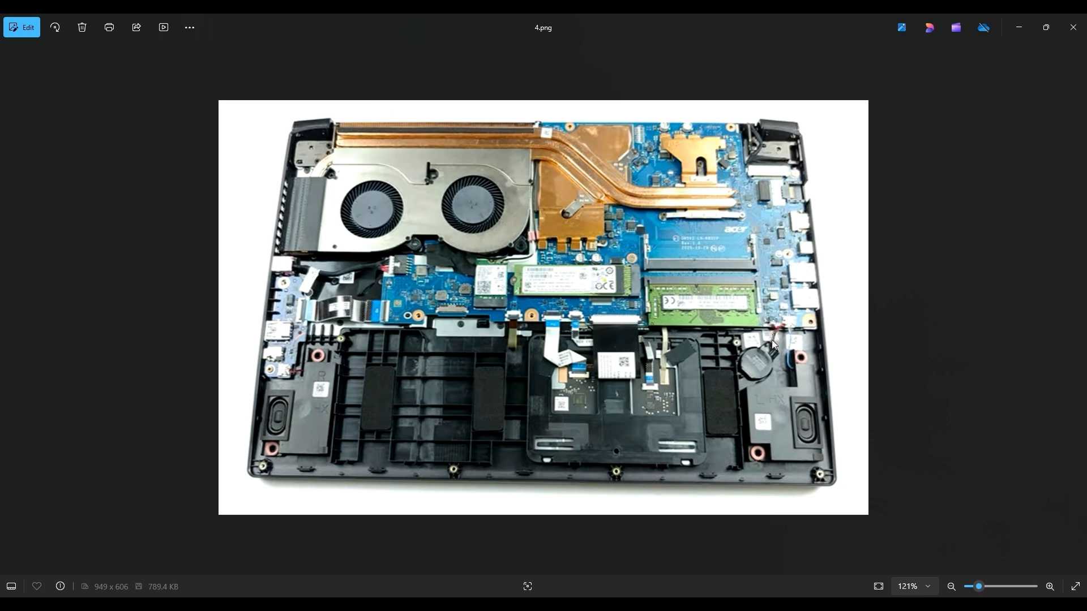
{"action": "mouse_move", "coordinate": [774, 333]}
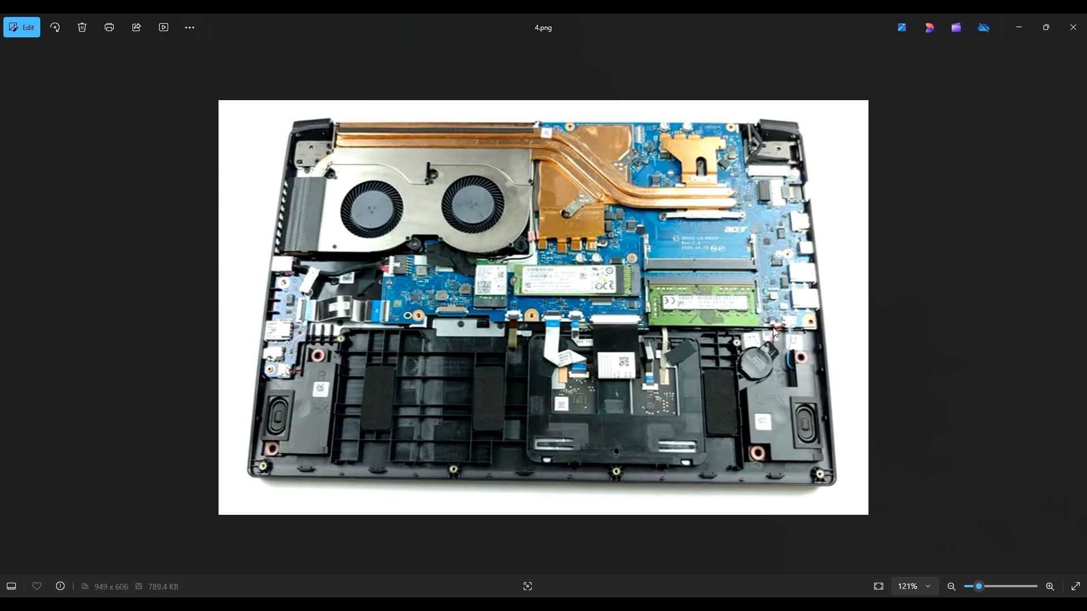
{"action": "mouse_move", "coordinate": [770, 352]}
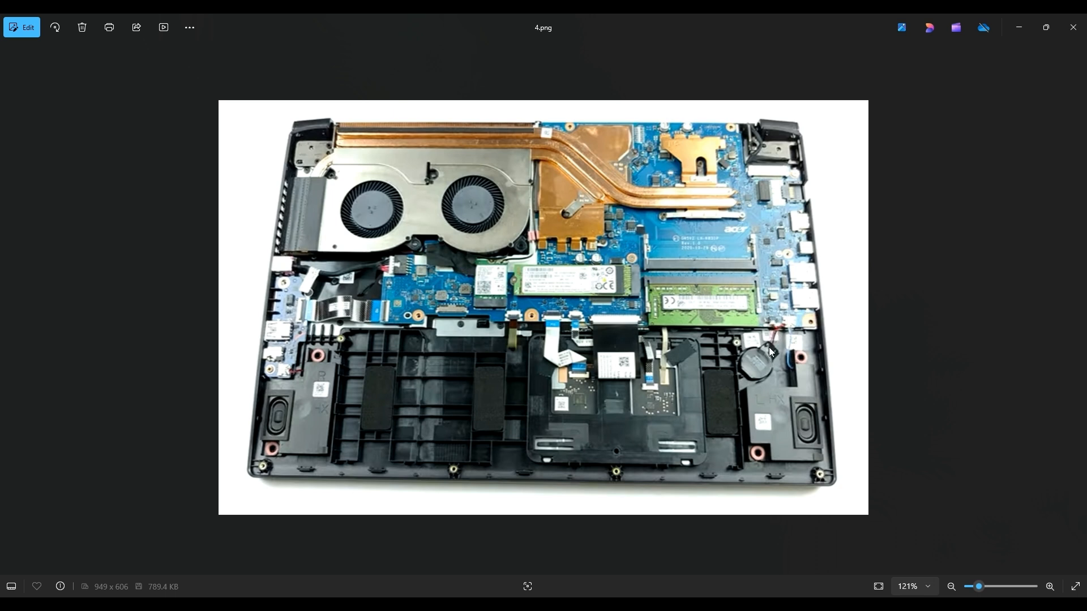
{"action": "mouse_move", "coordinate": [769, 368]}
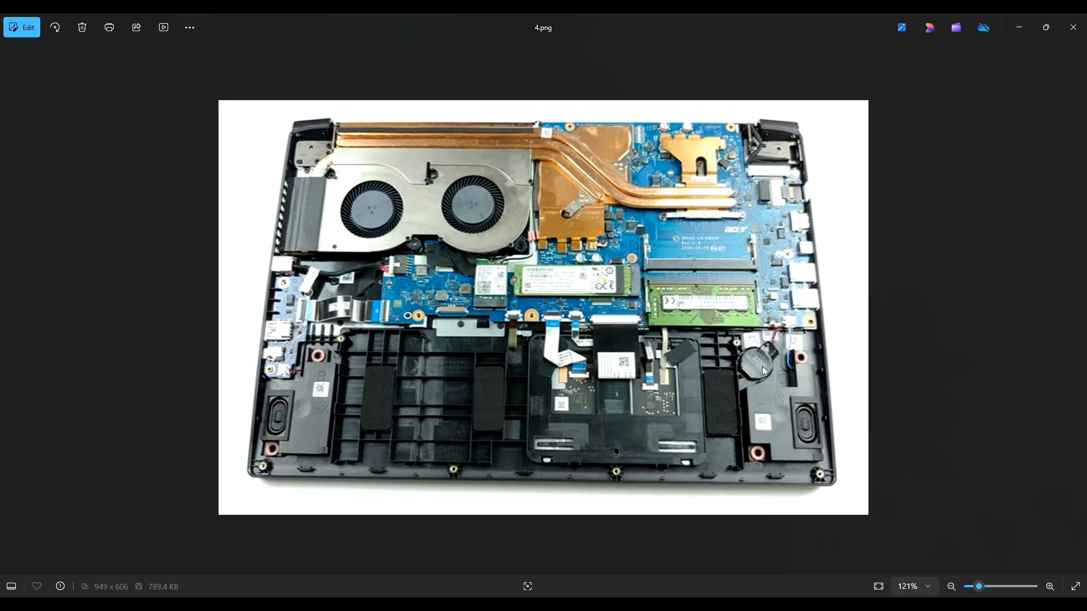
{"action": "mouse_move", "coordinate": [776, 365]}
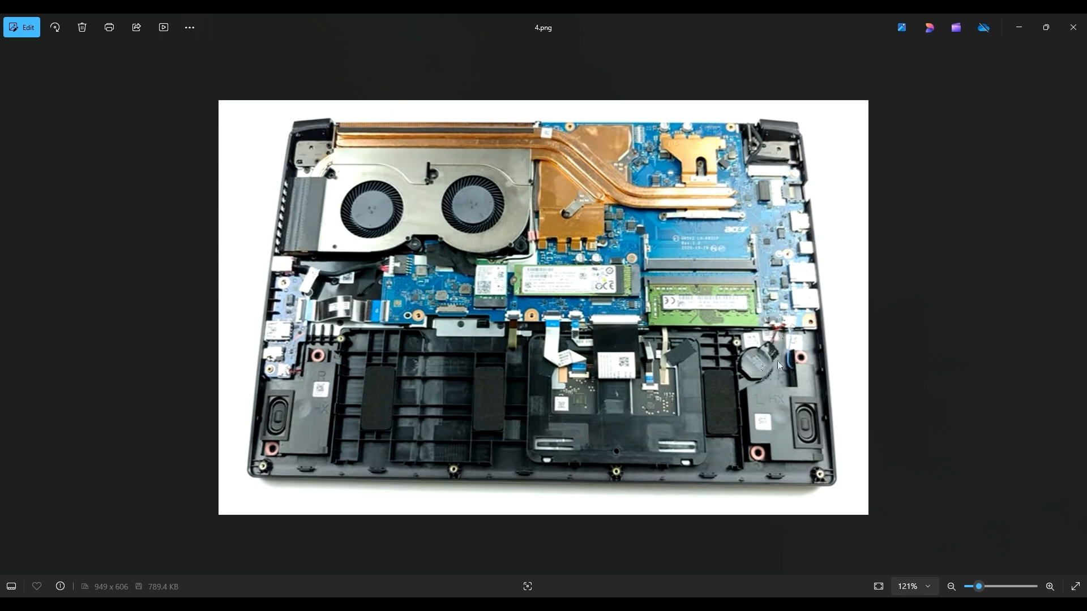
{"action": "mouse_move", "coordinate": [756, 387]}
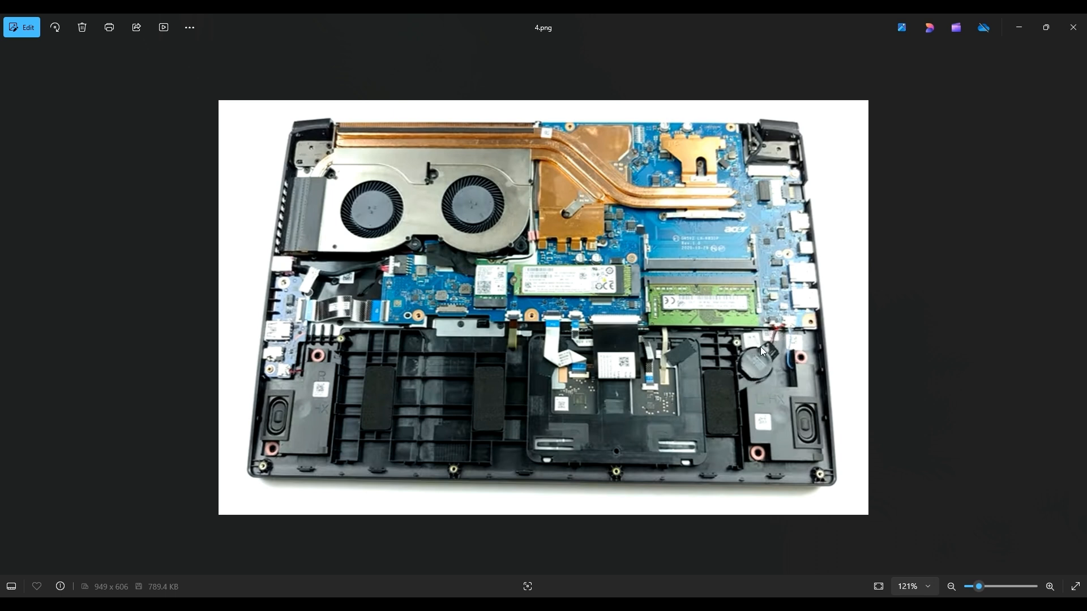
{"action": "mouse_move", "coordinate": [773, 359]}
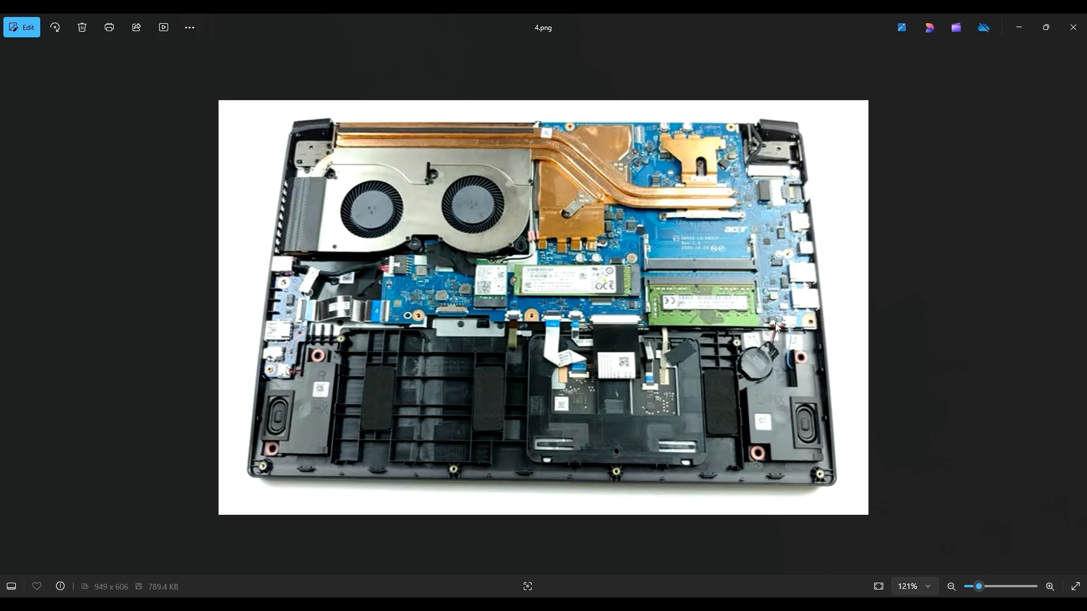
{"action": "mouse_move", "coordinate": [775, 328]}
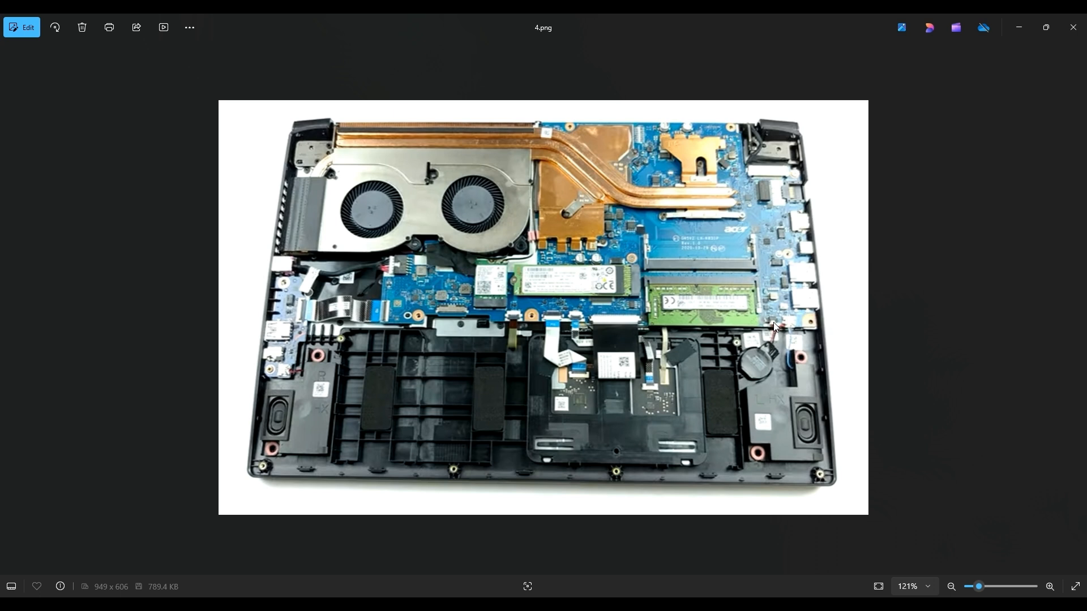
{"action": "mouse_move", "coordinate": [781, 364]}
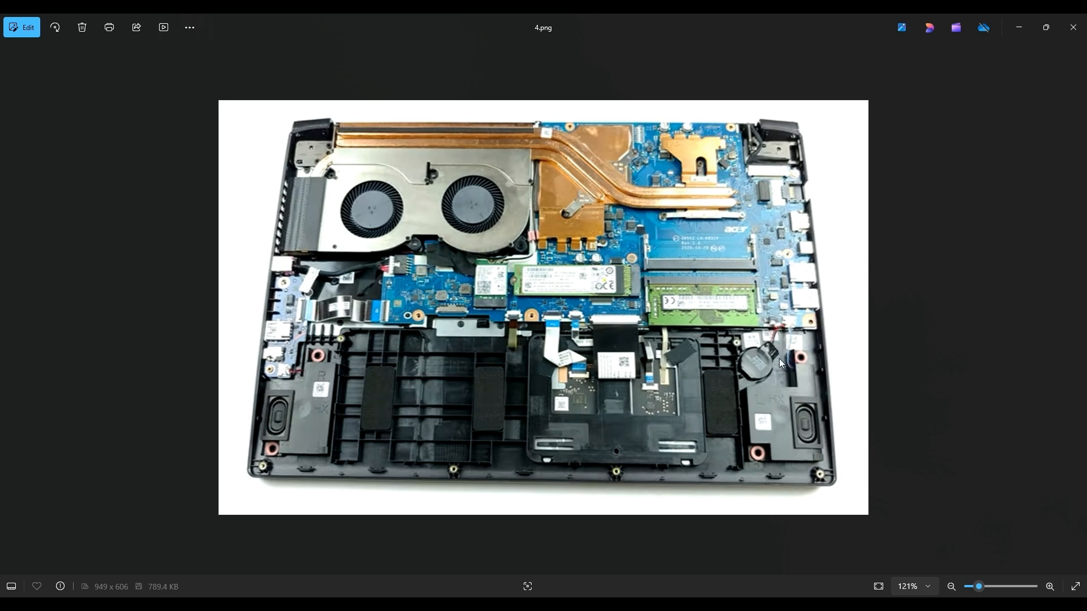
{"action": "mouse_move", "coordinate": [771, 373]}
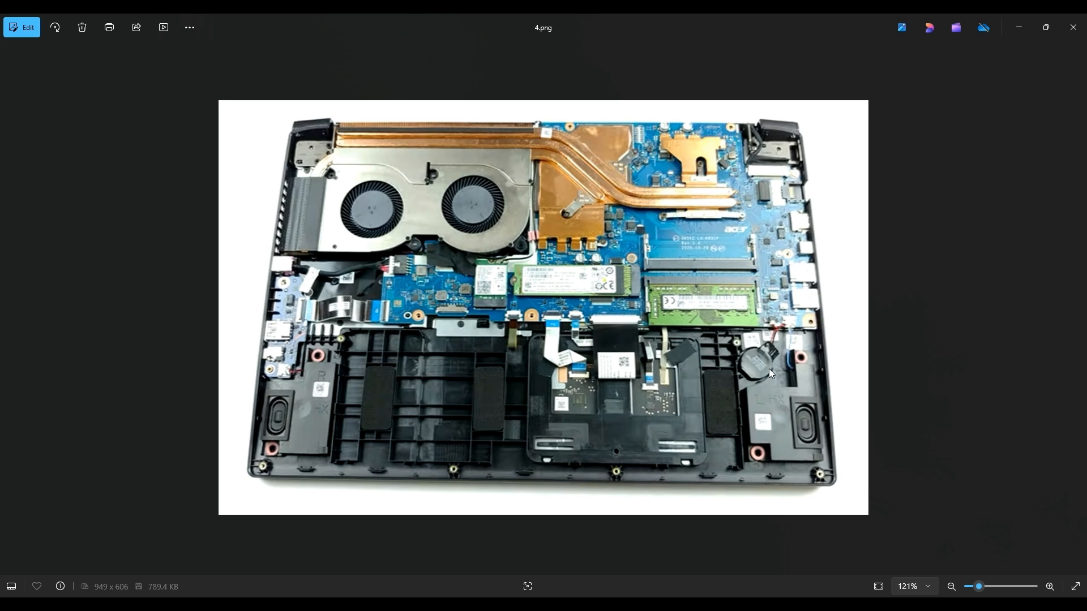
{"action": "mouse_move", "coordinate": [752, 322]}
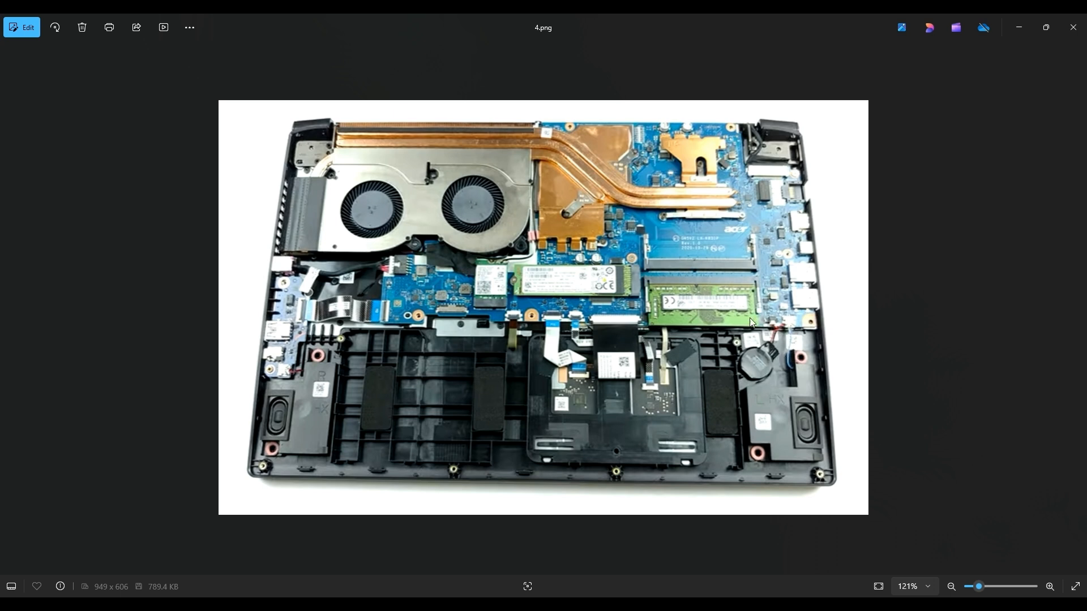
{"action": "mouse_move", "coordinate": [769, 371]}
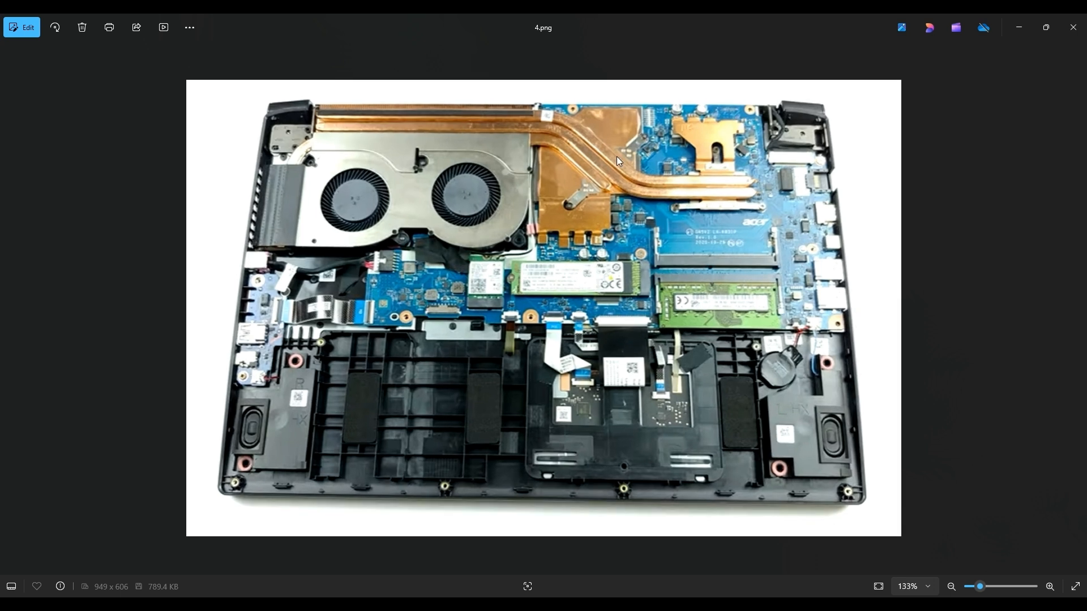
{"action": "mouse_move", "coordinate": [430, 114]}
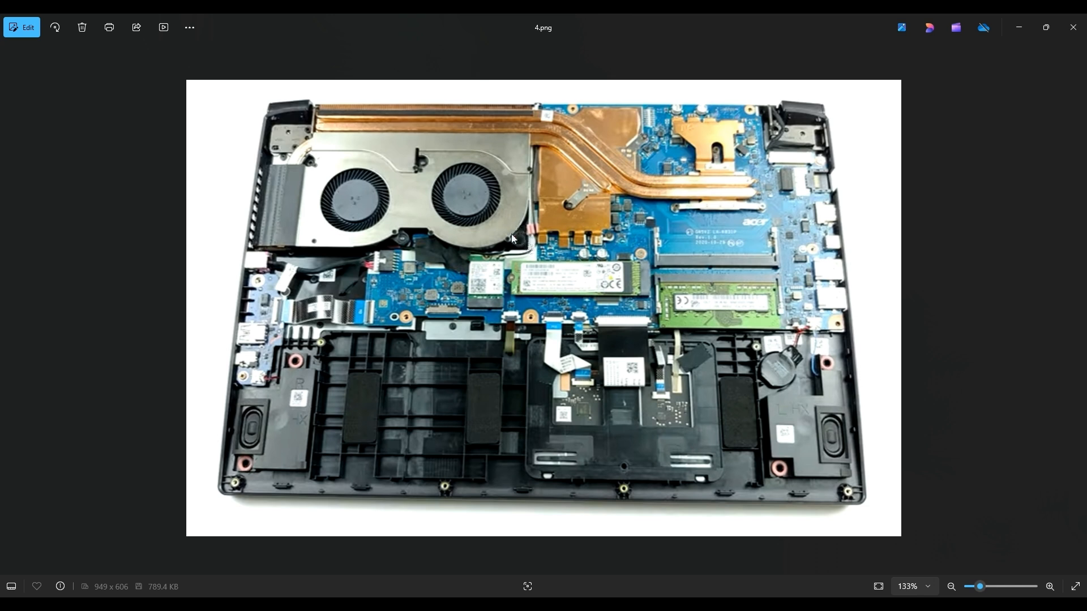
{"action": "mouse_move", "coordinate": [404, 242]}
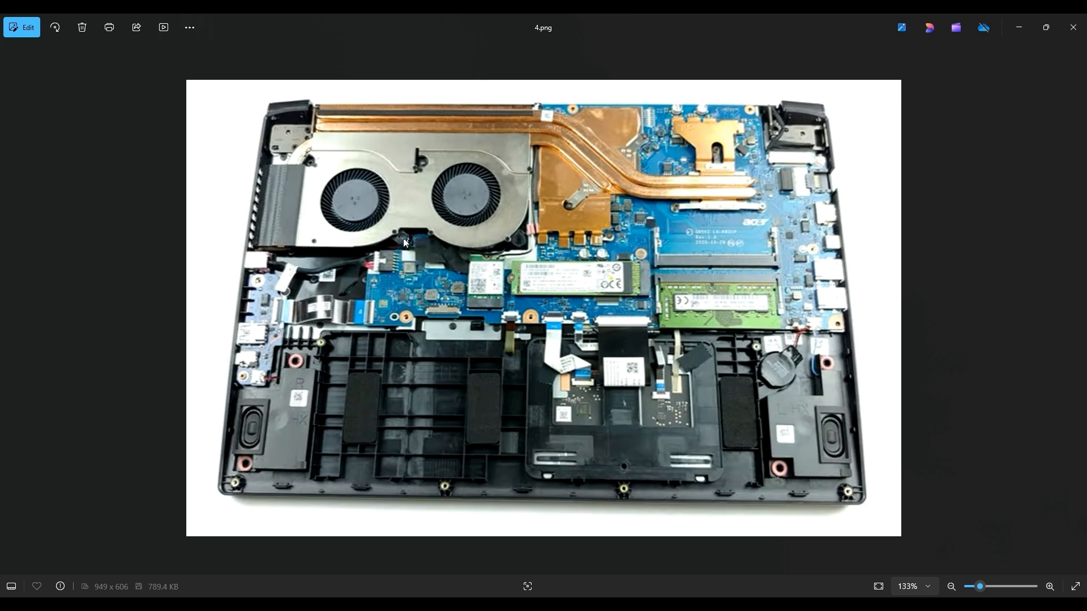
{"action": "mouse_move", "coordinate": [306, 158]}
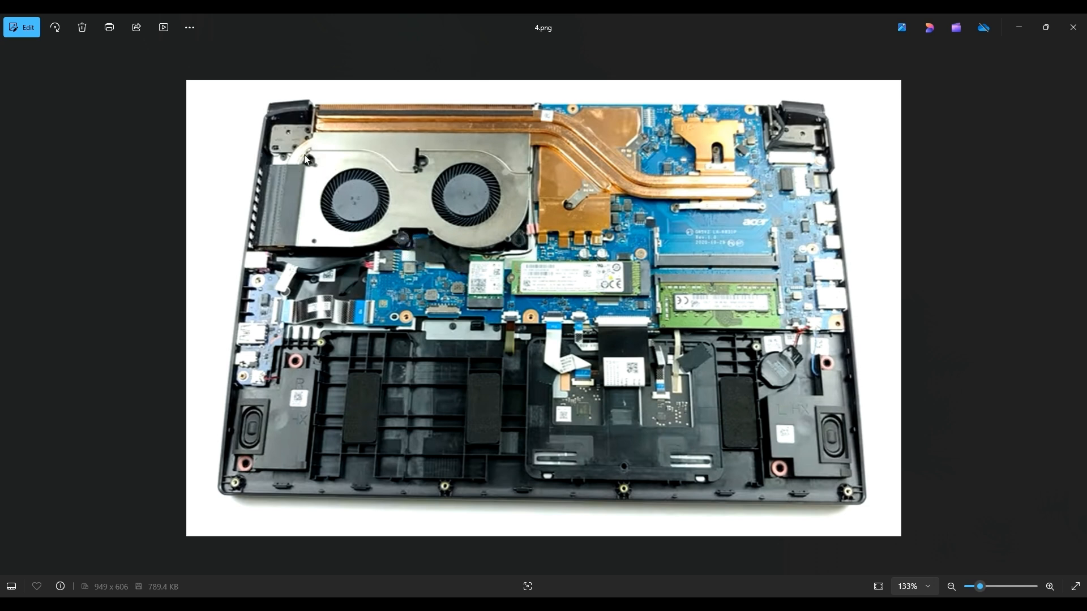
{"action": "mouse_move", "coordinate": [436, 161]}
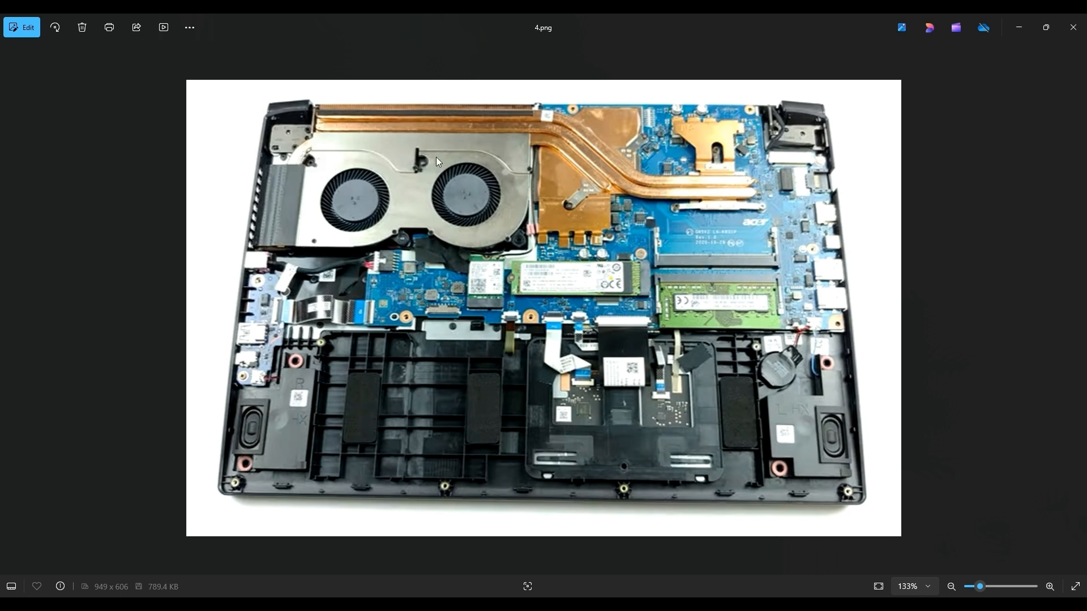
{"action": "mouse_move", "coordinate": [427, 173]}
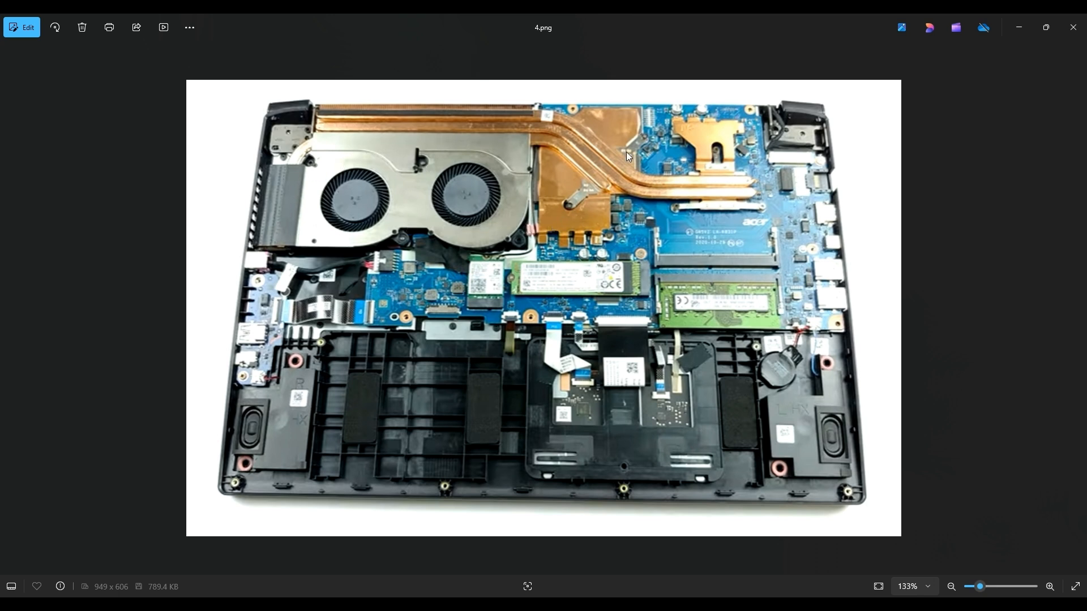
{"action": "mouse_move", "coordinate": [646, 142]}
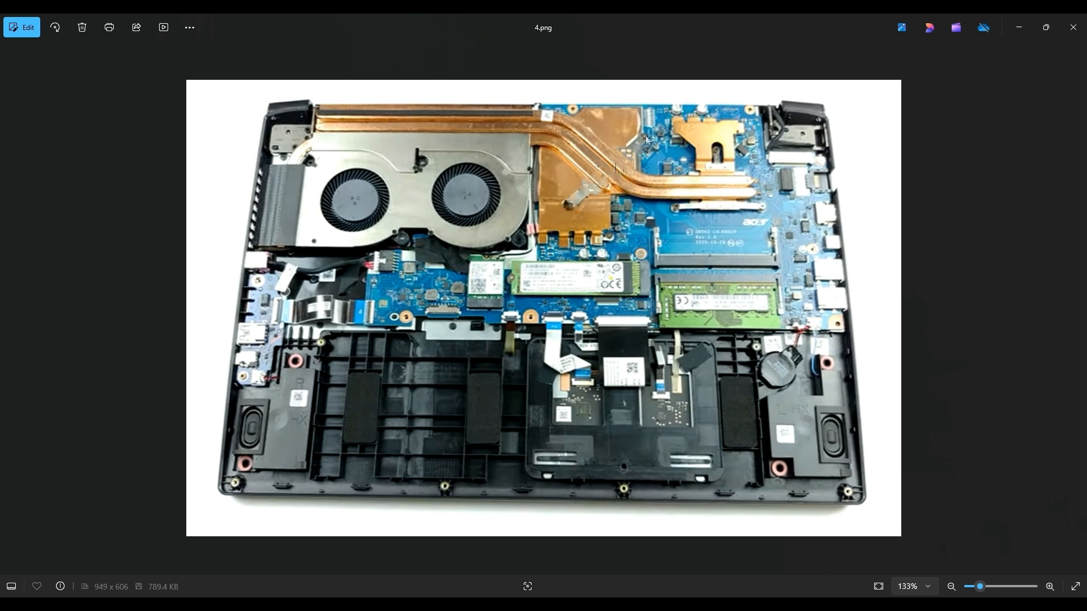
{"action": "mouse_move", "coordinate": [638, 213]}
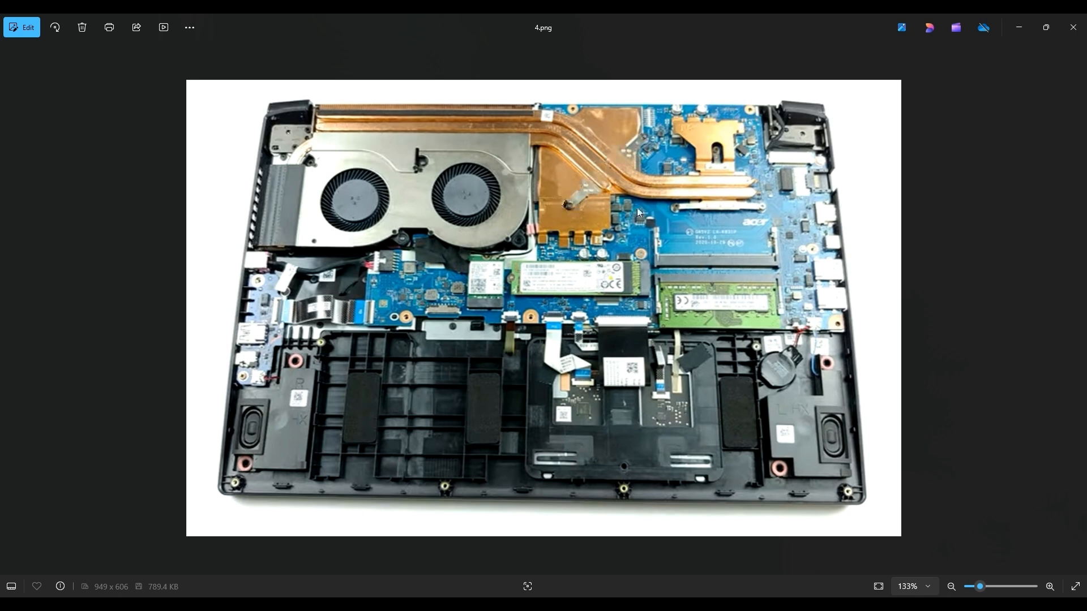
{"action": "mouse_move", "coordinate": [753, 212]}
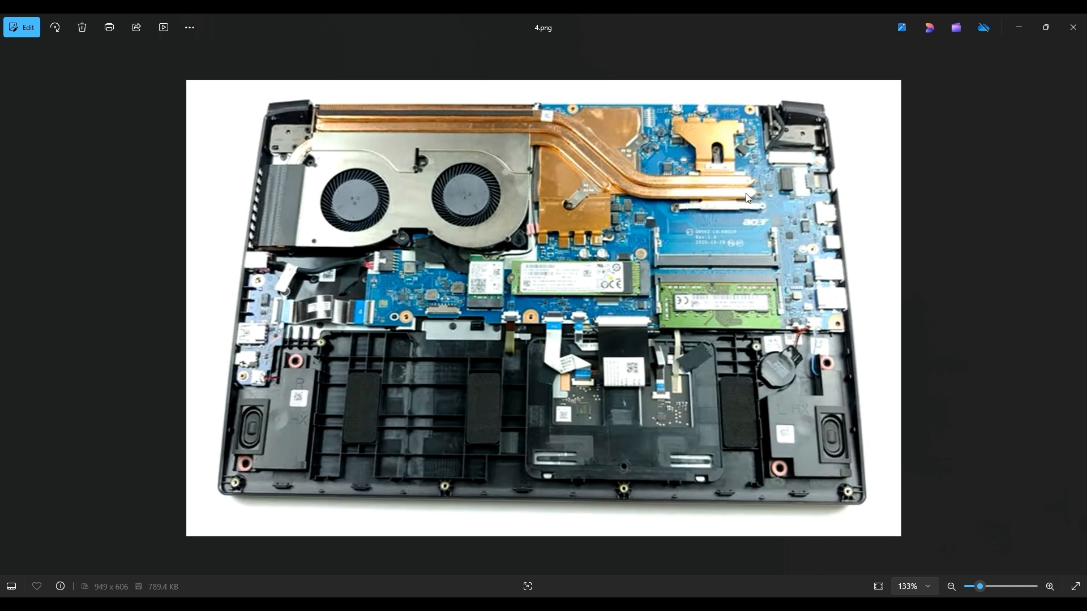
{"action": "mouse_move", "coordinate": [711, 192]}
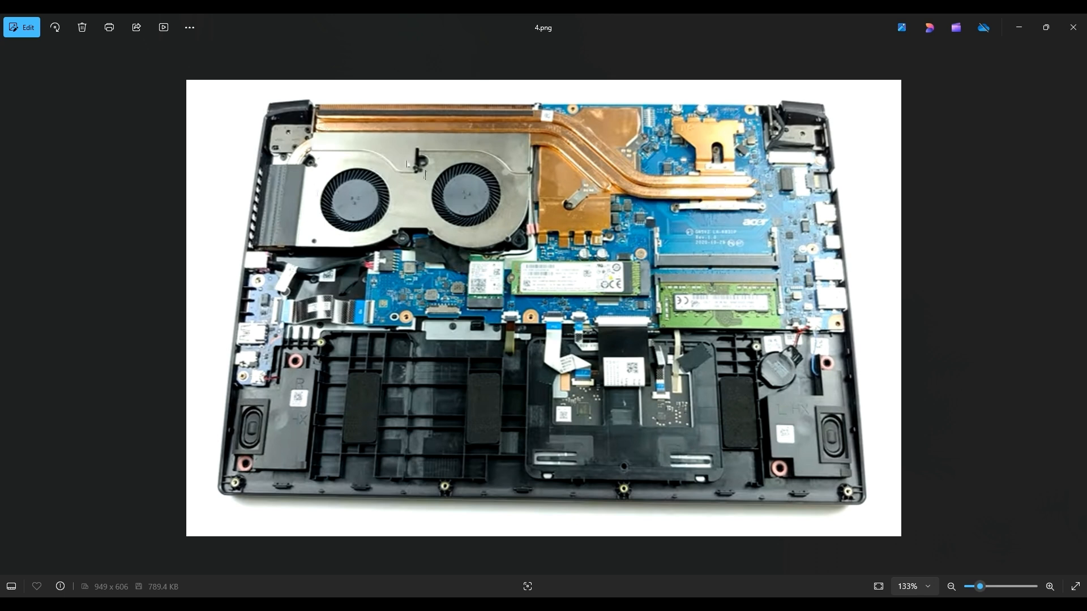
{"action": "mouse_move", "coordinate": [509, 194]}
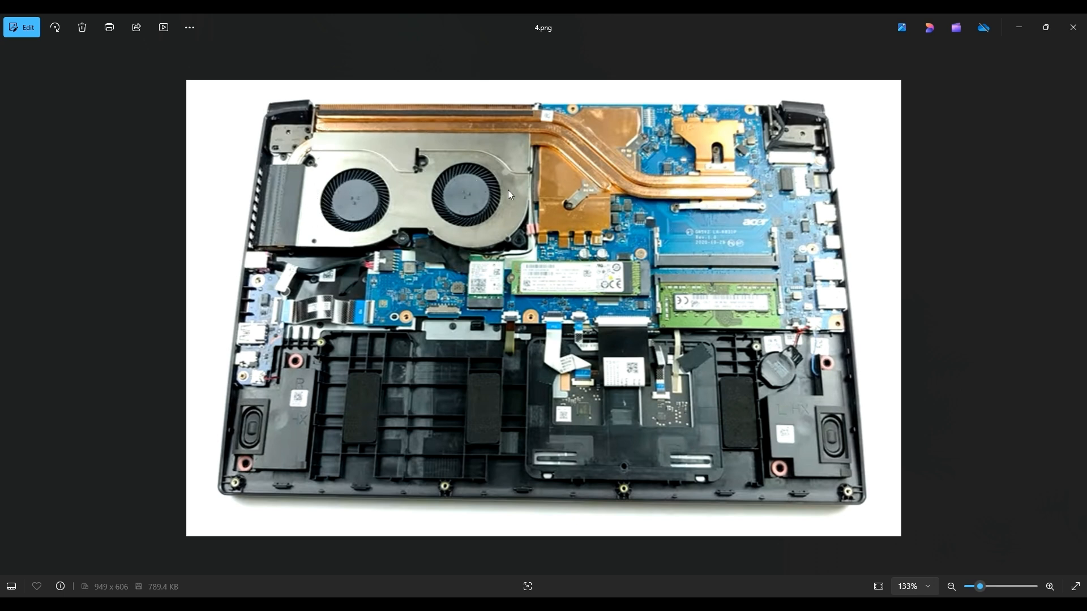
{"action": "mouse_move", "coordinate": [333, 118]}
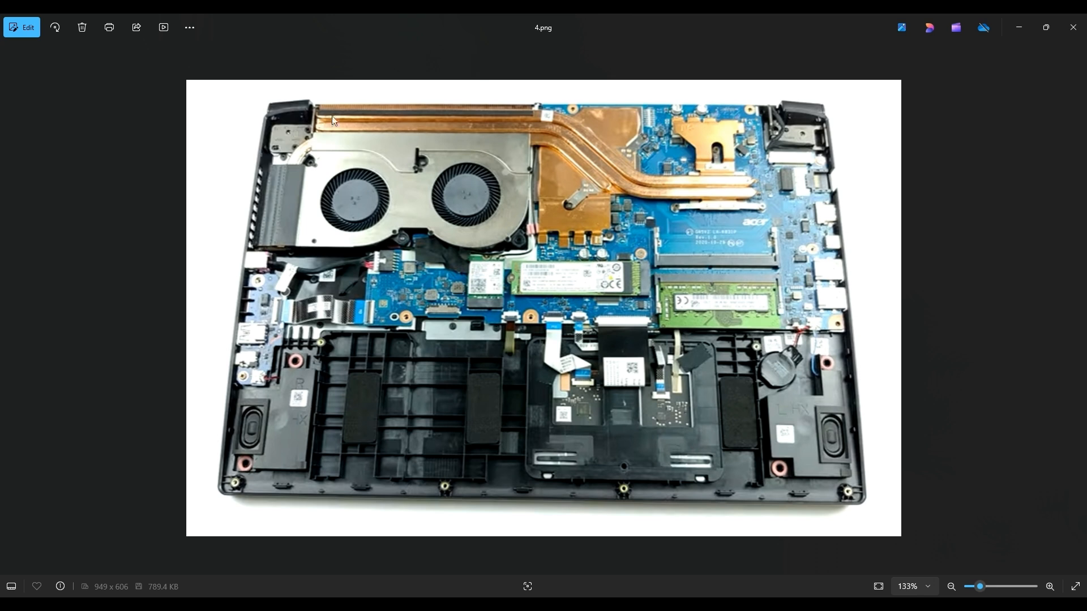
{"action": "mouse_move", "coordinate": [649, 410]}
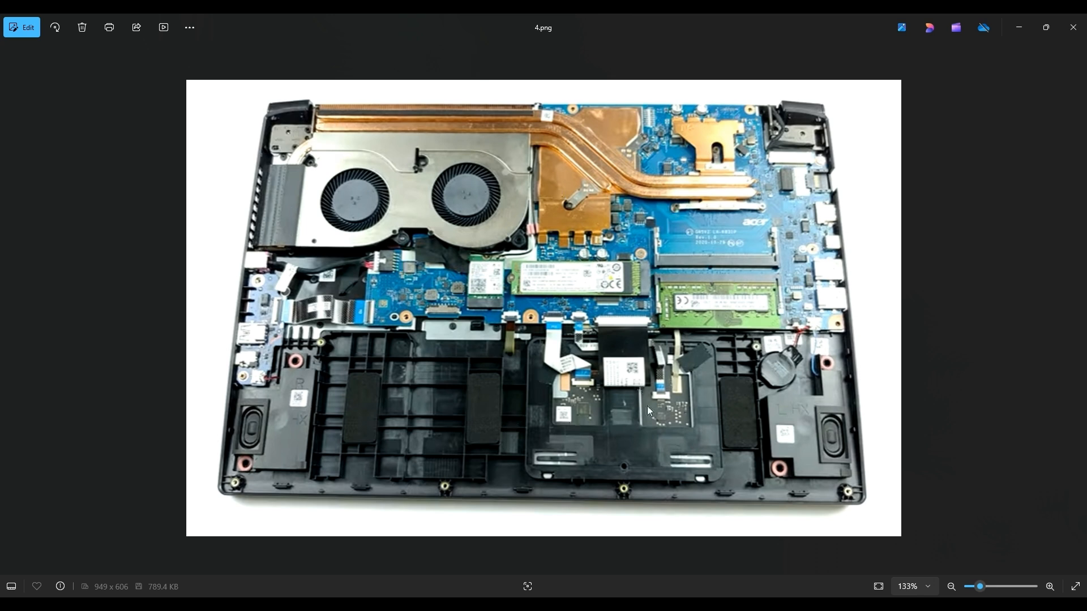
{"action": "mouse_move", "coordinate": [538, 206]}
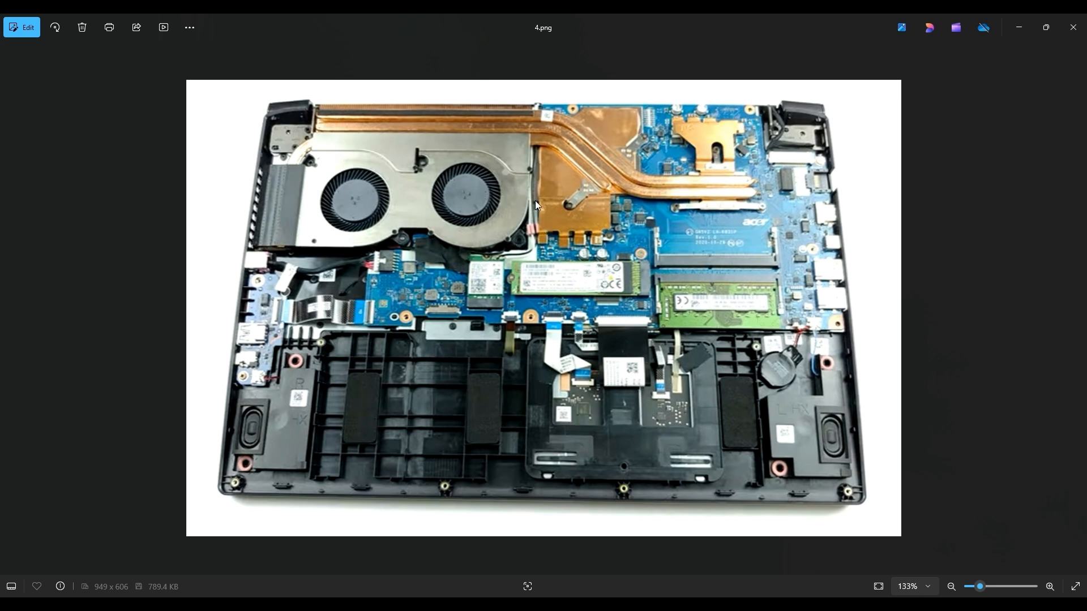
{"action": "mouse_move", "coordinate": [559, 200]}
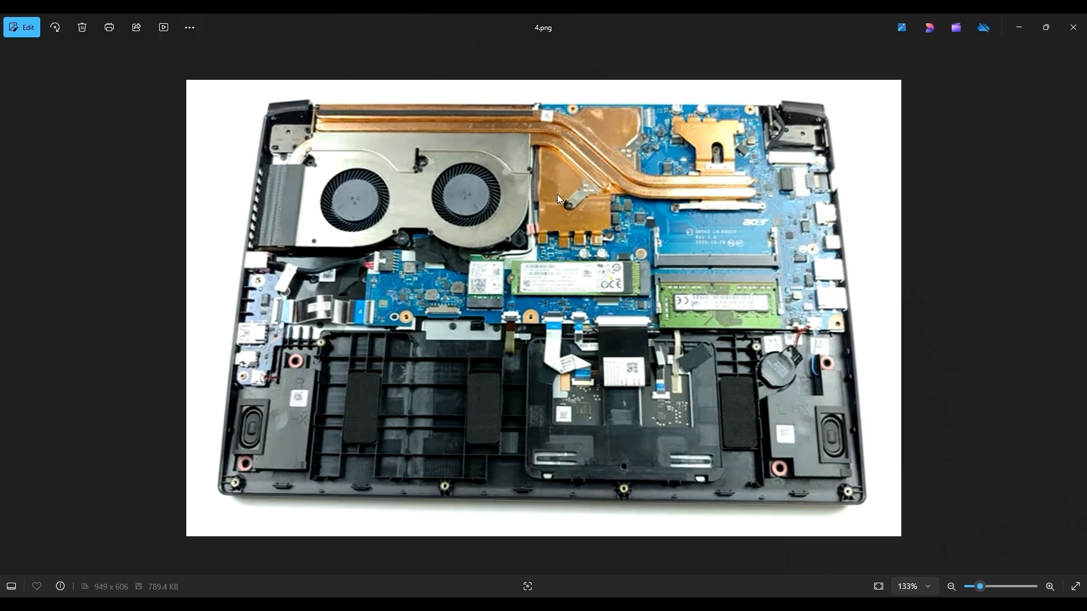
{"action": "mouse_move", "coordinate": [711, 186]}
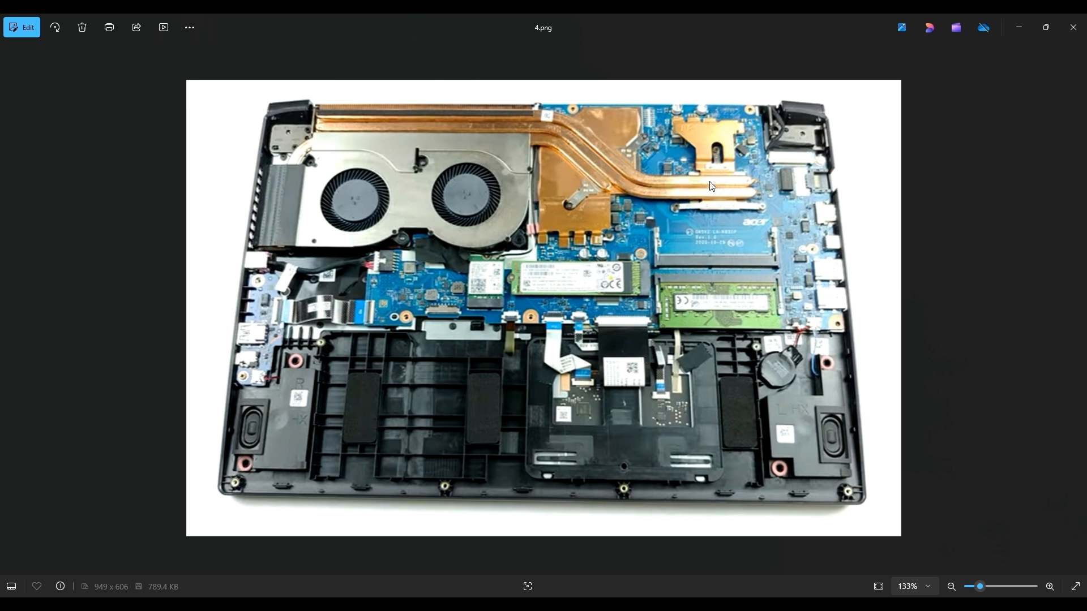
{"action": "mouse_move", "coordinate": [713, 204]}
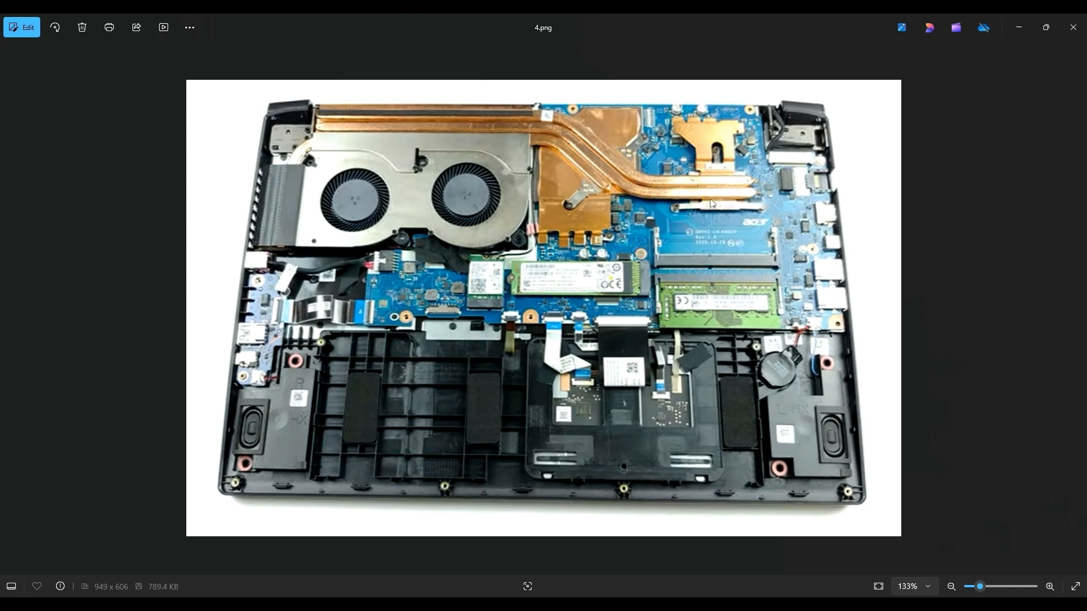
{"action": "mouse_move", "coordinate": [714, 200]}
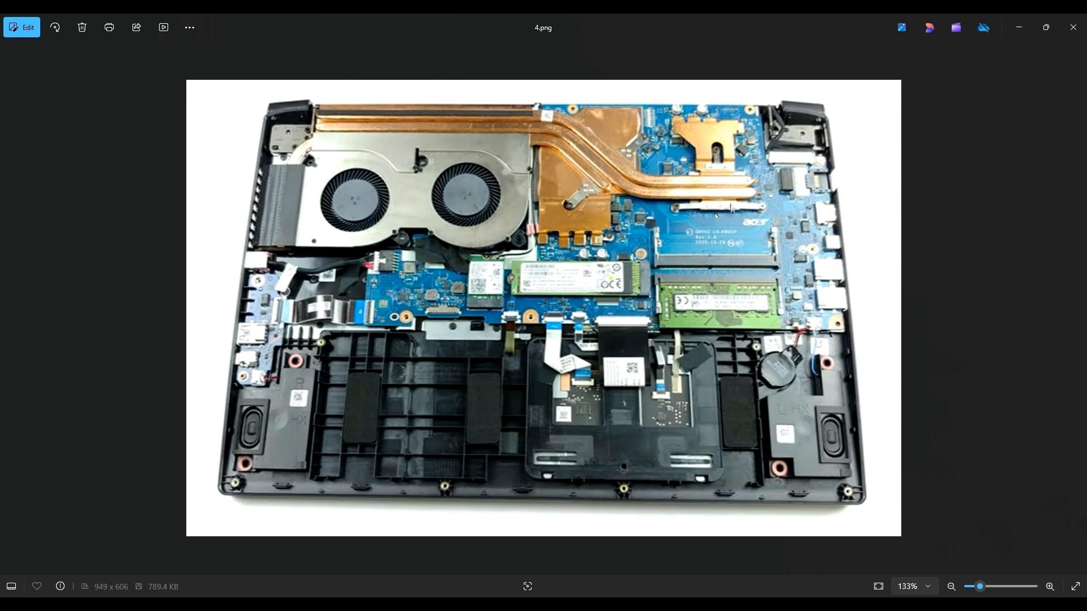
{"action": "mouse_move", "coordinate": [669, 199]}
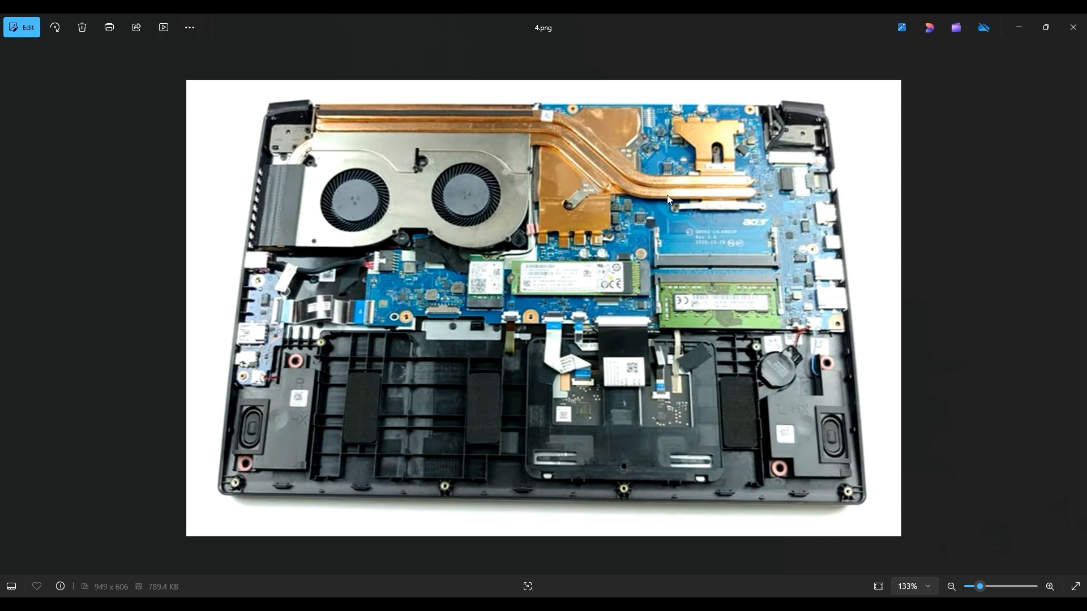
{"action": "mouse_move", "coordinate": [726, 195]}
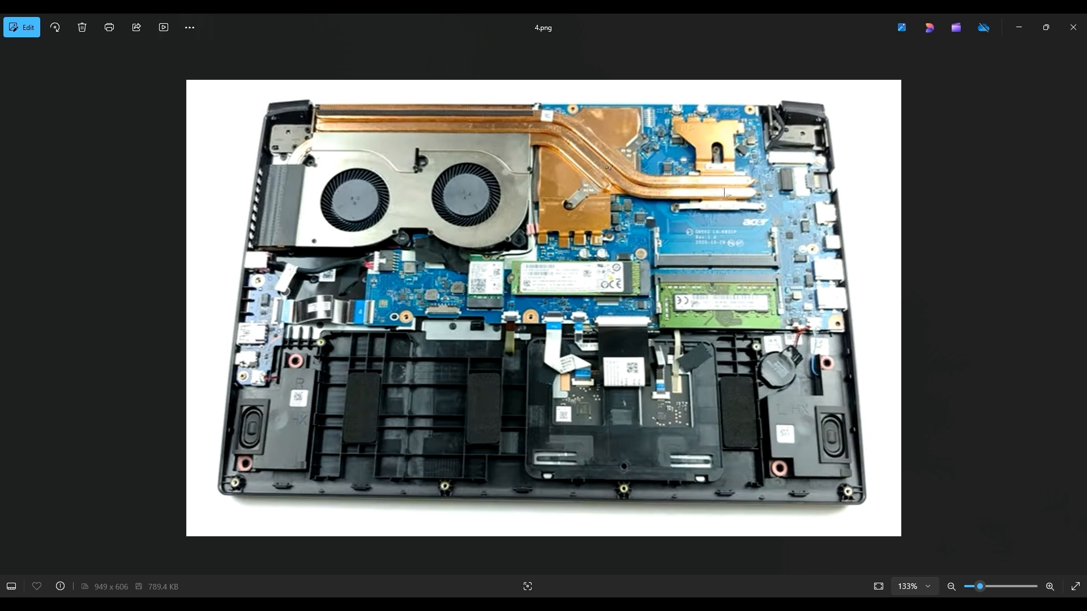
{"action": "mouse_move", "coordinate": [724, 192]}
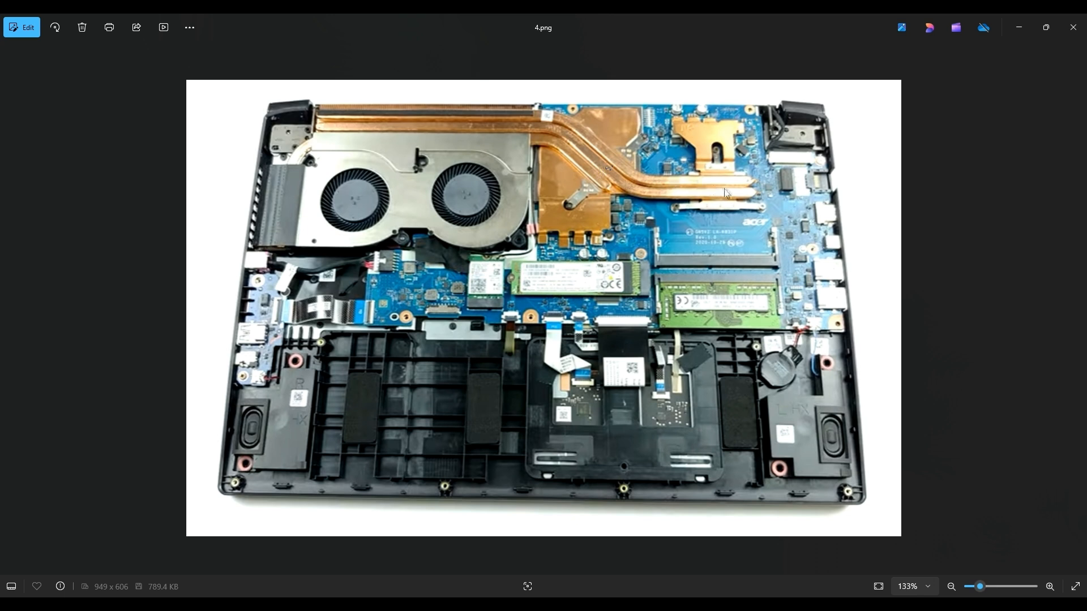